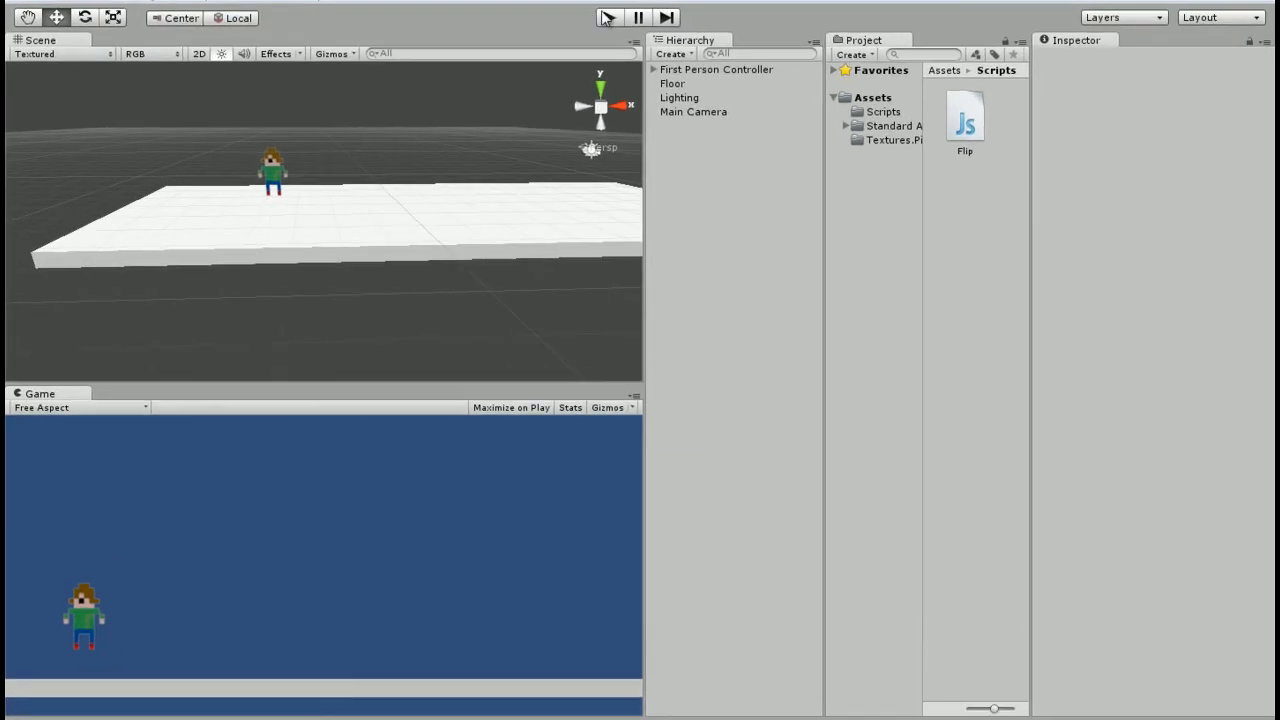
Browse Windows Explorer to the Game Development > sprites folder.
click(608, 16)
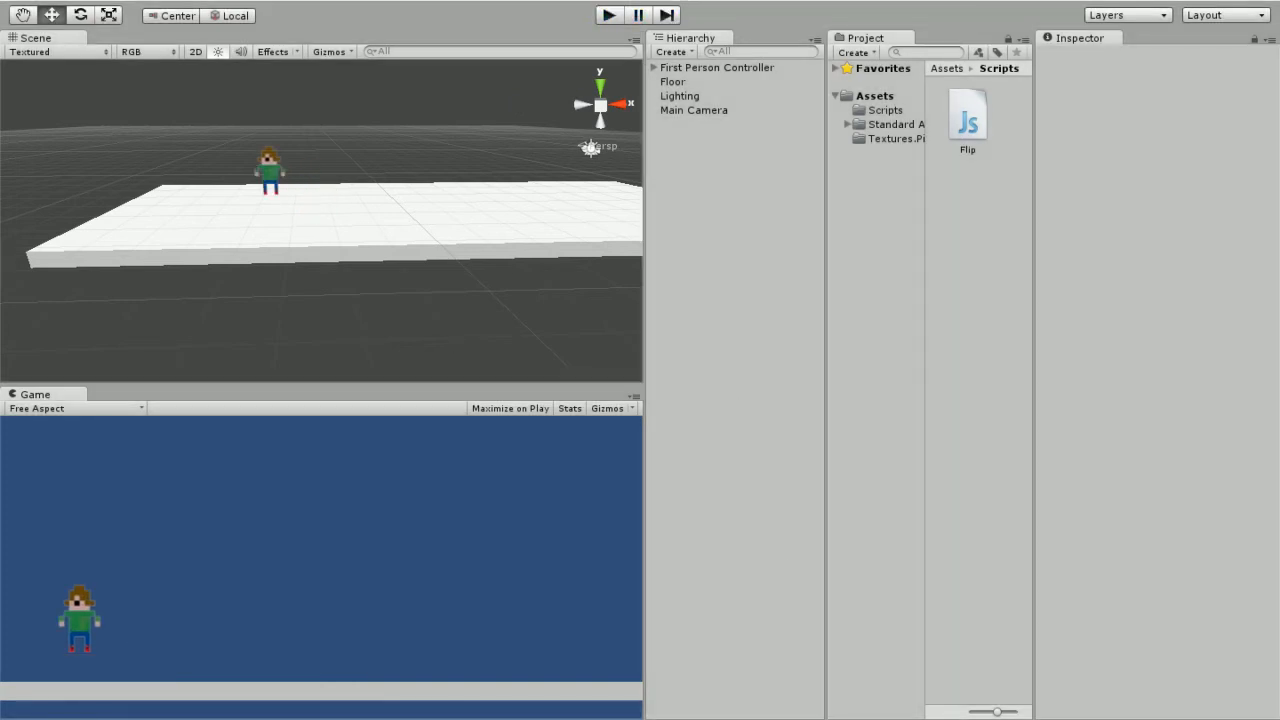
click(16, 716)
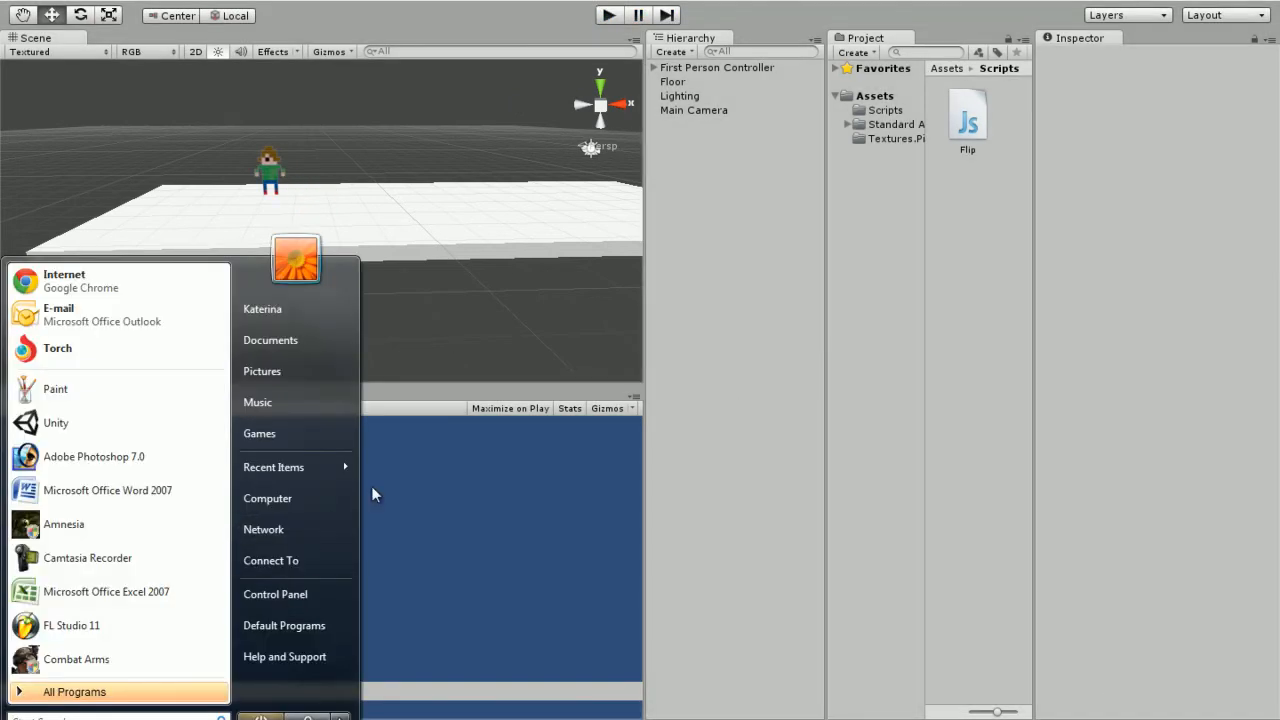
mouse_move(264, 528)
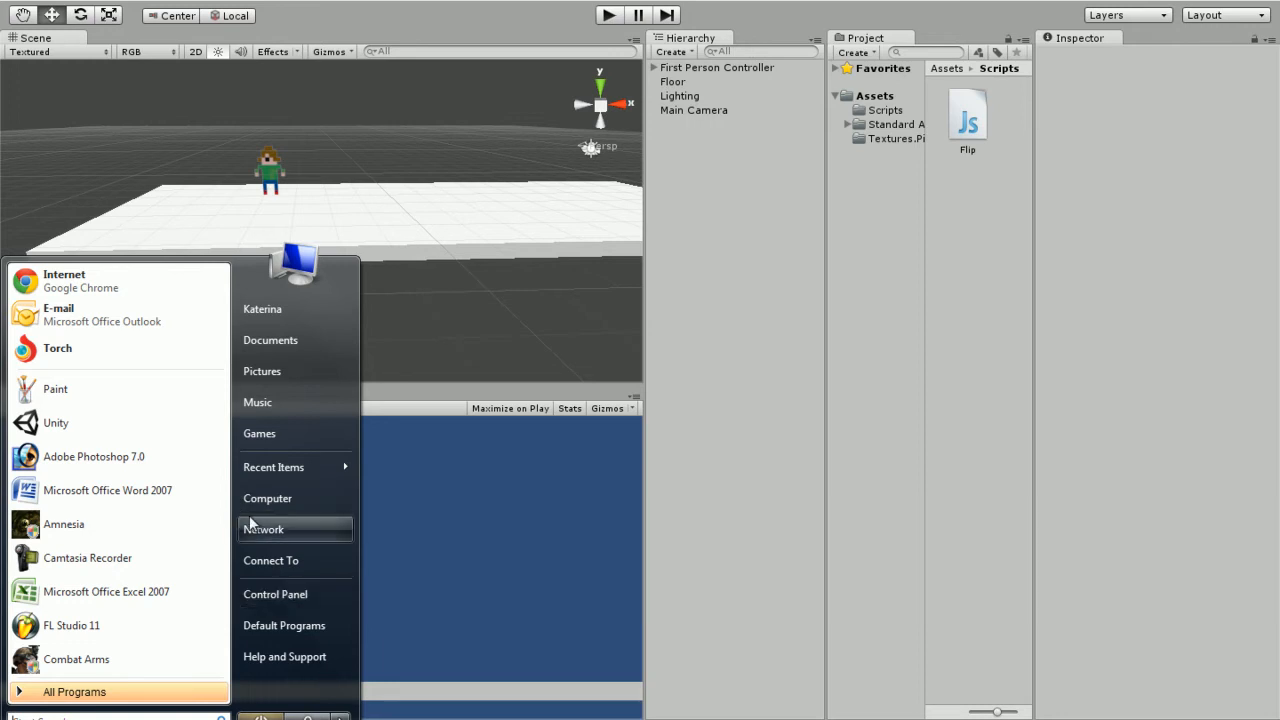
click(268, 498)
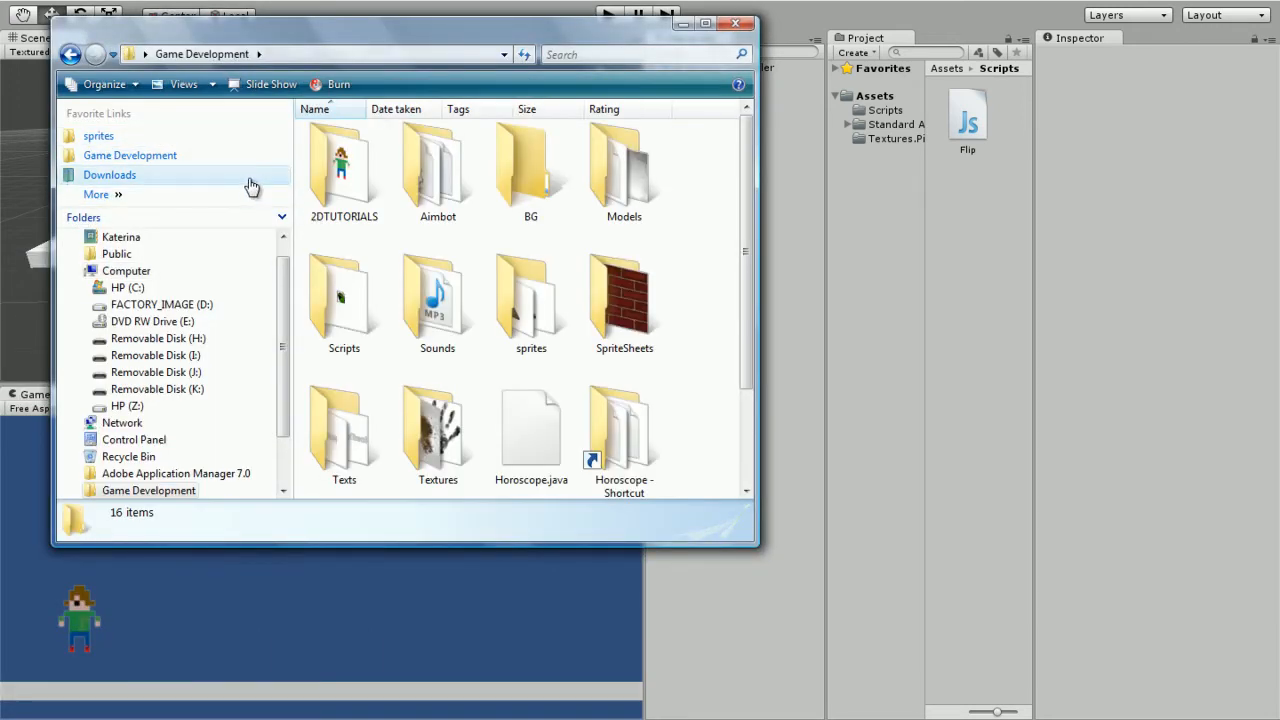
click(344, 170)
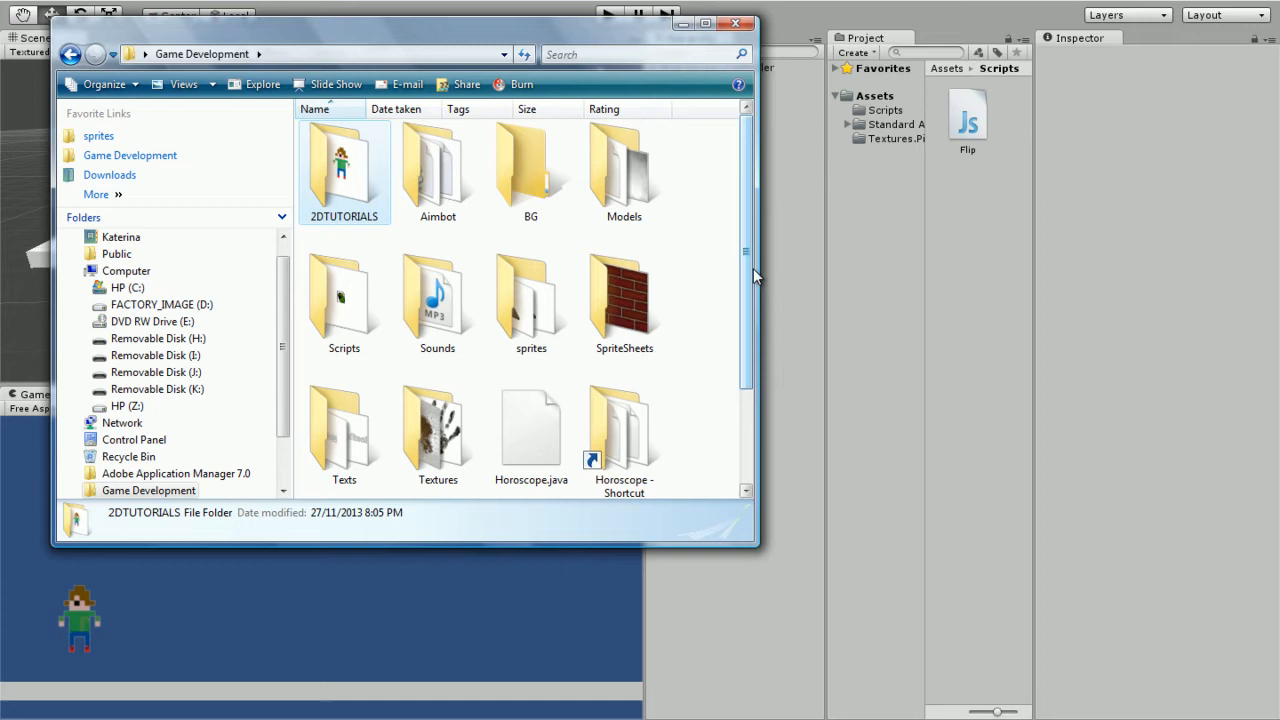
scroll(down, 3)
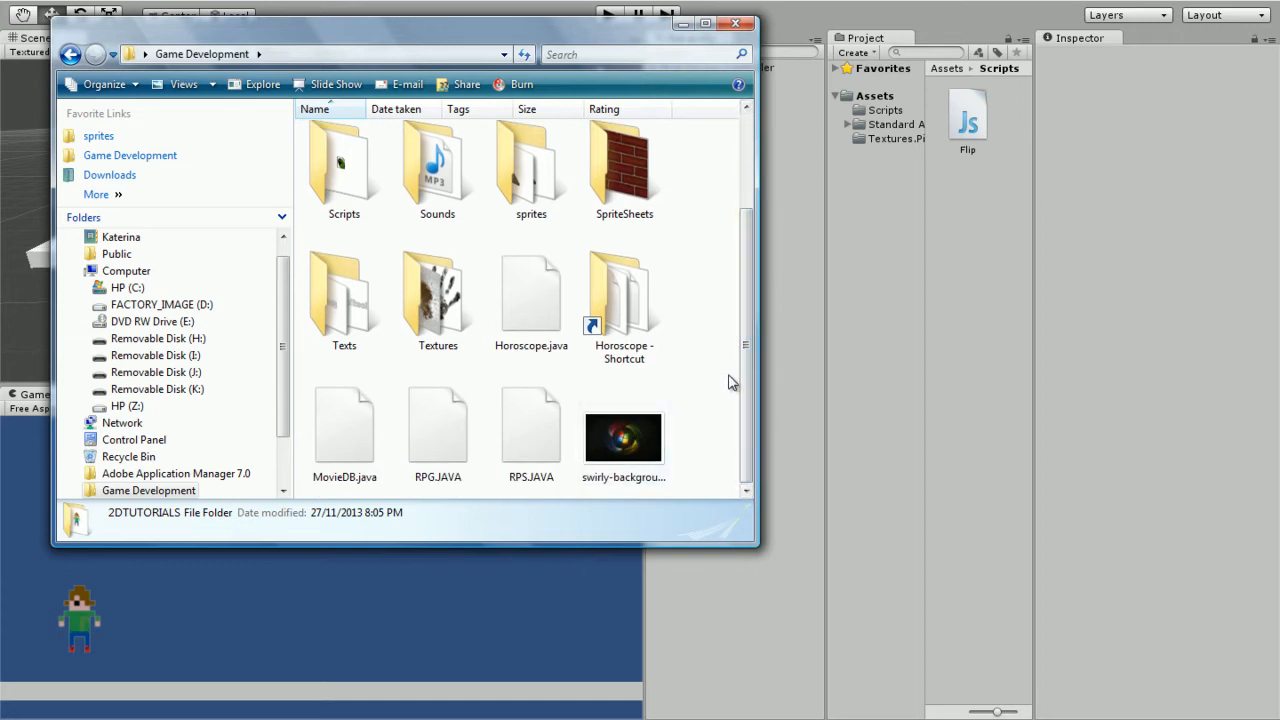
double_click(532, 170)
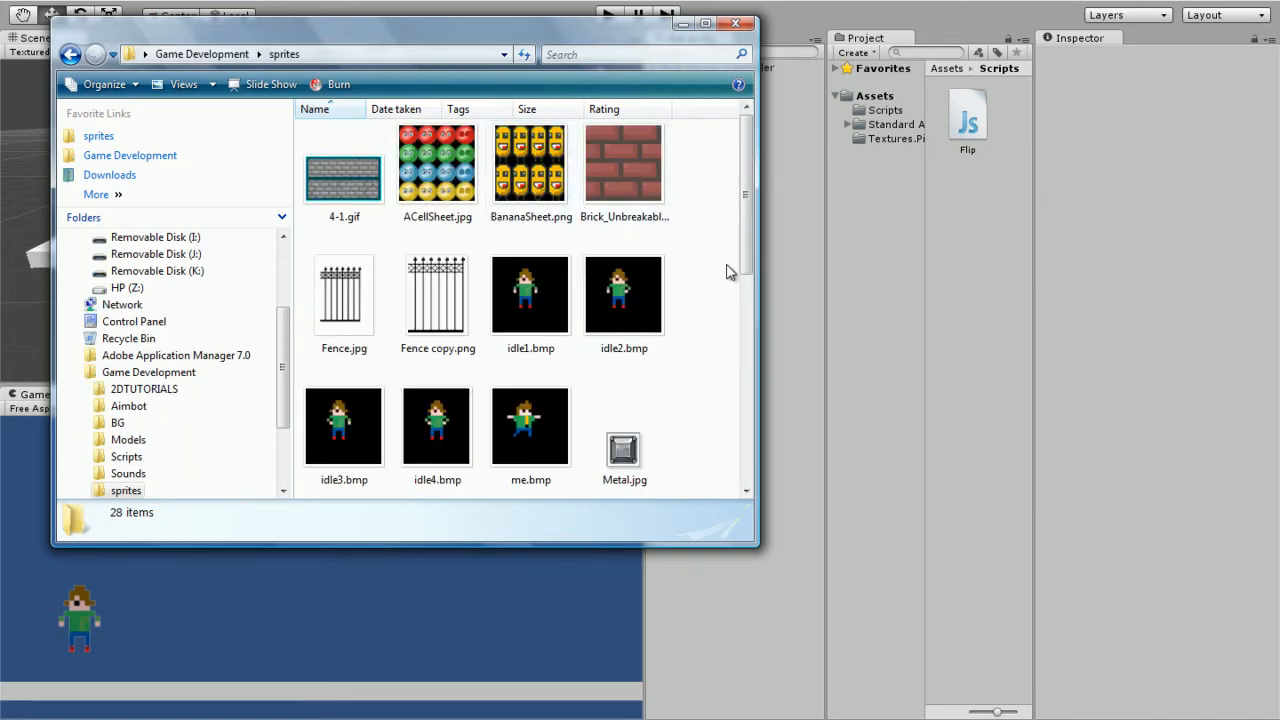
Bring Spritesheet.png into Unity's Textures folder and preview it full size.
scroll(down, 3)
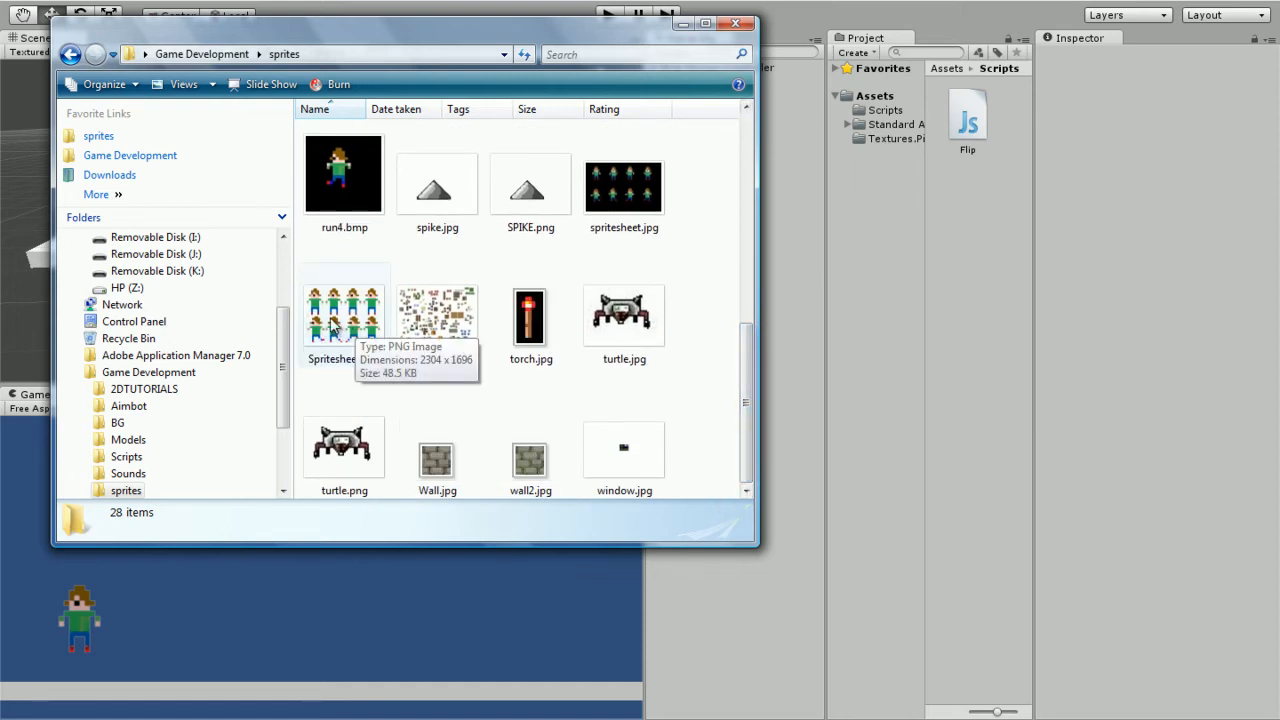
click(344, 316)
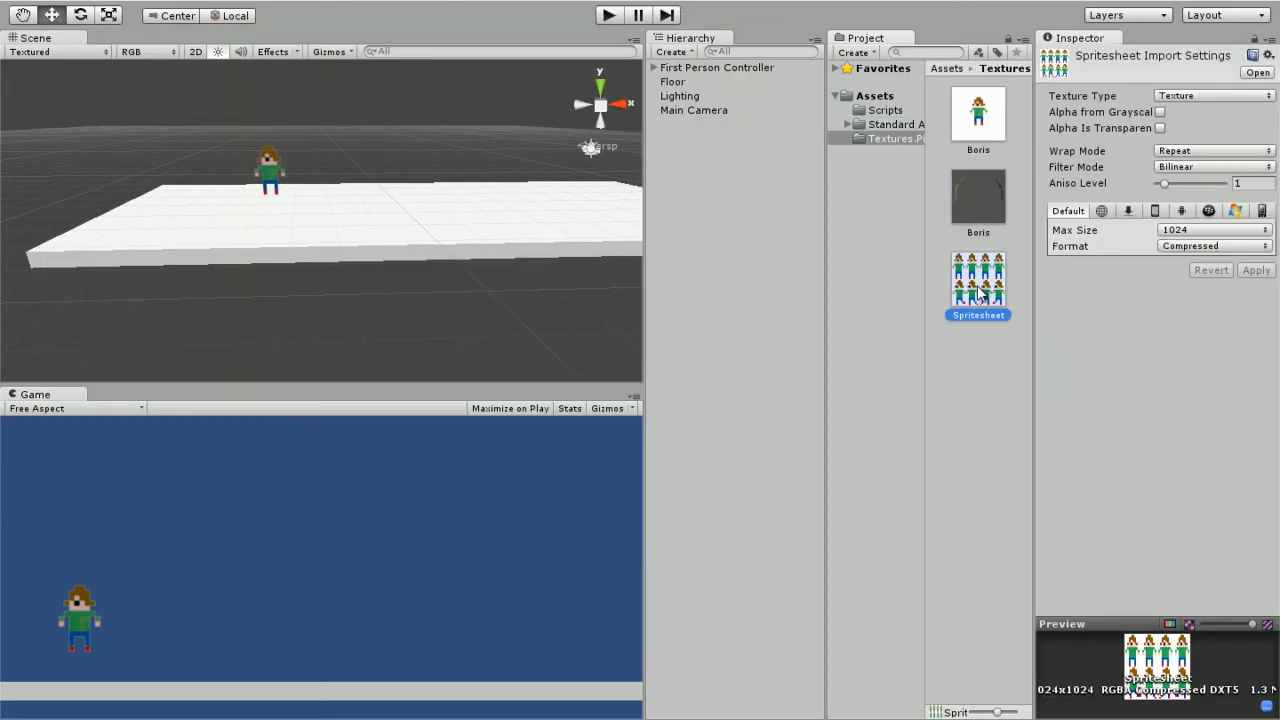
double_click(978, 280)
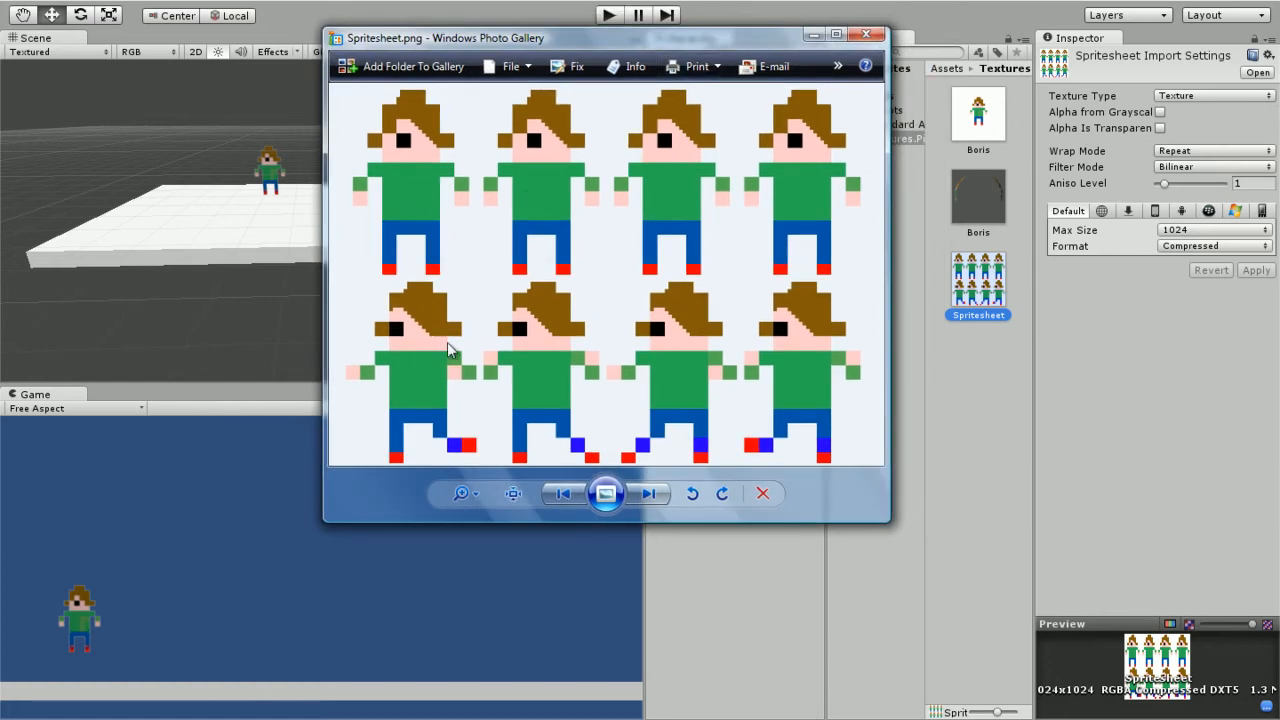
mouse_move(872, 344)
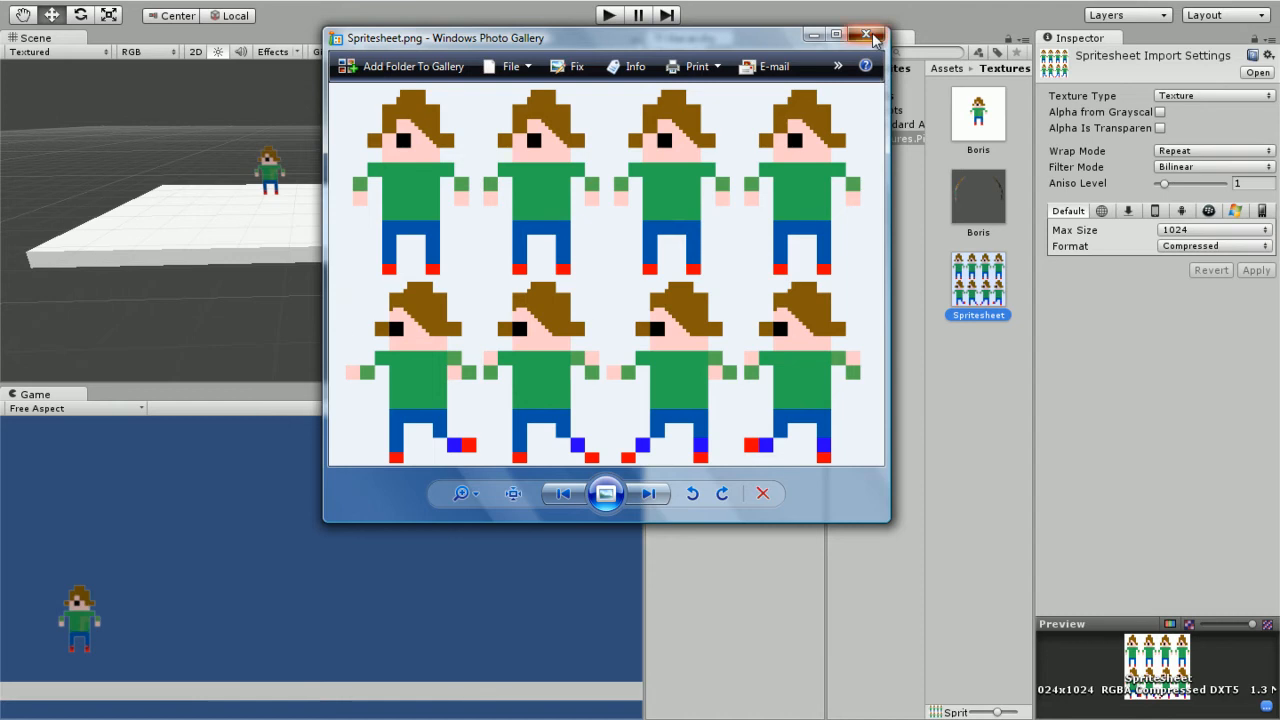
click(864, 36)
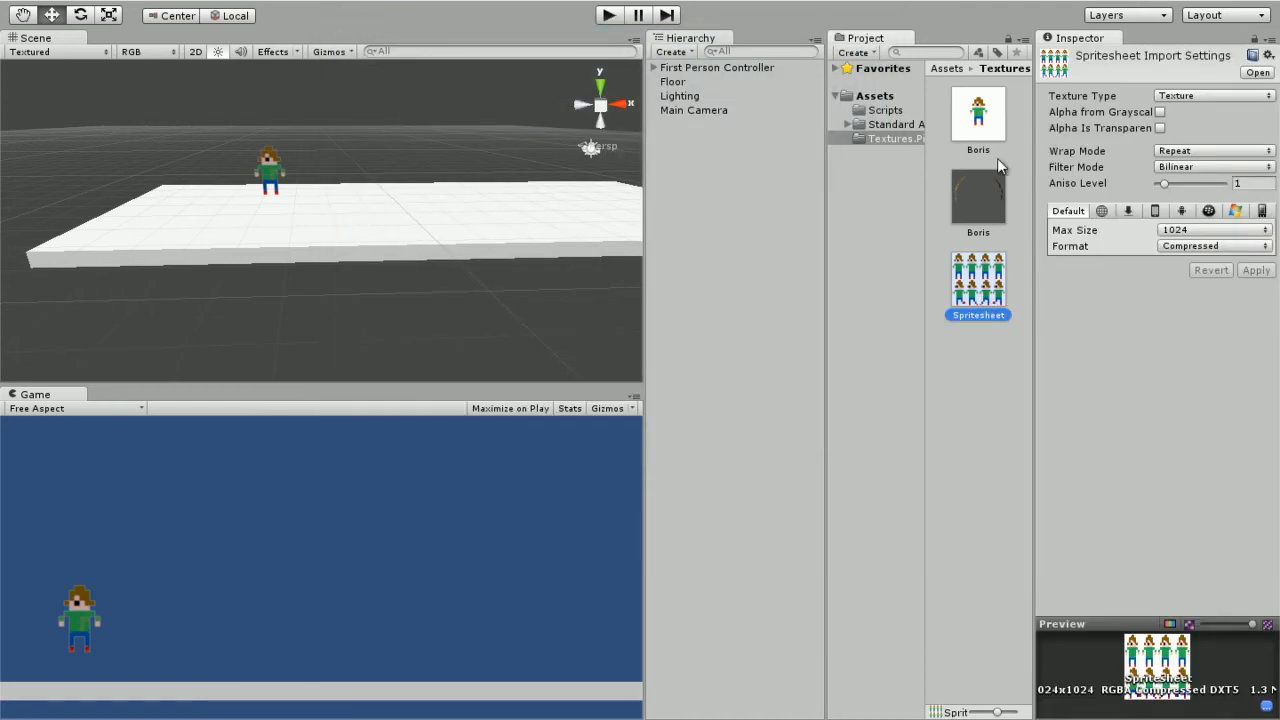
Create a Character material in Textures and assign the Spritesheet texture to the player's Graphics.
click(984, 348)
text(Character)
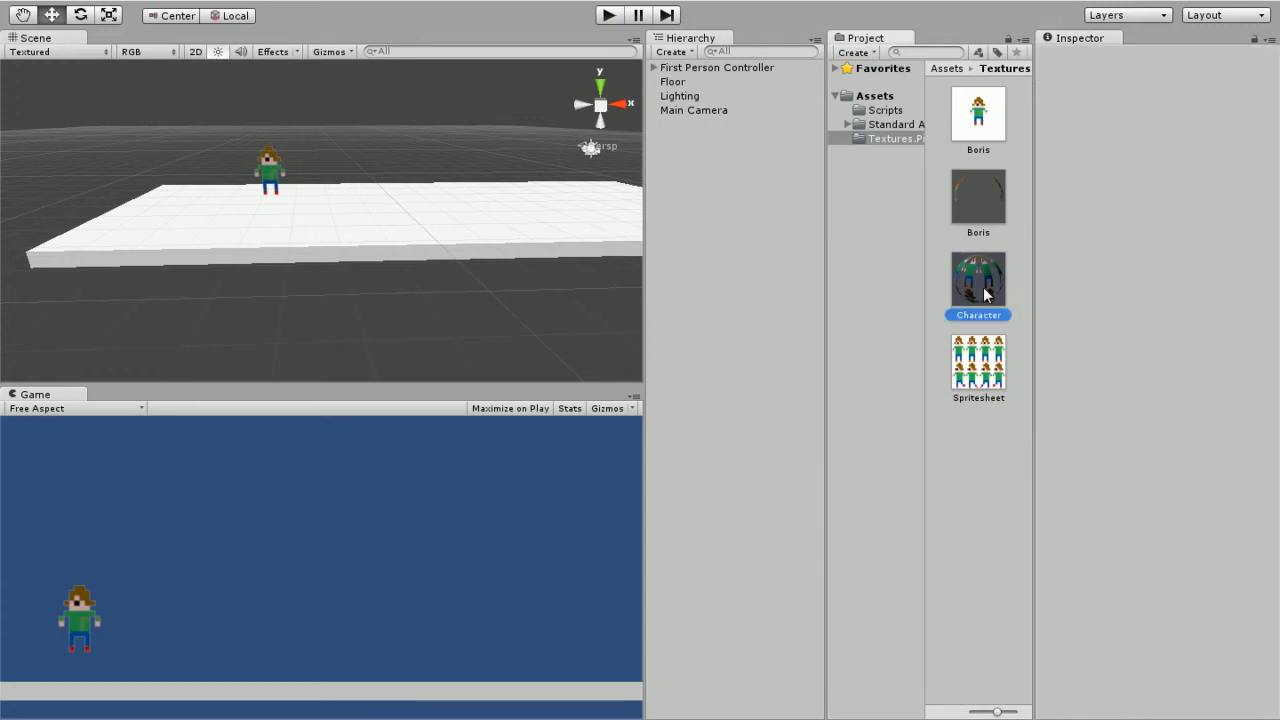
click(976, 198)
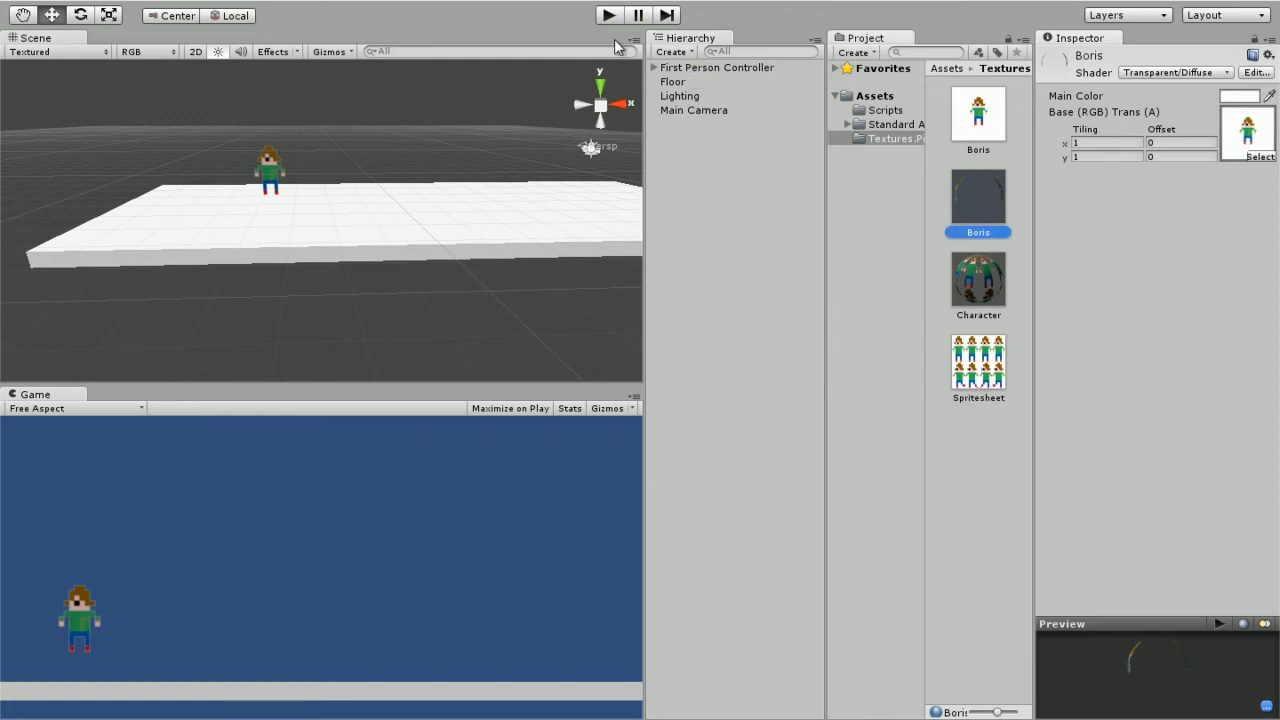
click(696, 80)
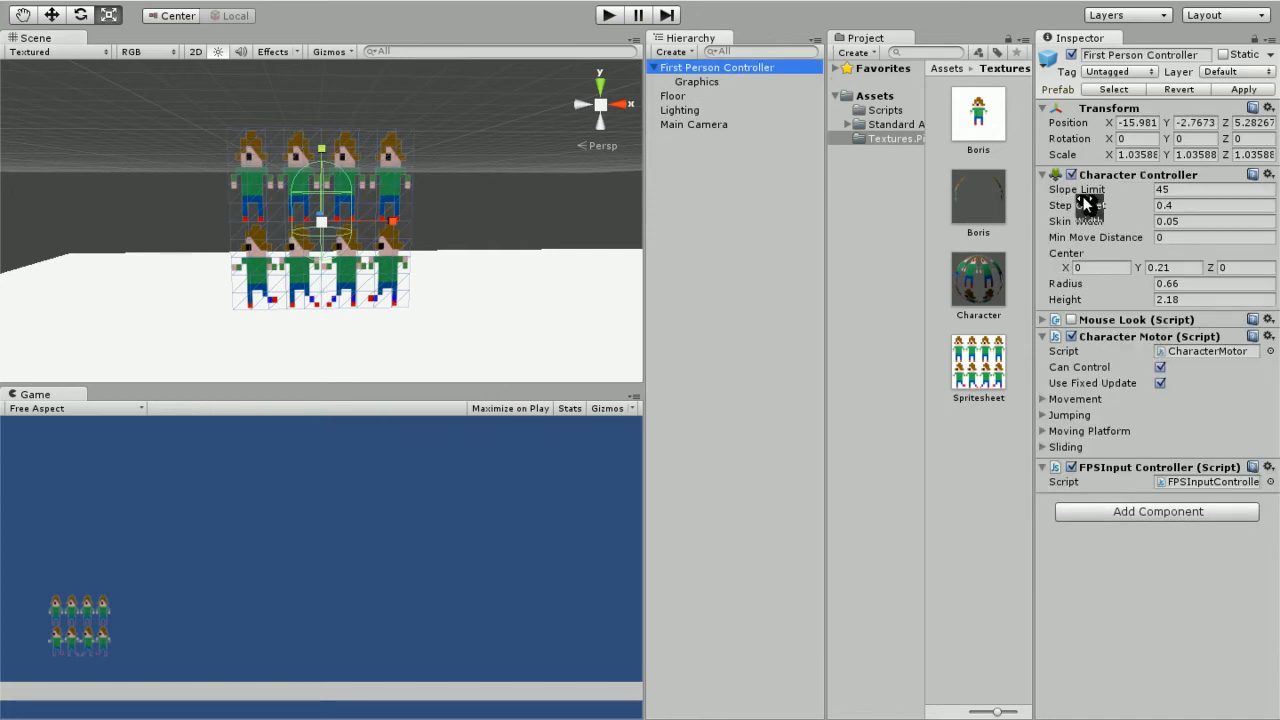
mouse_move(276, 248)
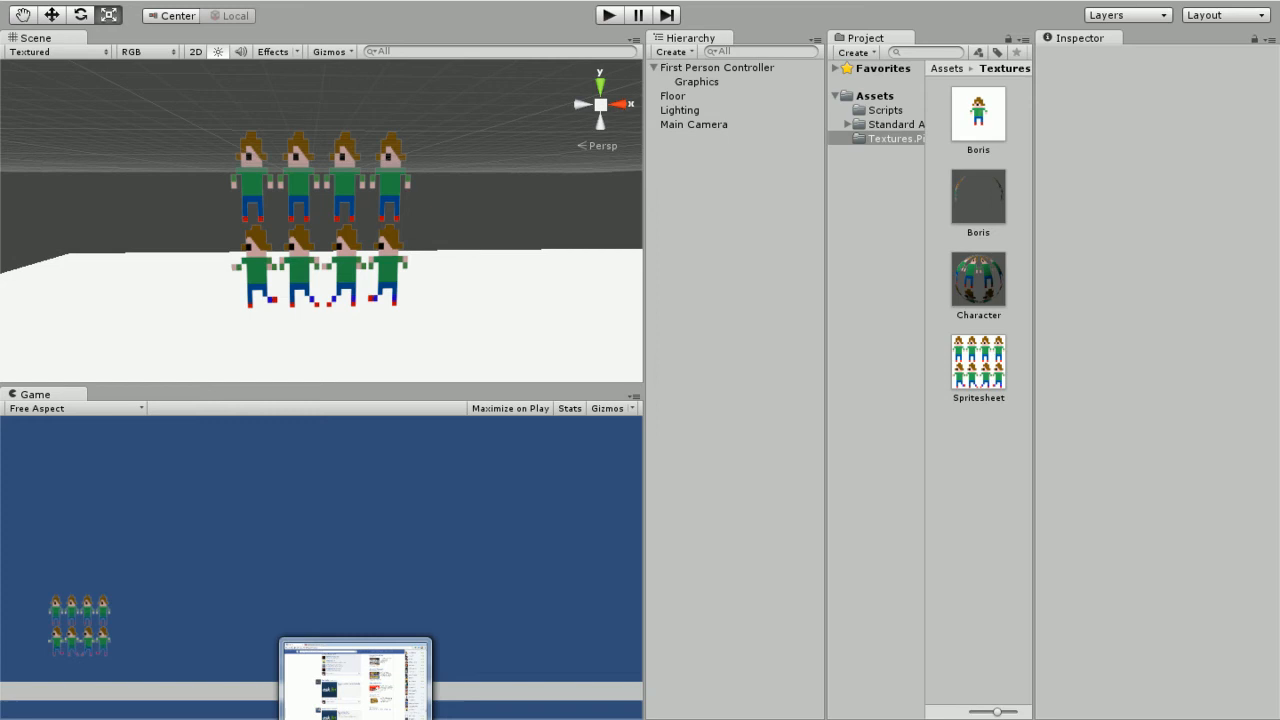
Search Google for 'unify community' and reach the Unify wiki's Scripts section.
click(356, 680)
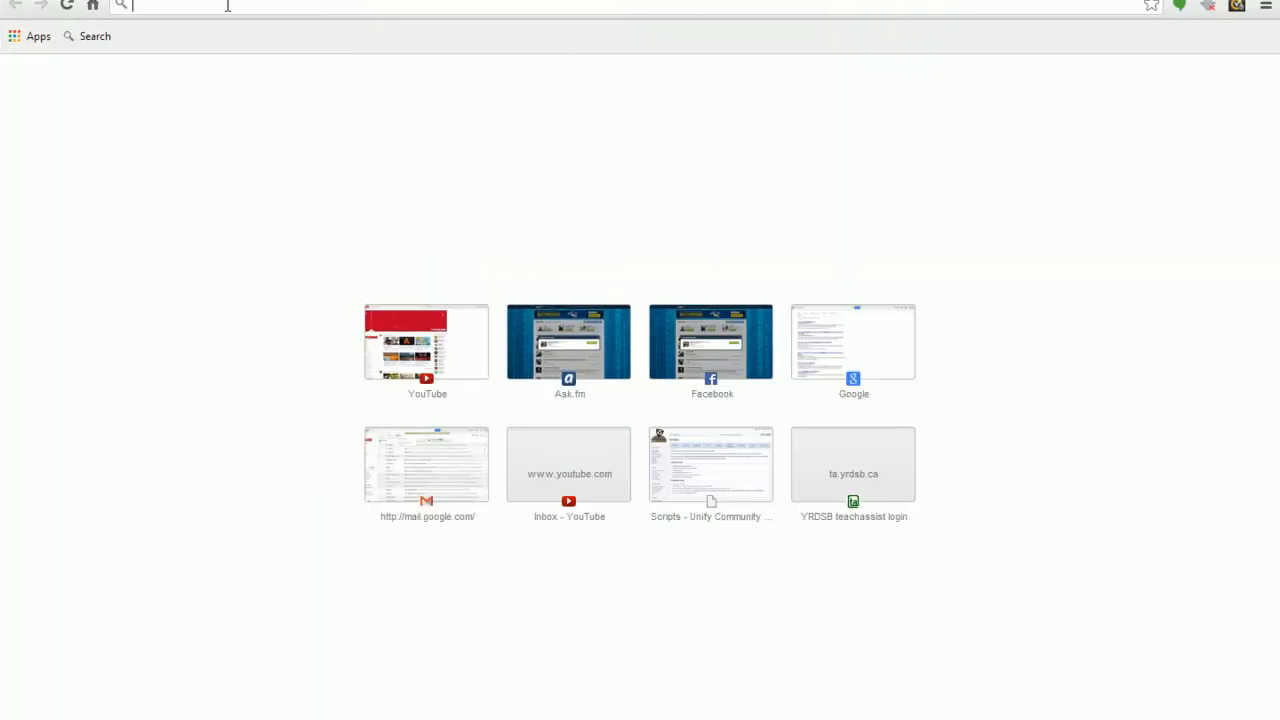
text(google.ca)
text(unify)
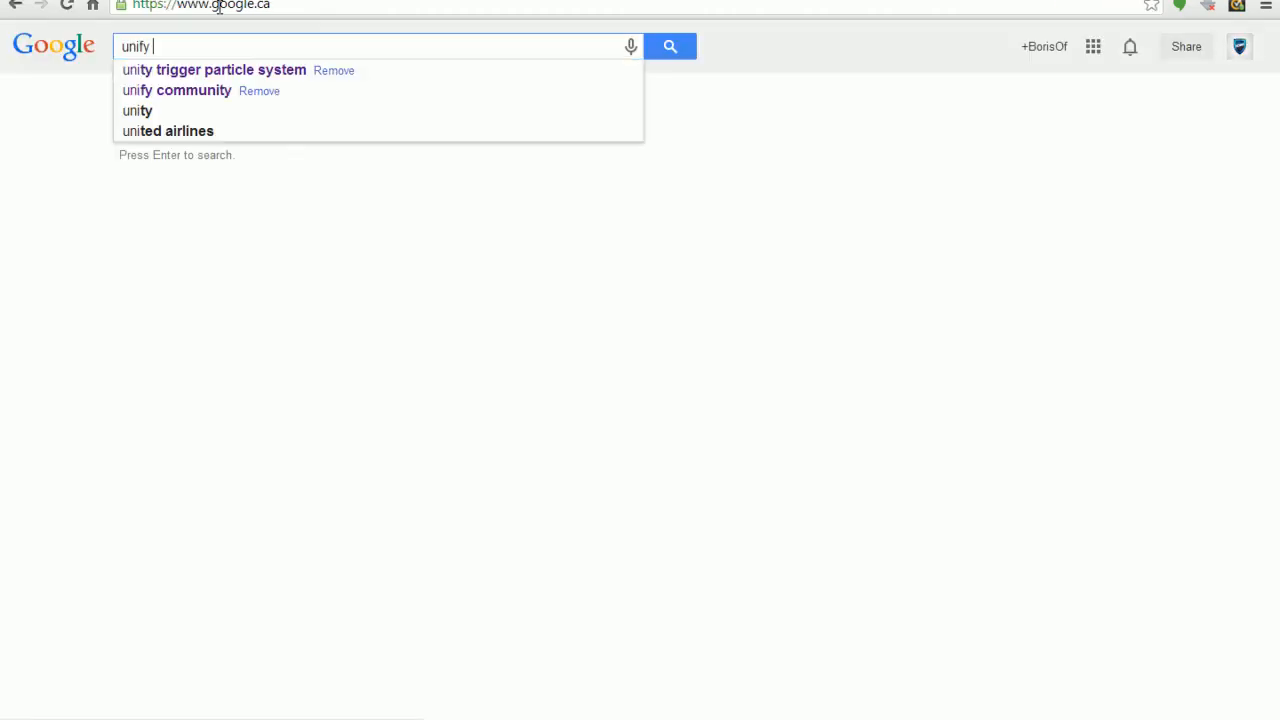
click(176, 90)
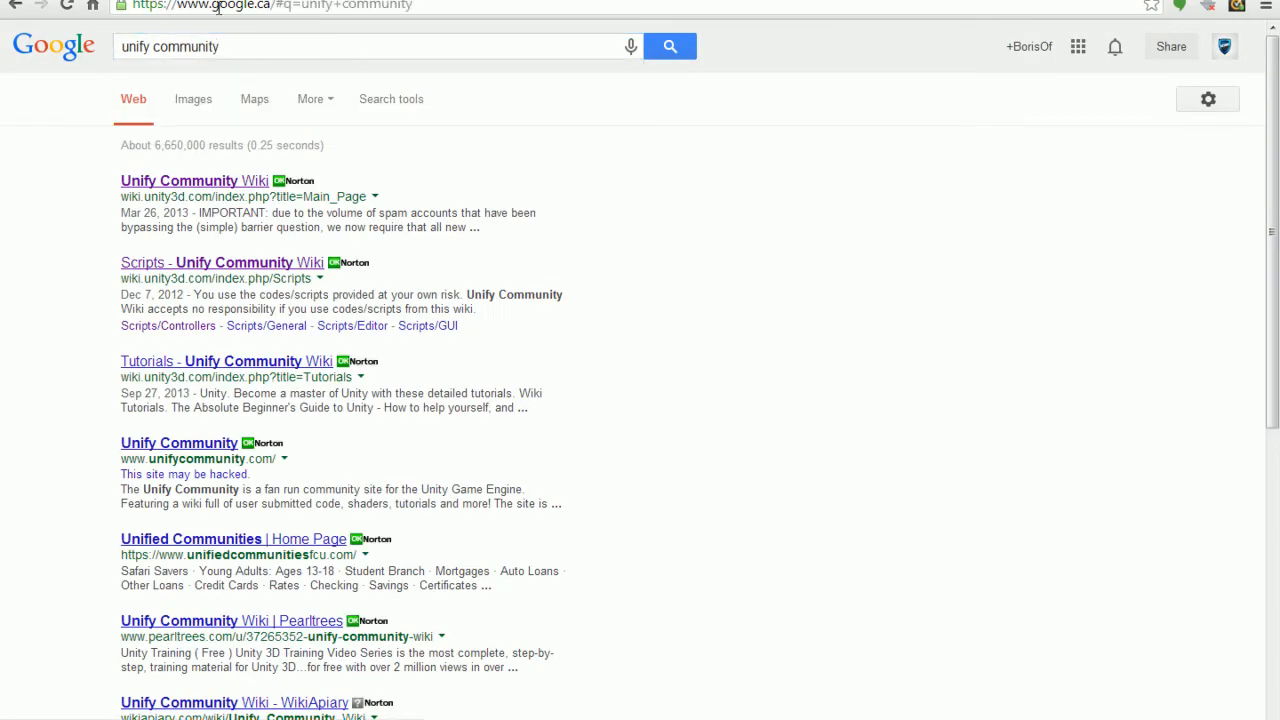
click(194, 180)
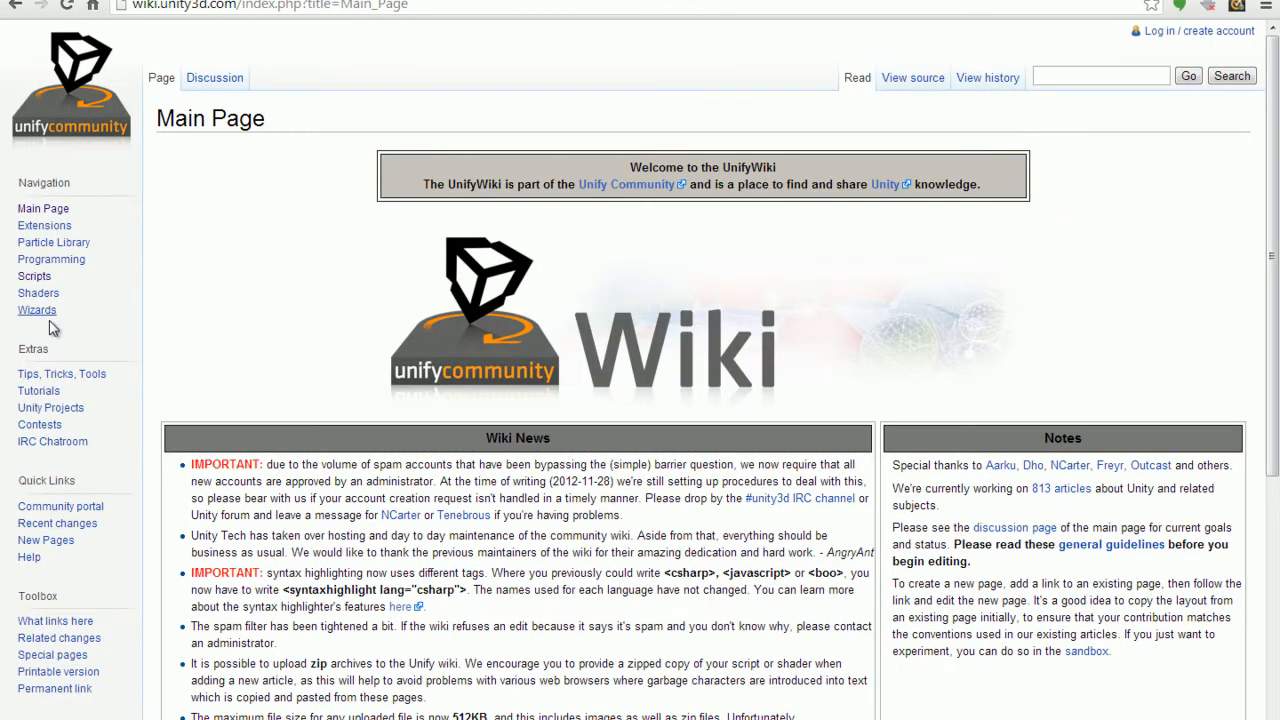
click(34, 276)
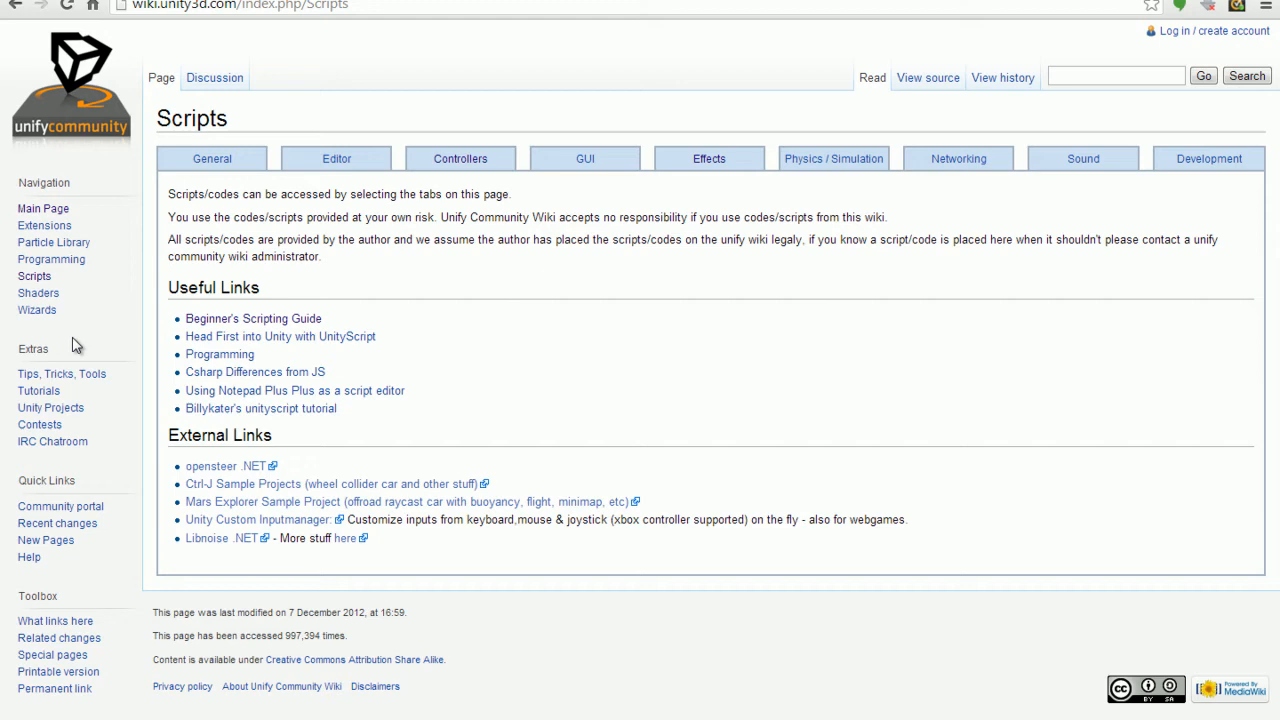
Find Animating Tiled texture - Extended under Effects and select its JavaScript code.
click(460, 158)
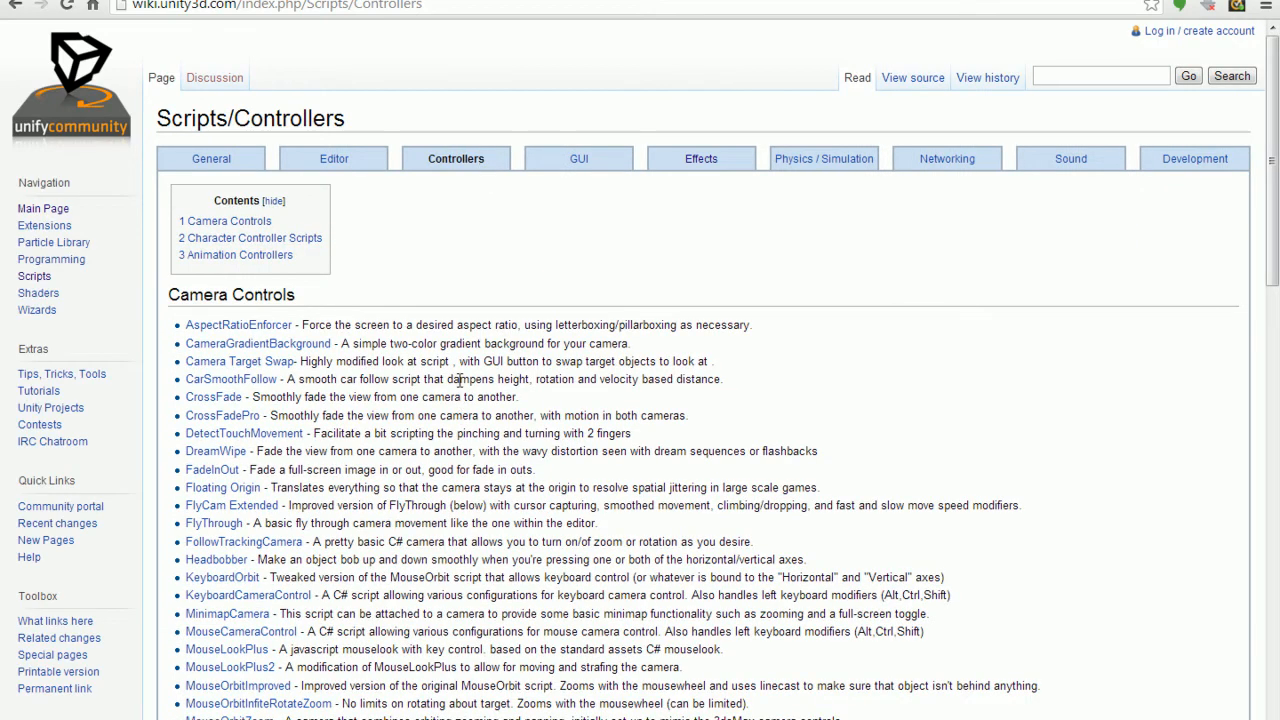
click(700, 158)
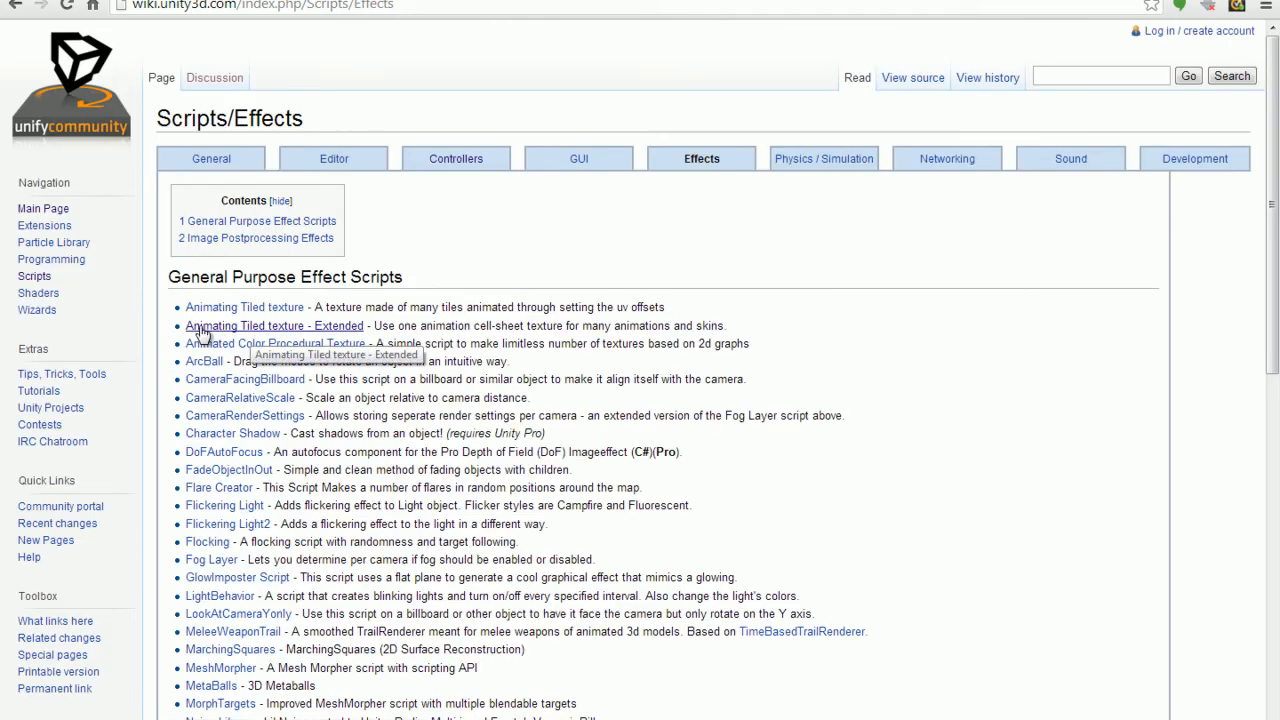
click(274, 324)
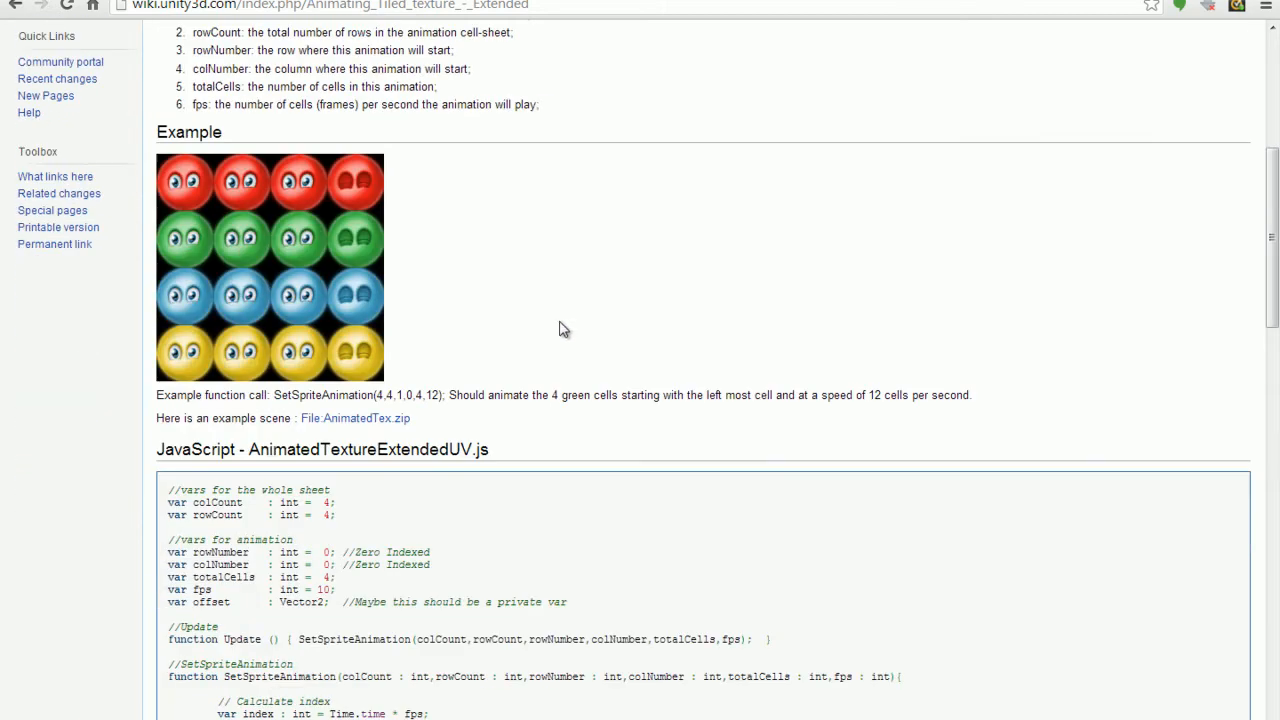
mouse_move(978, 396)
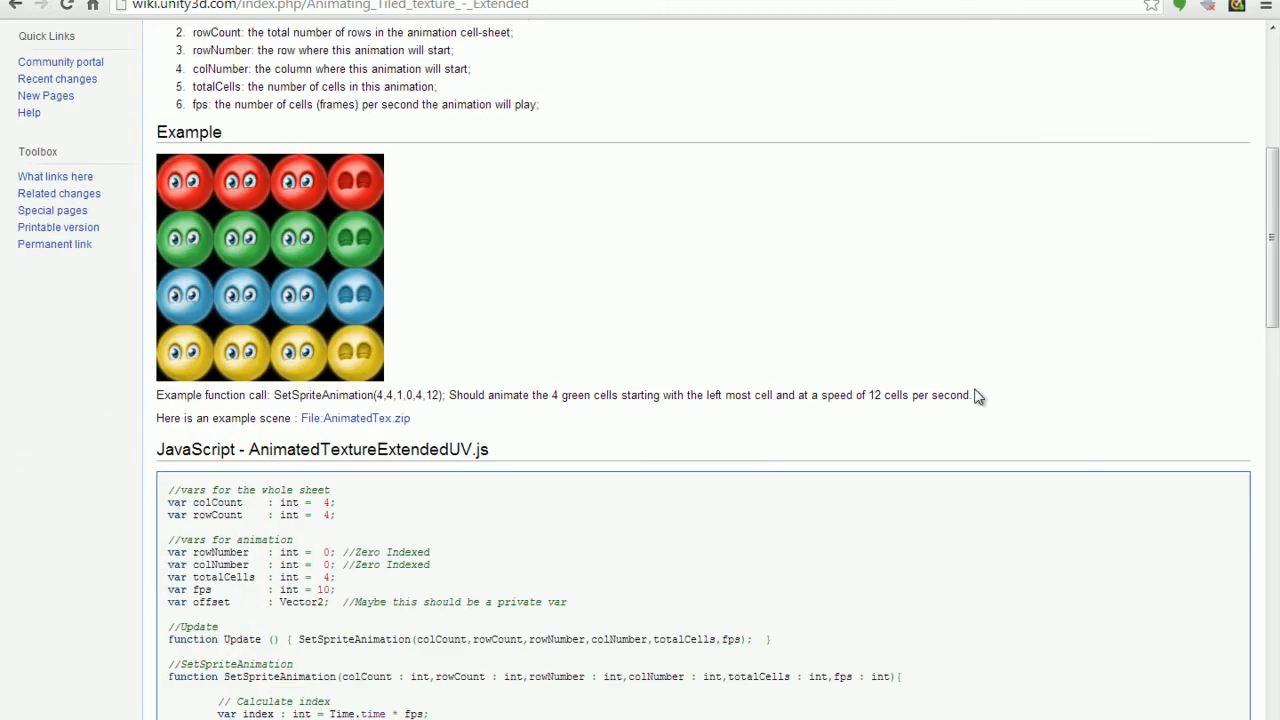
scroll(down, 3)
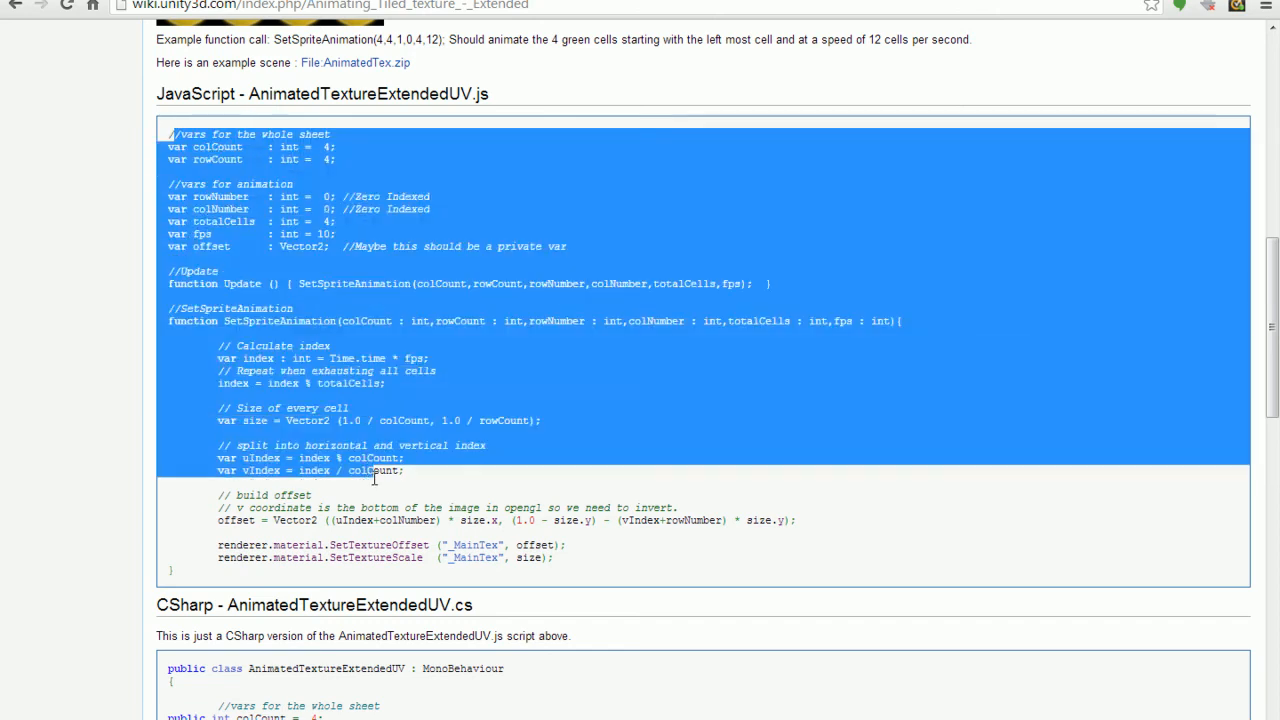
drag(376, 478, 400, 564)
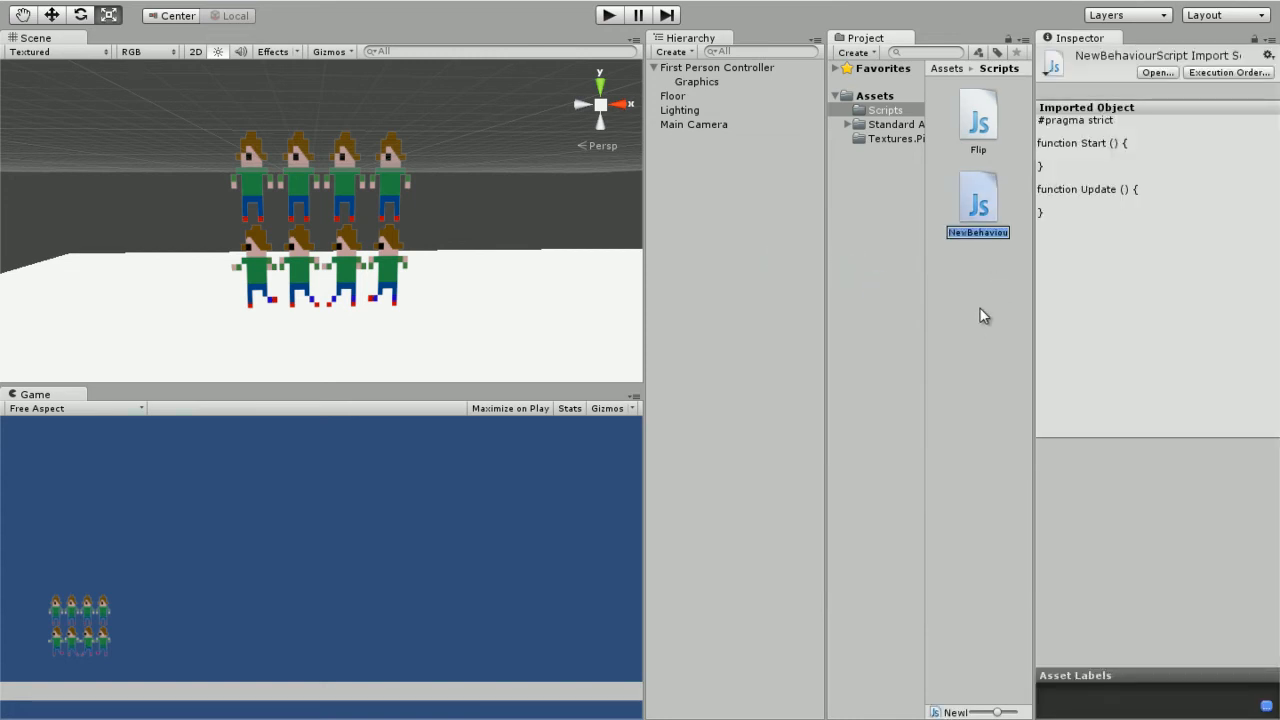
Create a JavaScript named Animate in Scripts and paste the copied animation code into it.
text(animate)
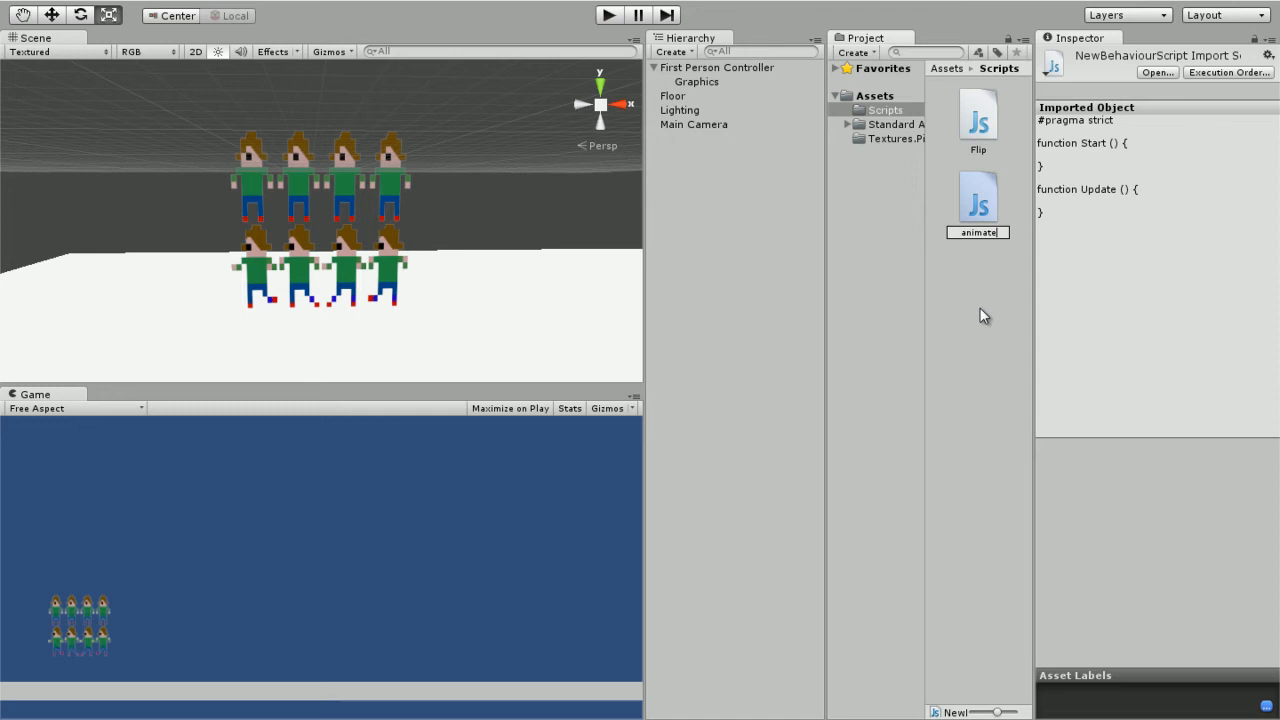
text(Ani)
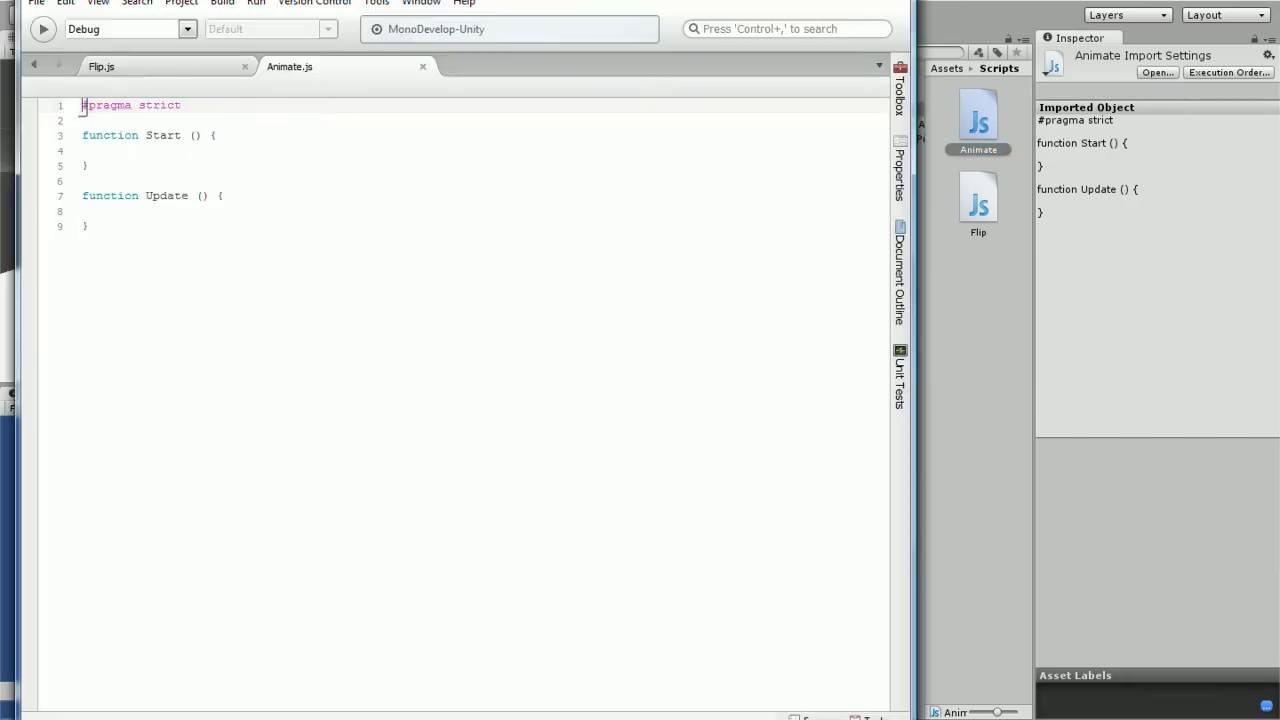
key(ctrl+a)
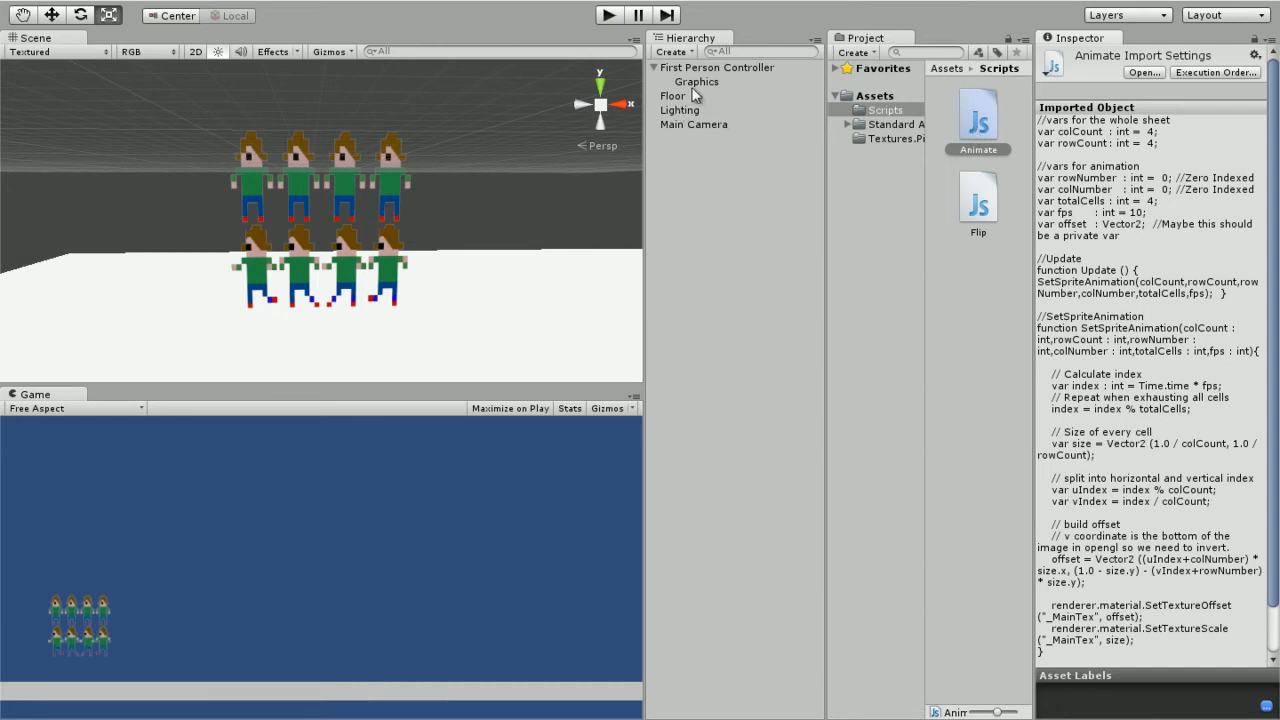
Set the Animate script's Row Count to 2 and play-test the character animation.
click(696, 80)
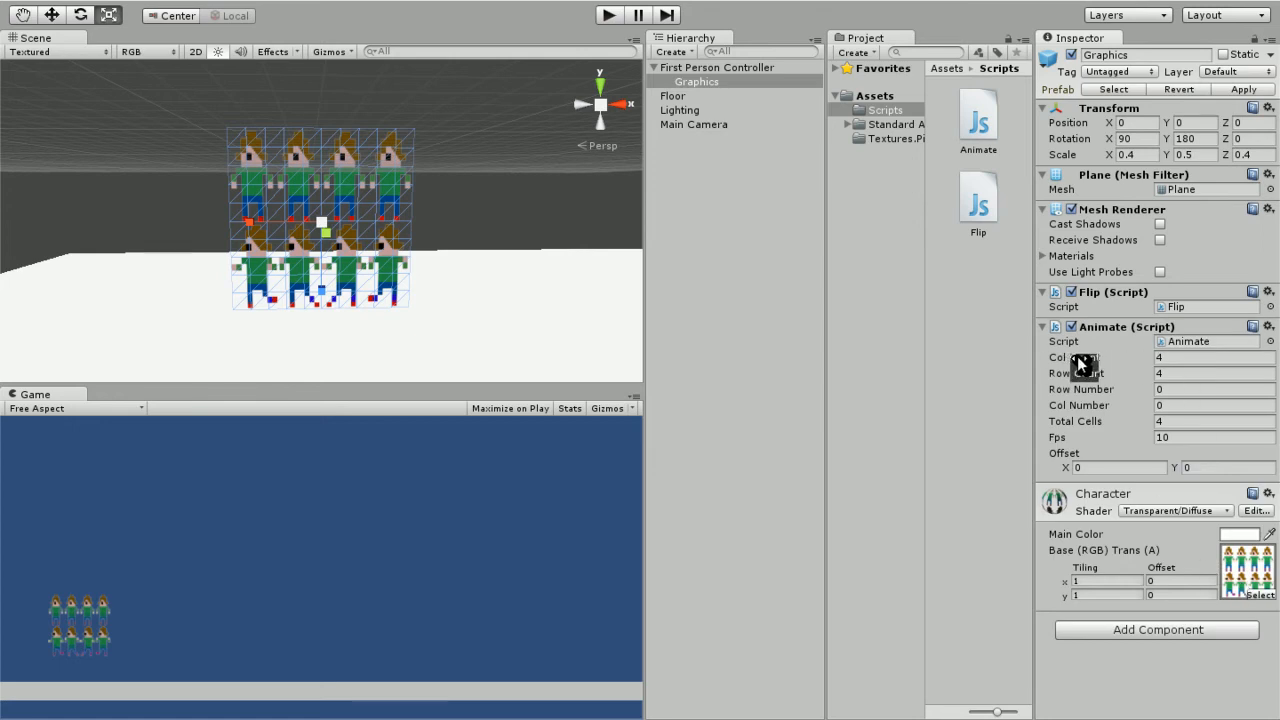
mouse_move(204, 186)
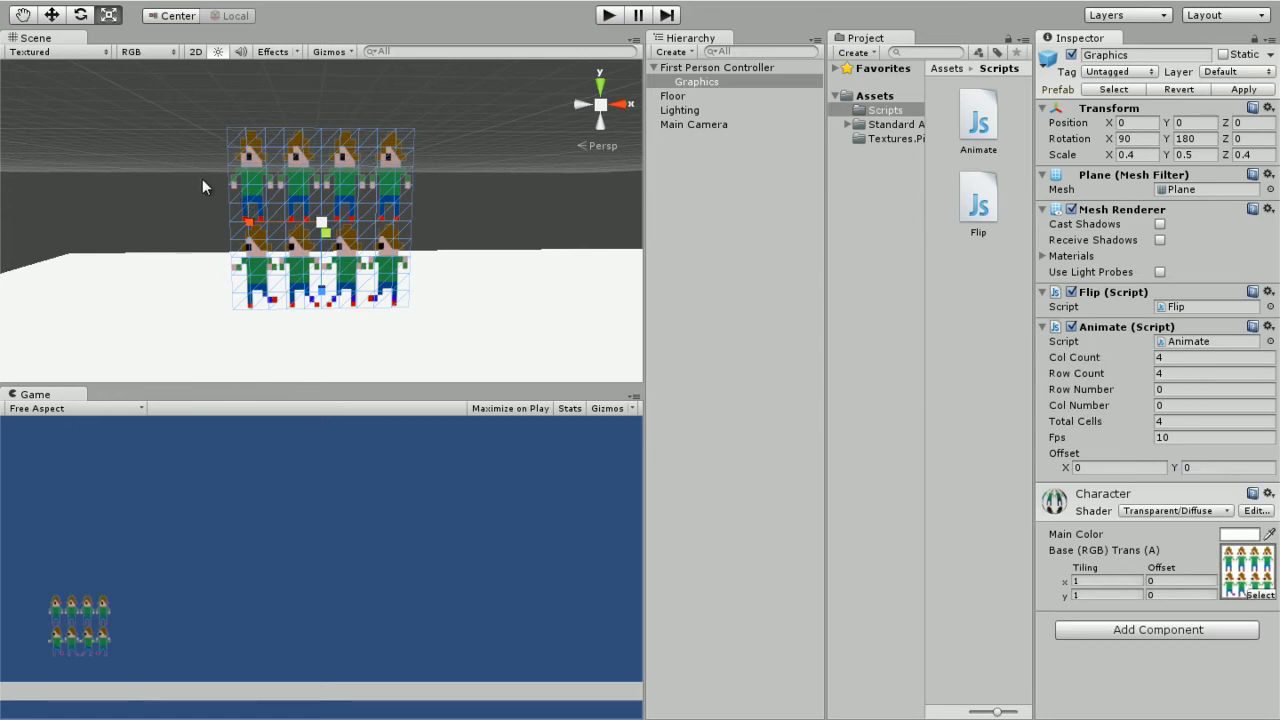
mouse_move(670, 176)
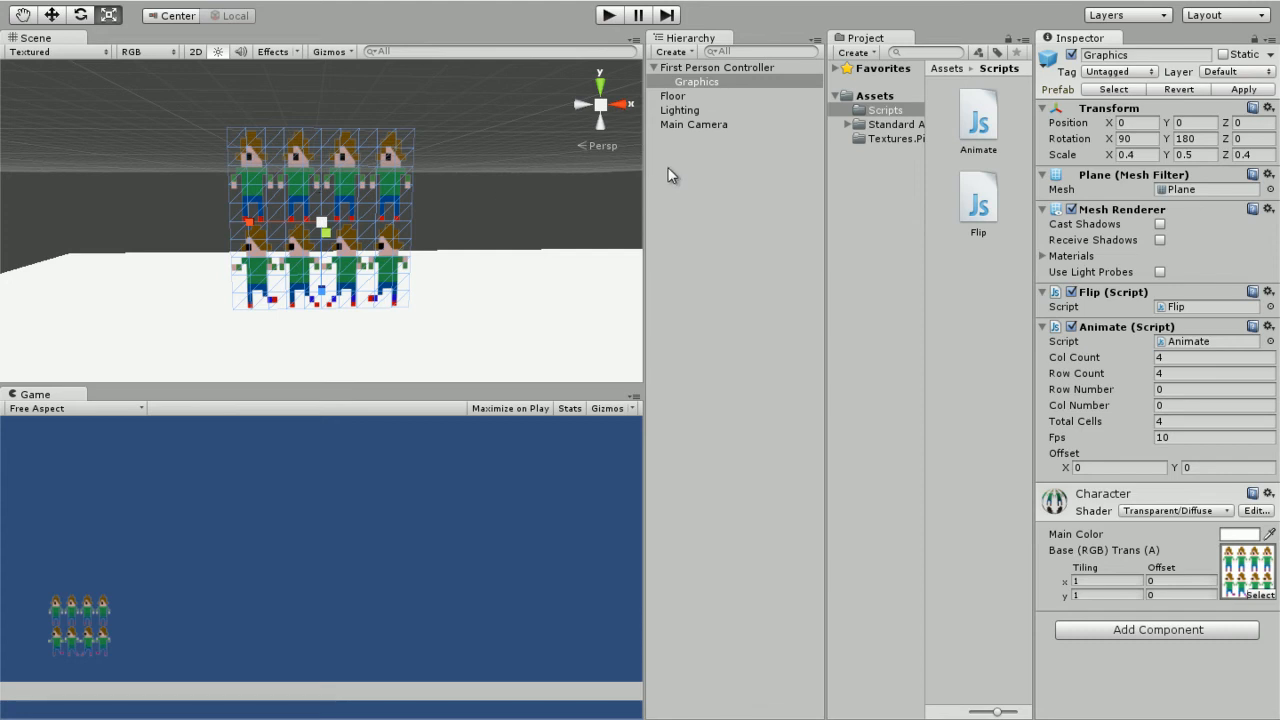
mouse_move(464, 220)
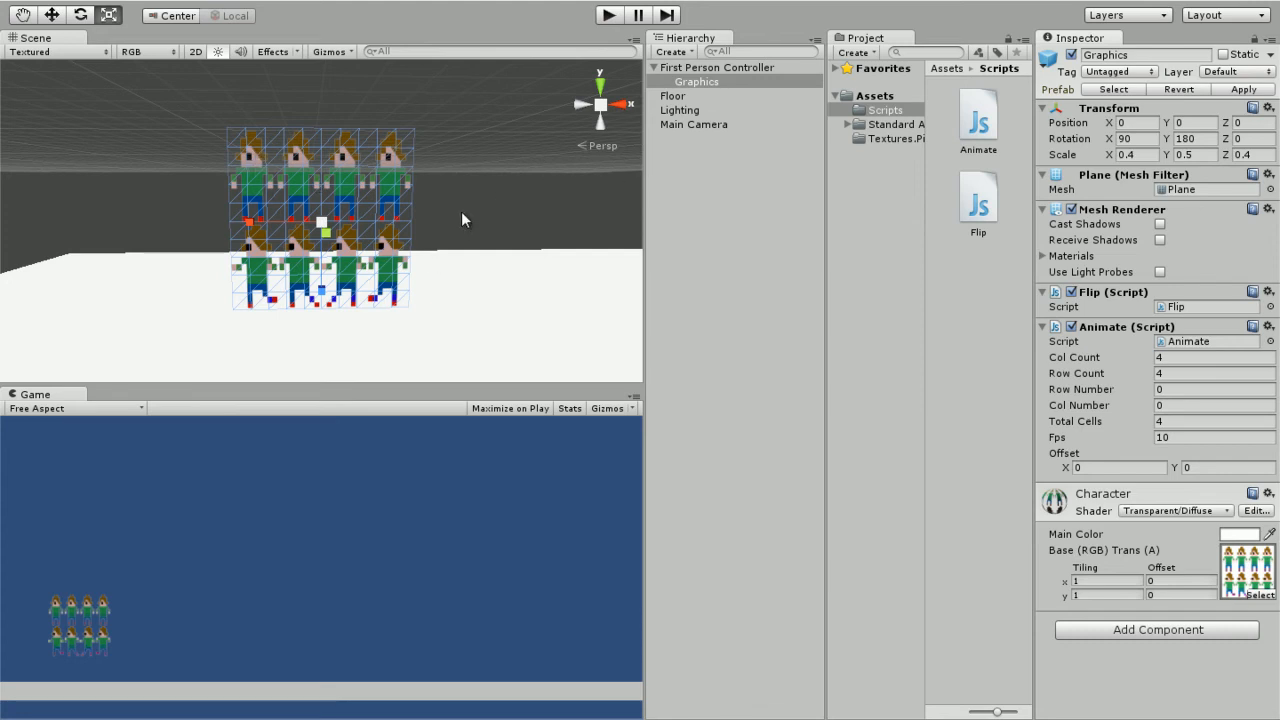
mouse_move(308, 252)
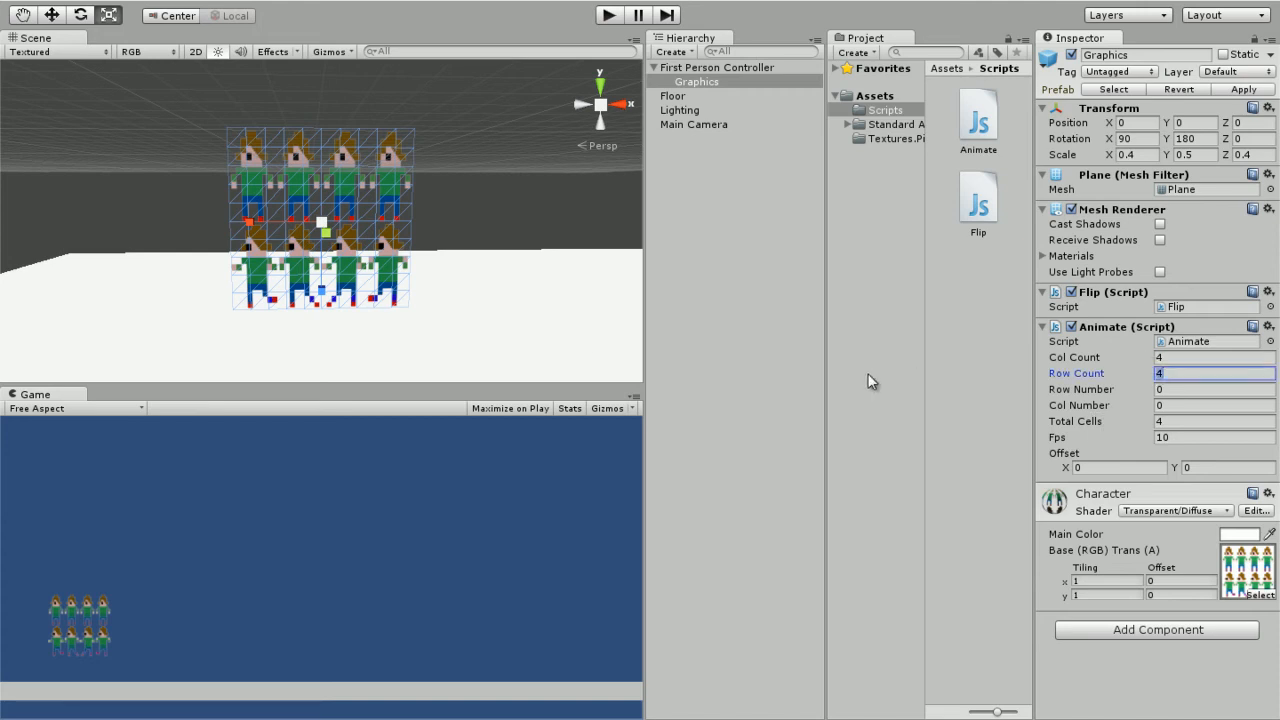
text(2)
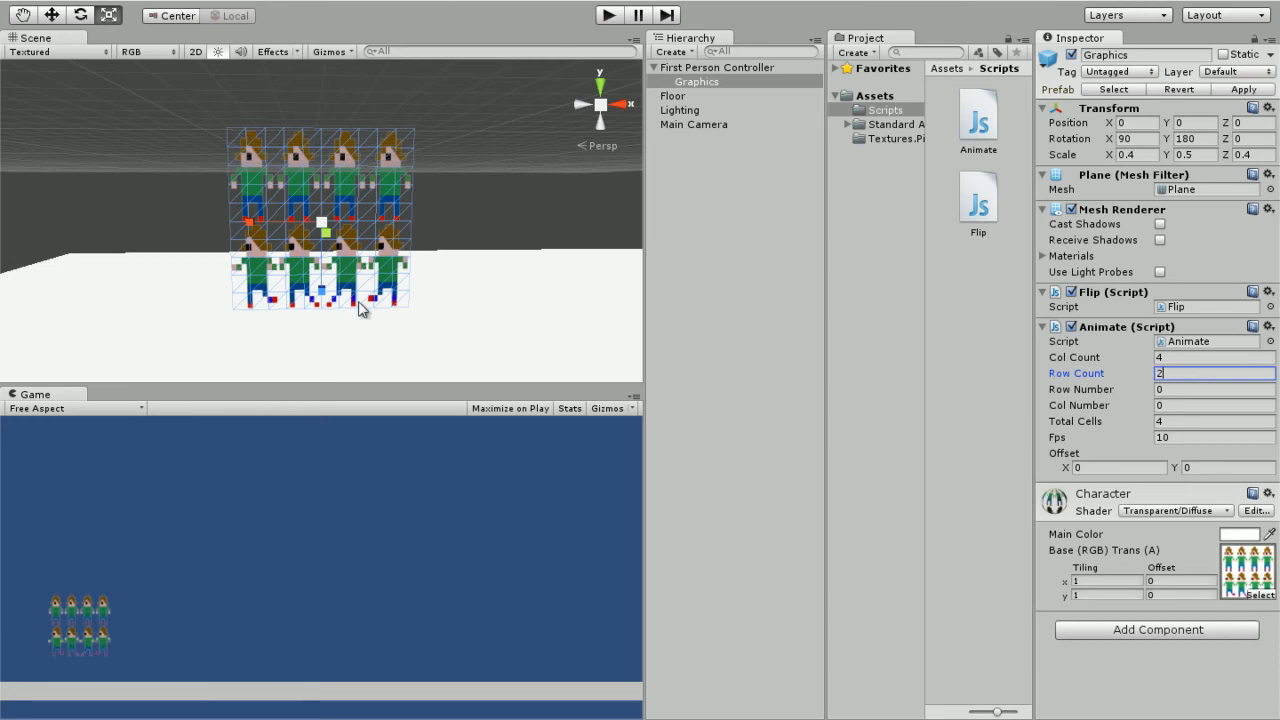
mouse_move(736, 482)
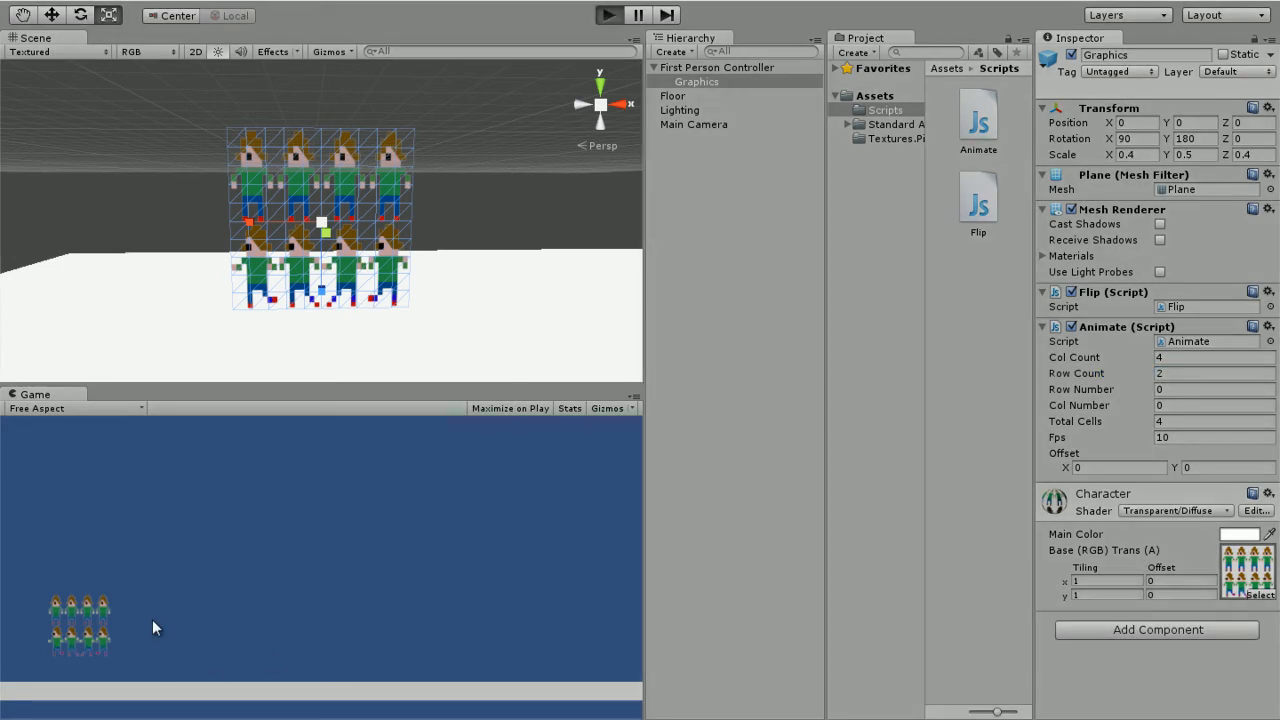
click(608, 16)
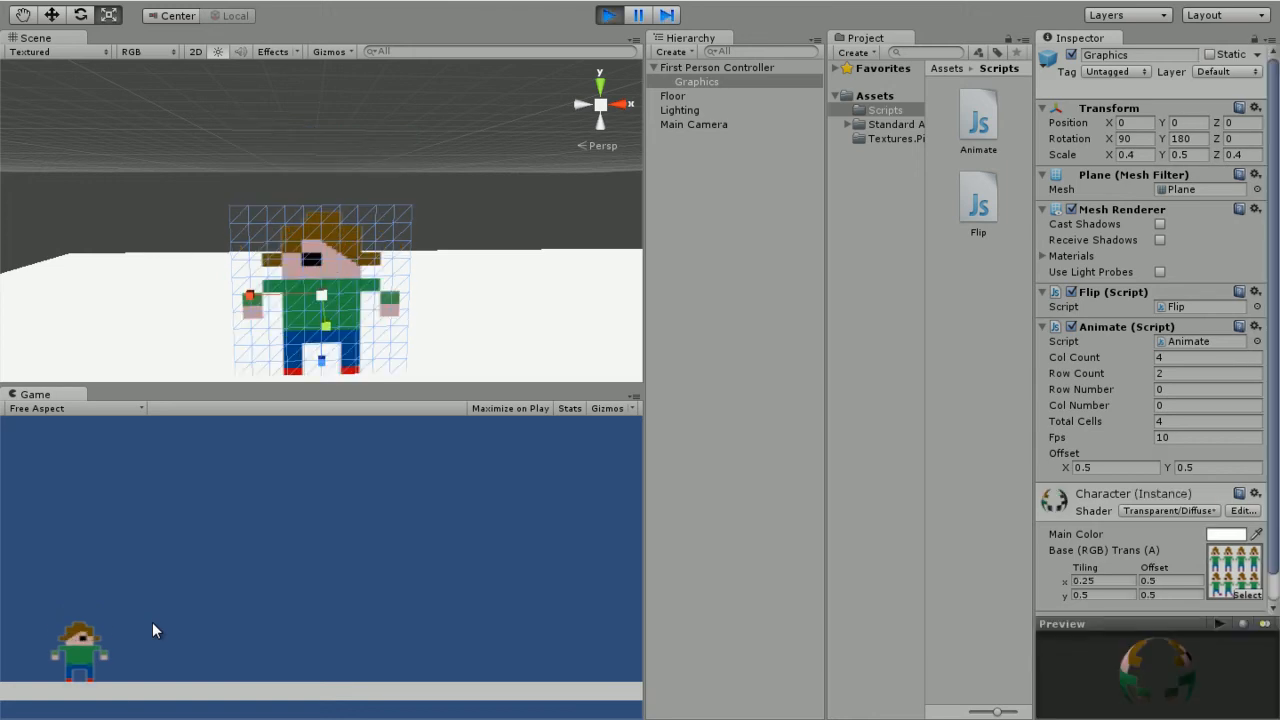
click(608, 16)
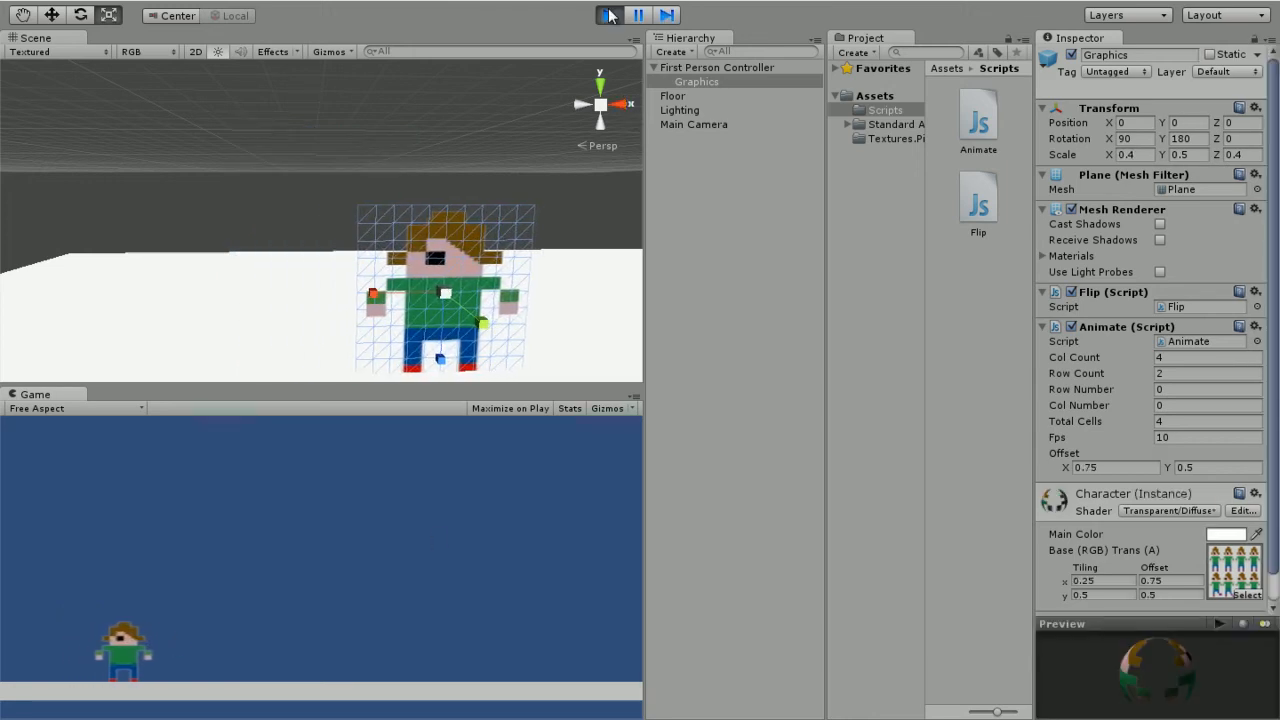
click(608, 14)
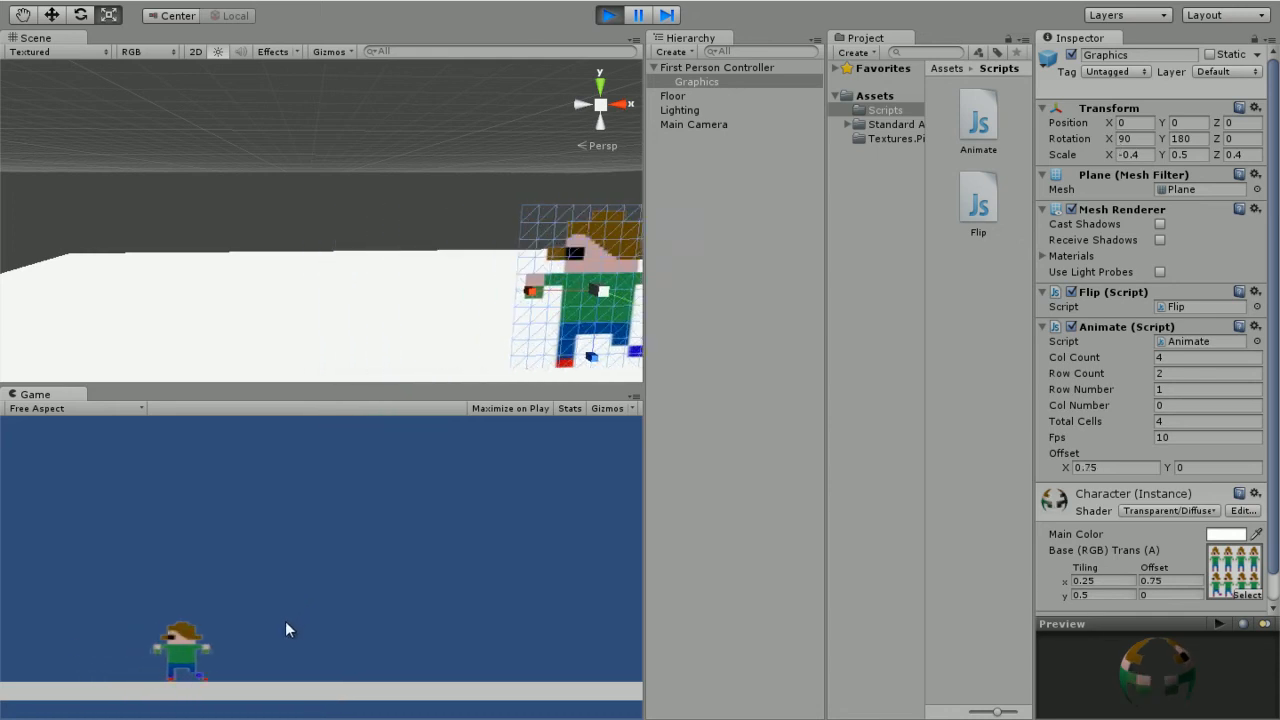
click(608, 16)
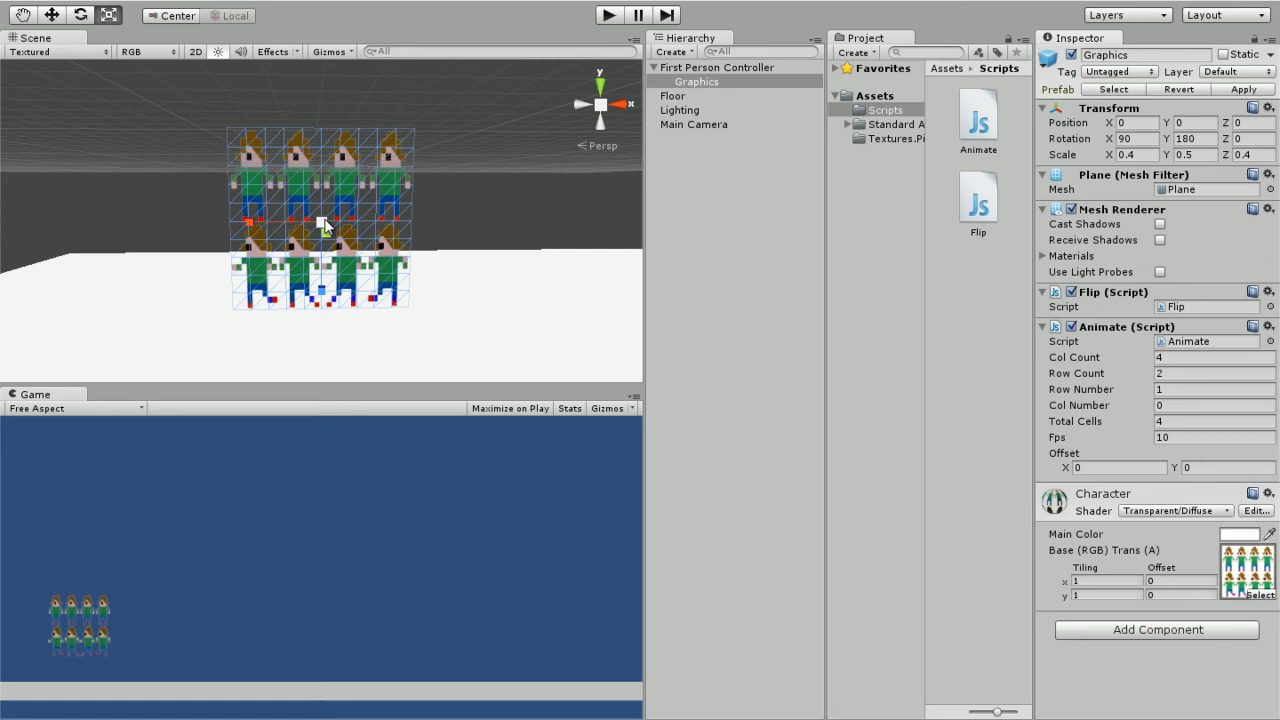
click(716, 68)
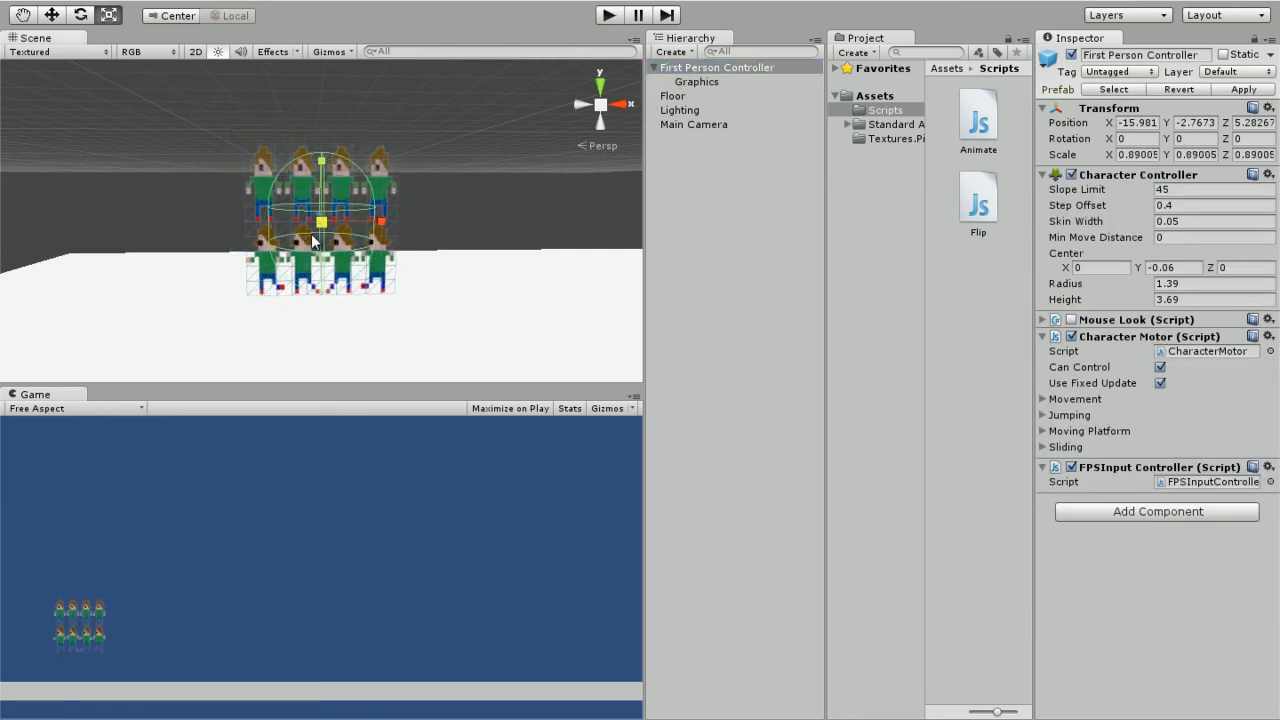
click(608, 16)
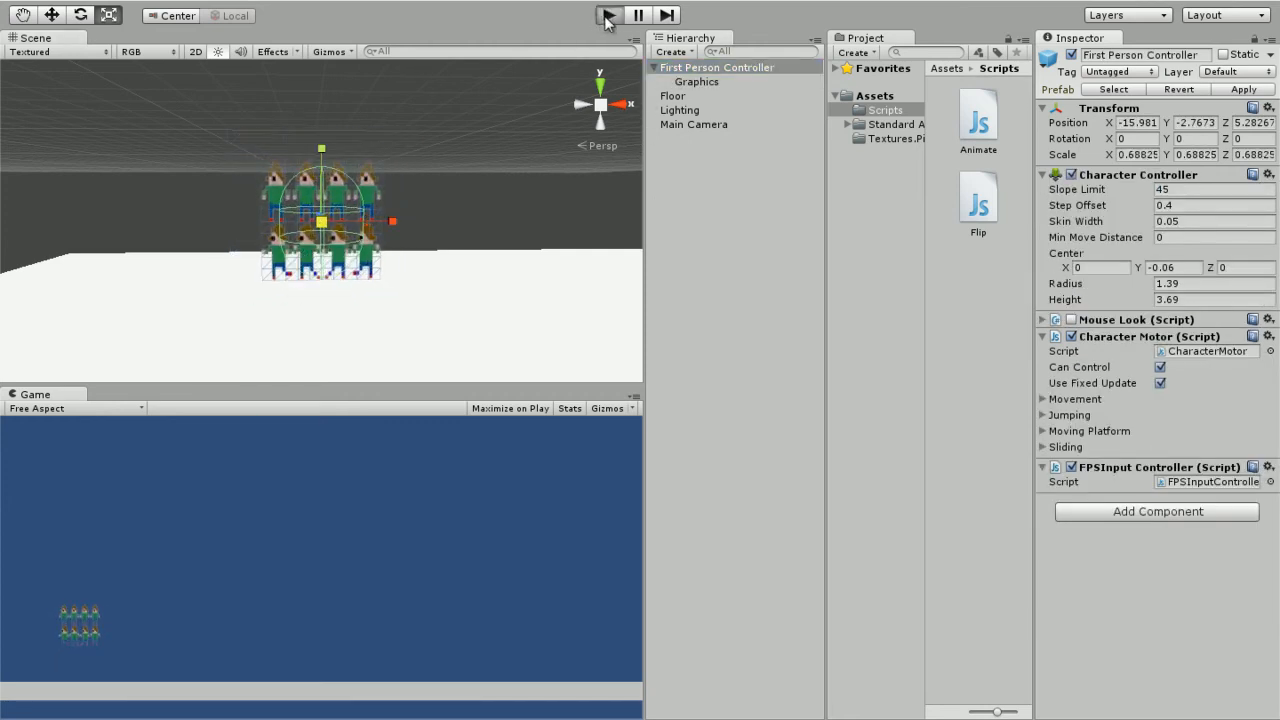
click(608, 16)
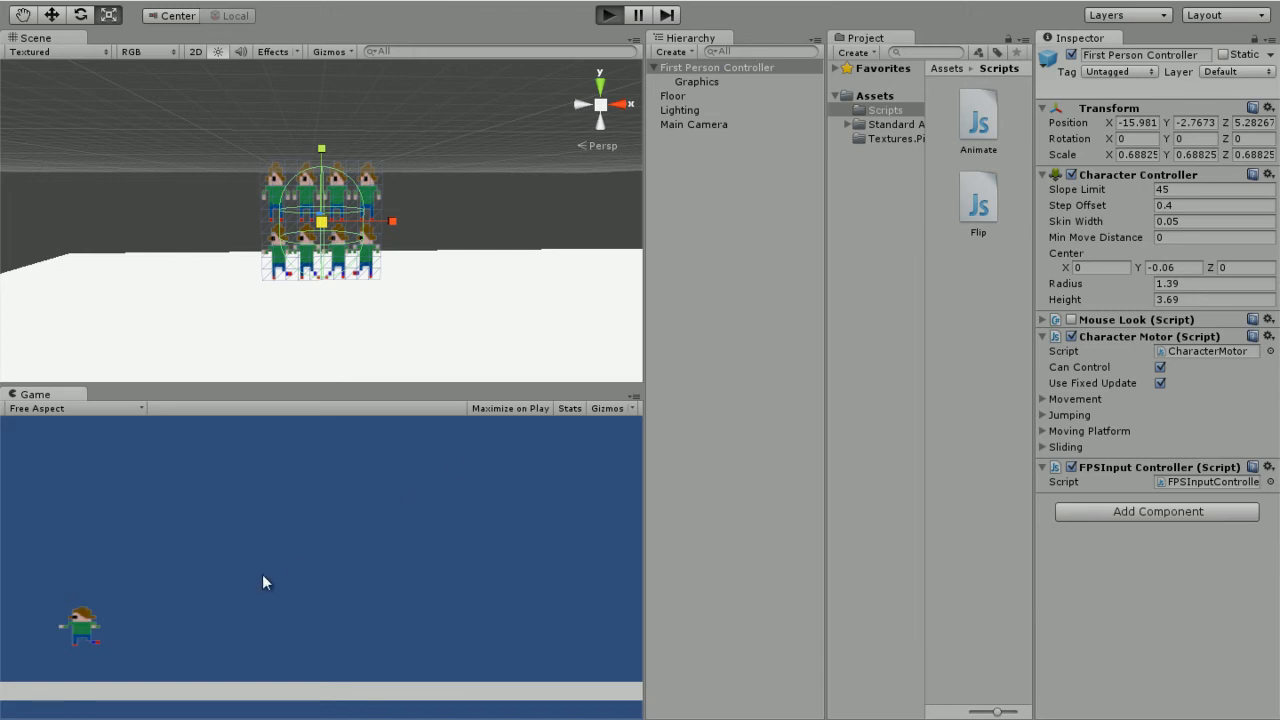
click(608, 16)
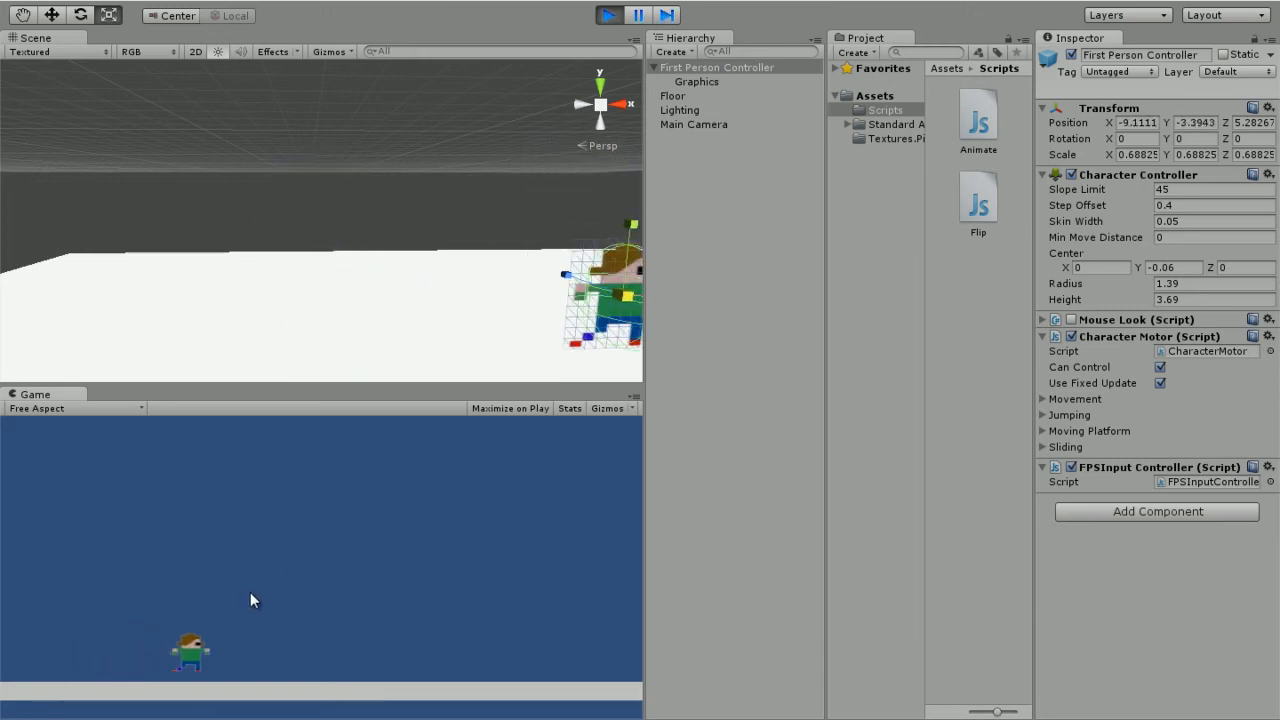
click(608, 16)
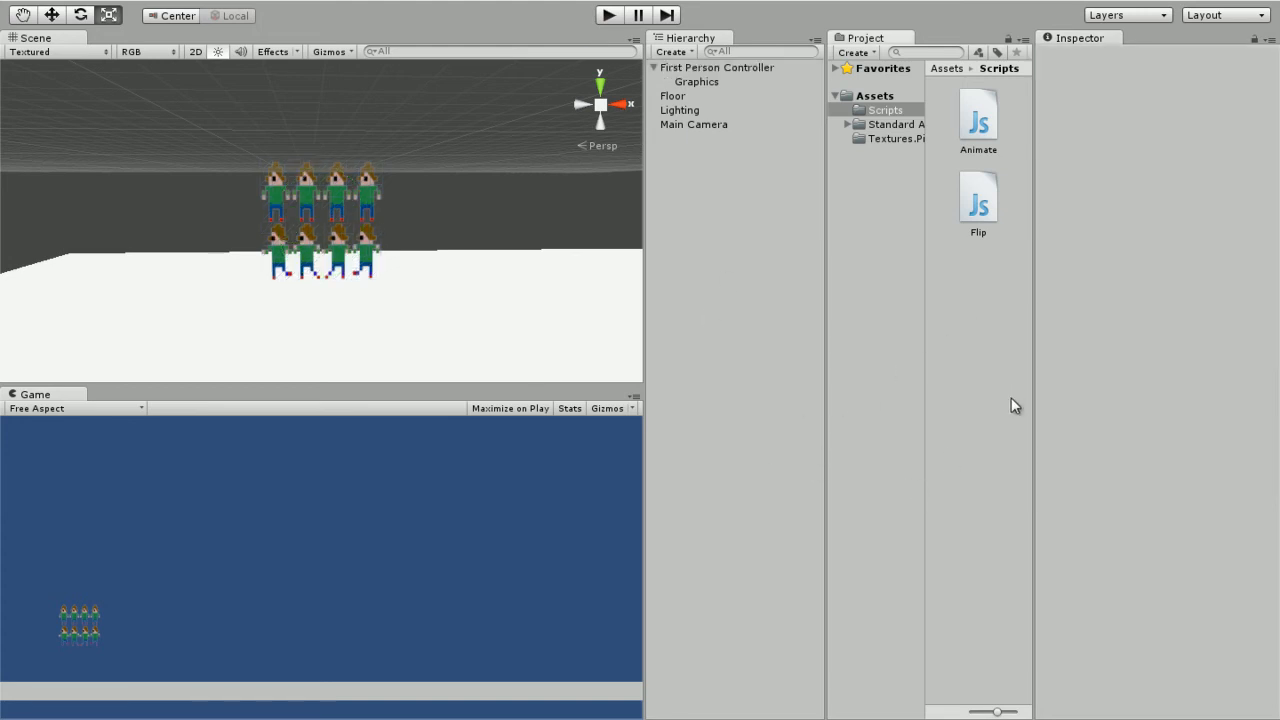
mouse_move(870, 442)
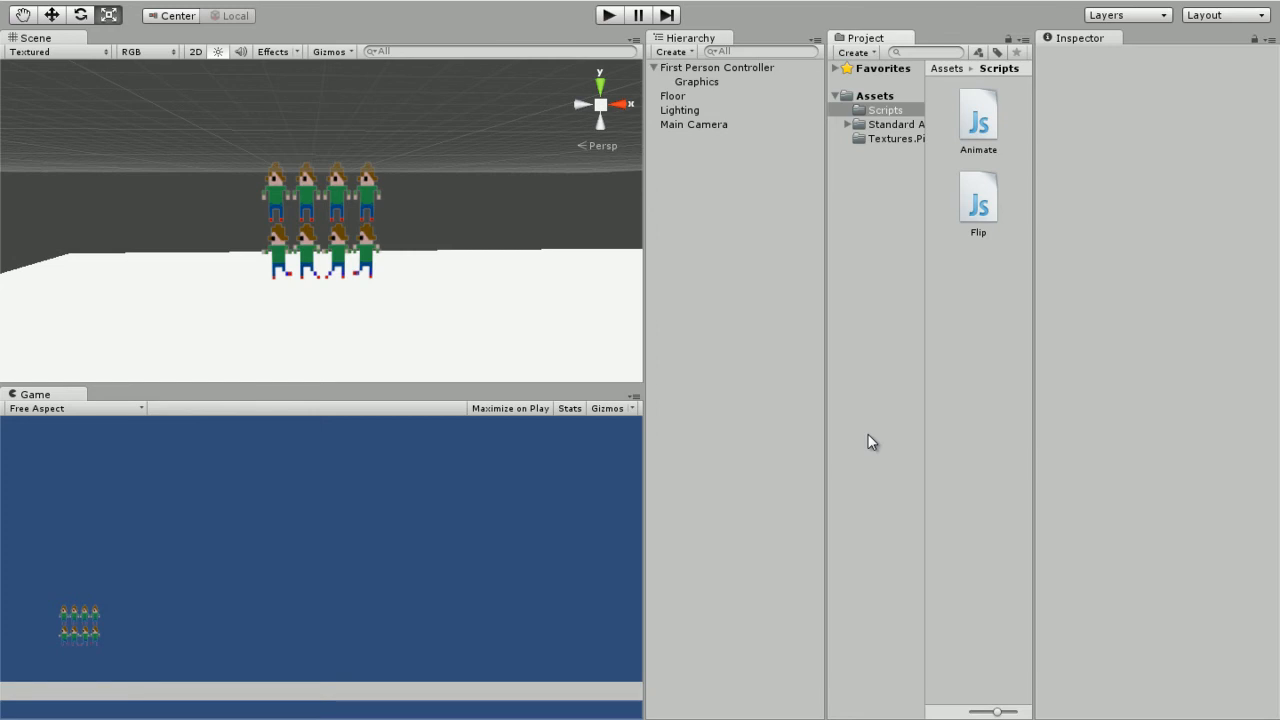
Create a new JavaScript file named CallAnimate in the Scripts folder.
right_click(870, 442)
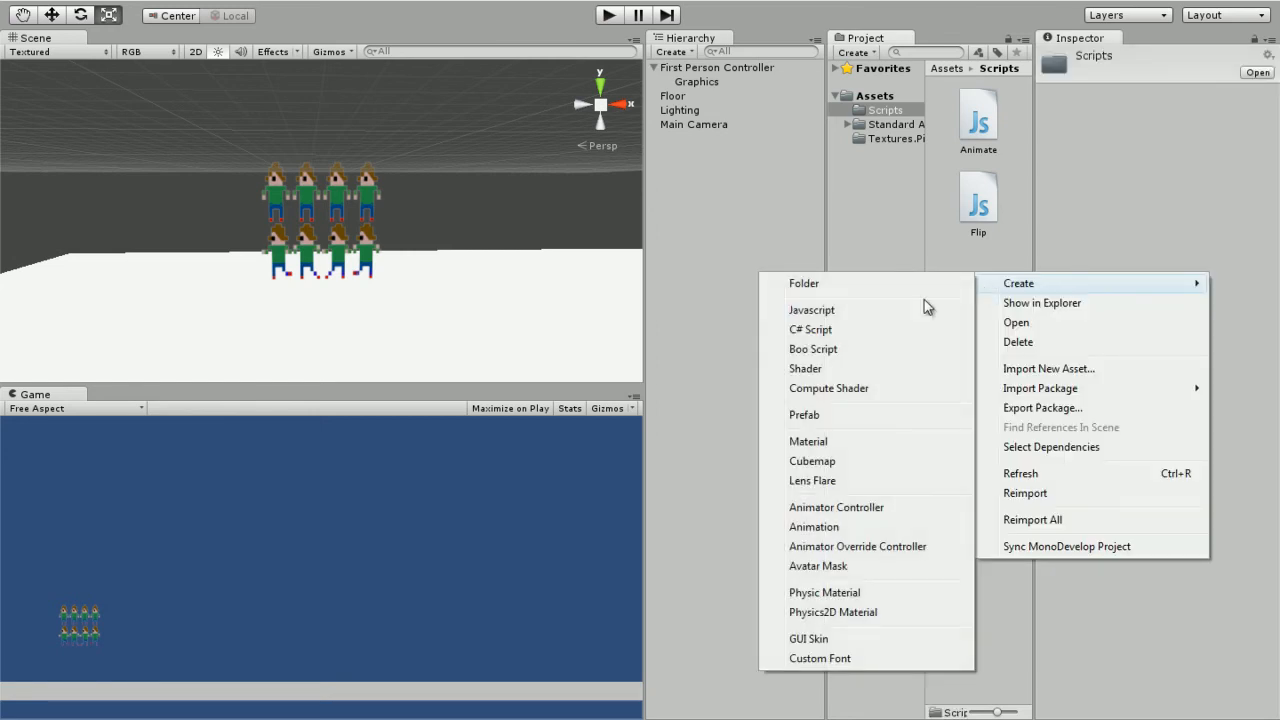
click(812, 308)
text(CallAnima)
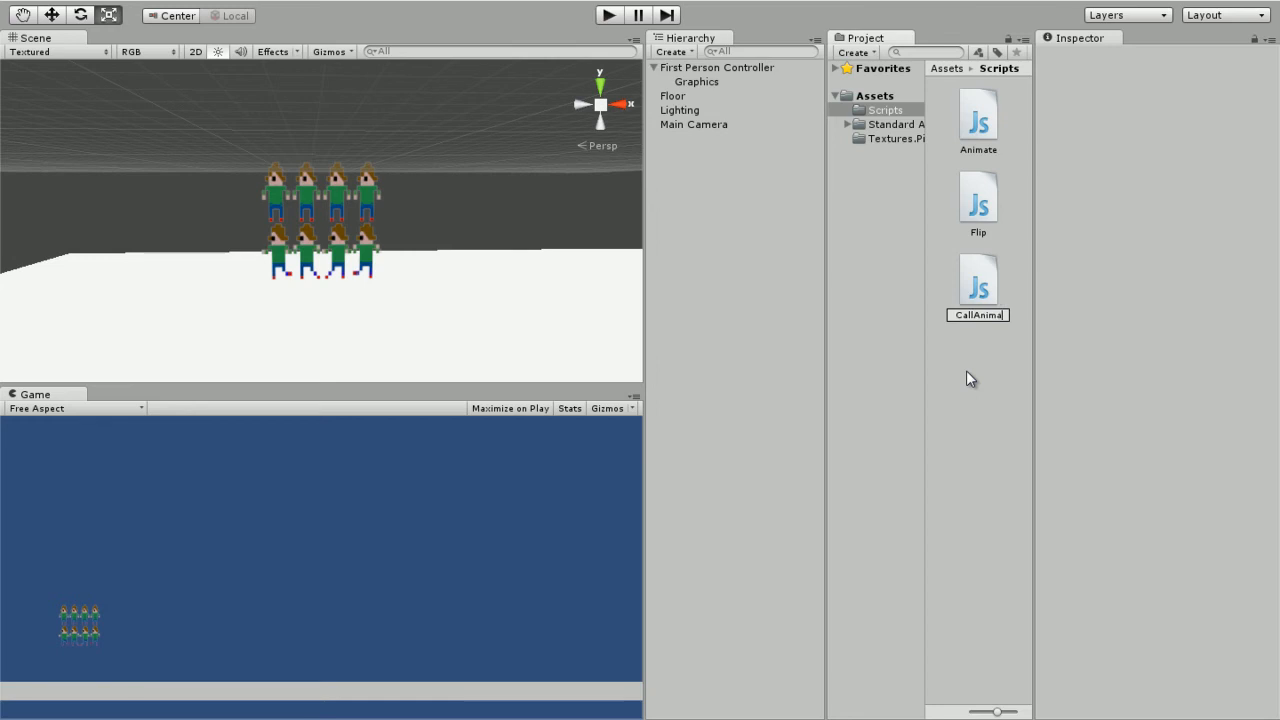
click(978, 280)
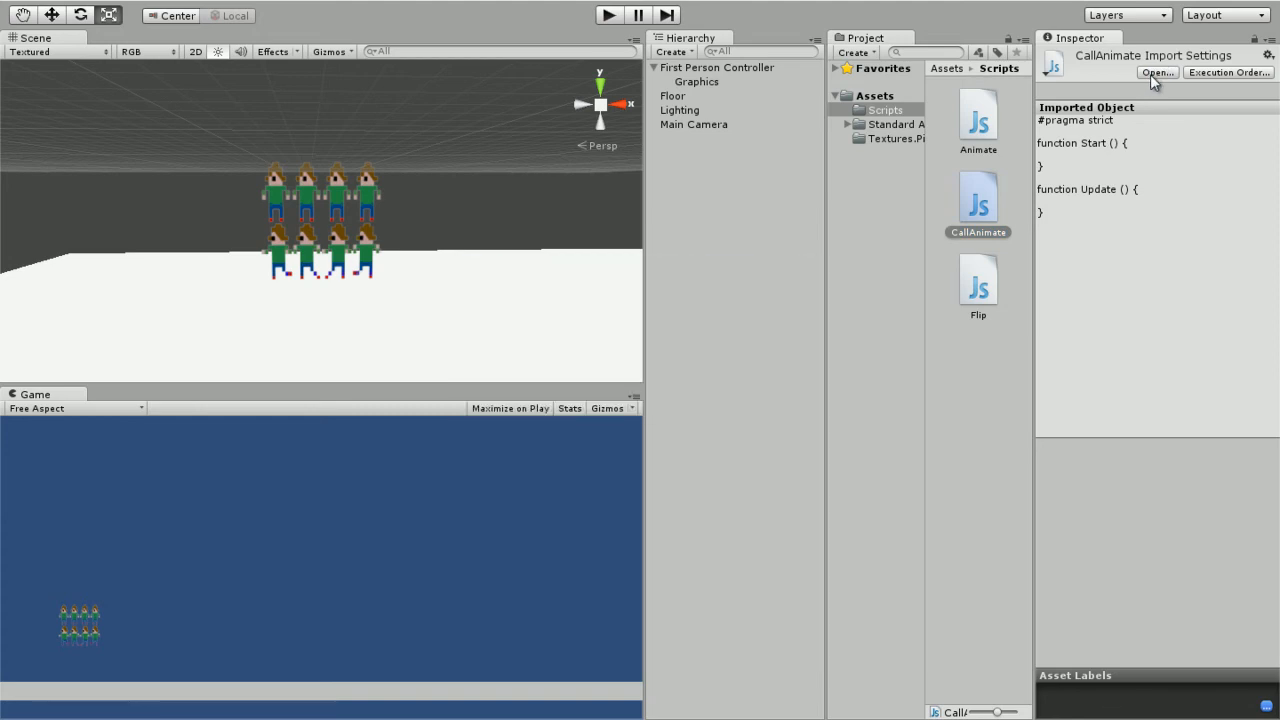
In CallAnimate's Update write var at = gameObject.GetComponent(Animate);.
click(1156, 72)
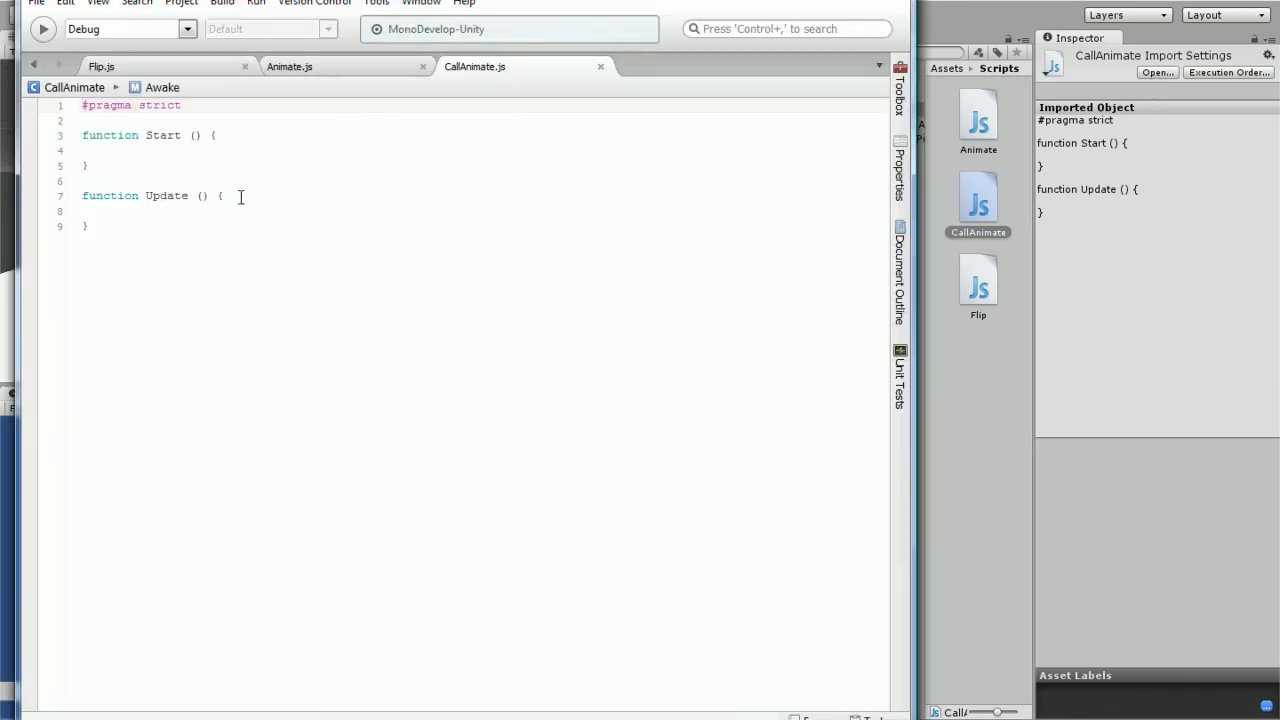
key(Return)
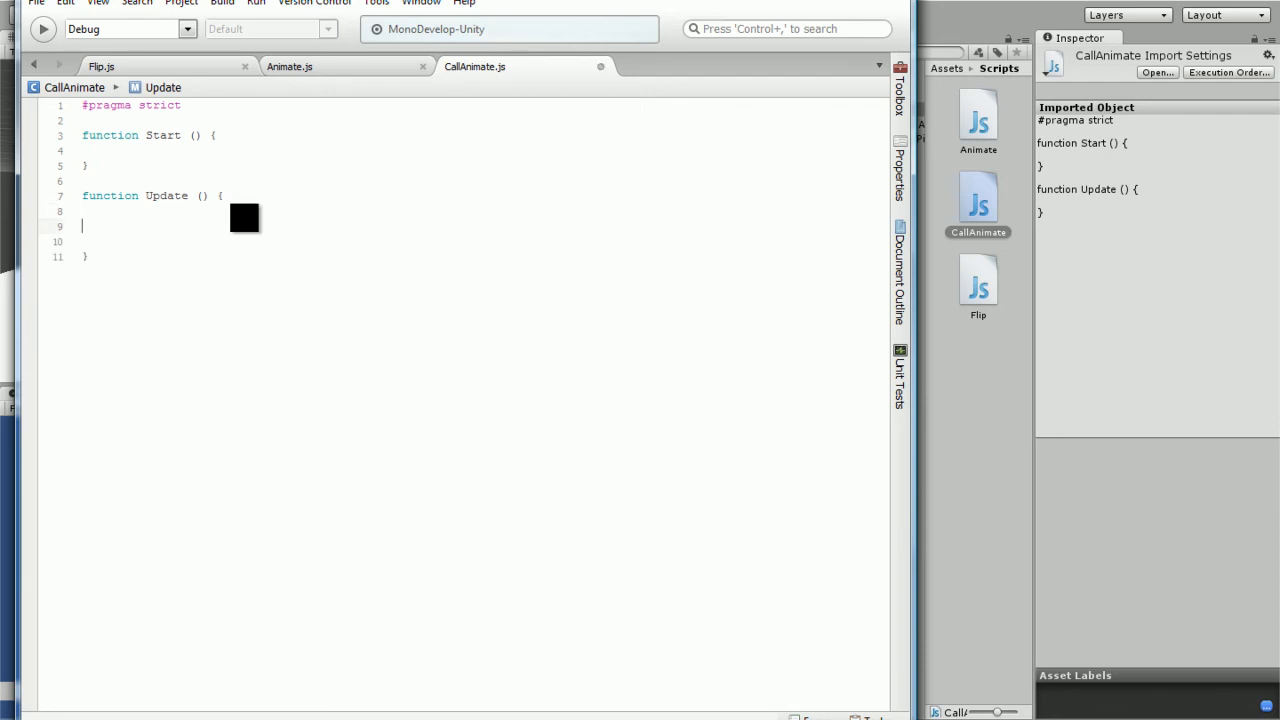
text(var)
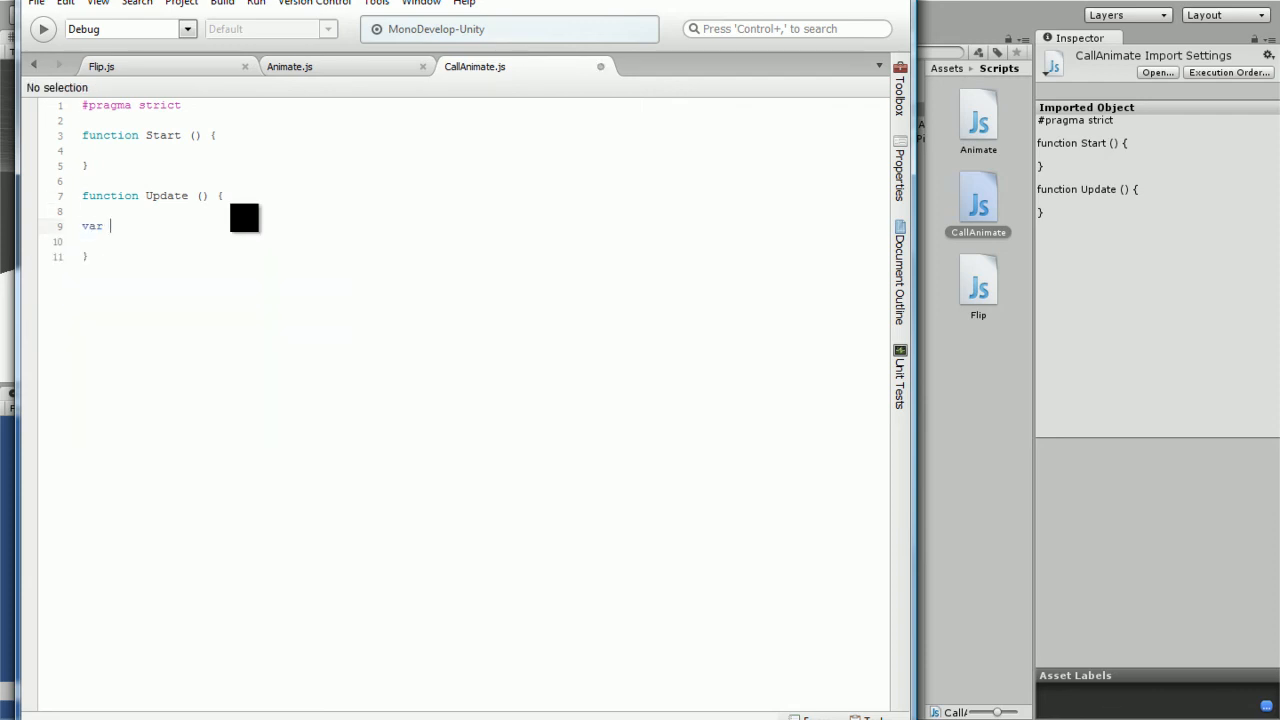
text(at)
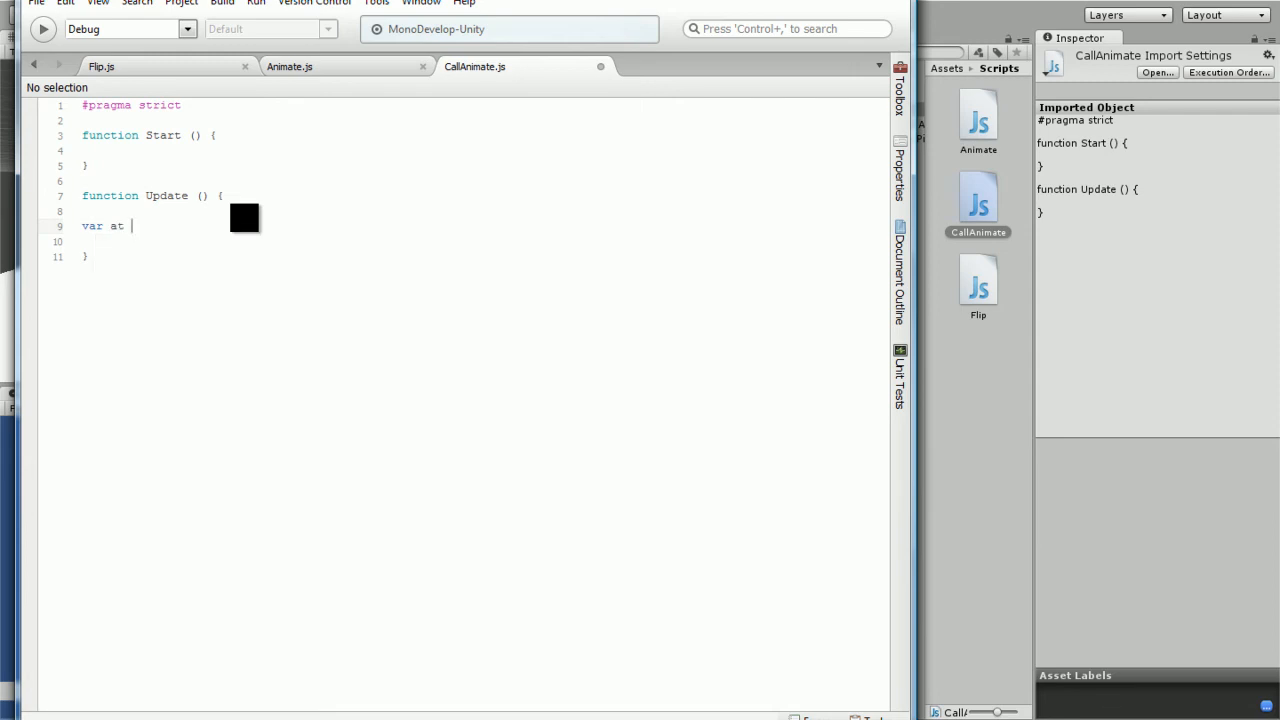
text(= gameObject.GetComponent()
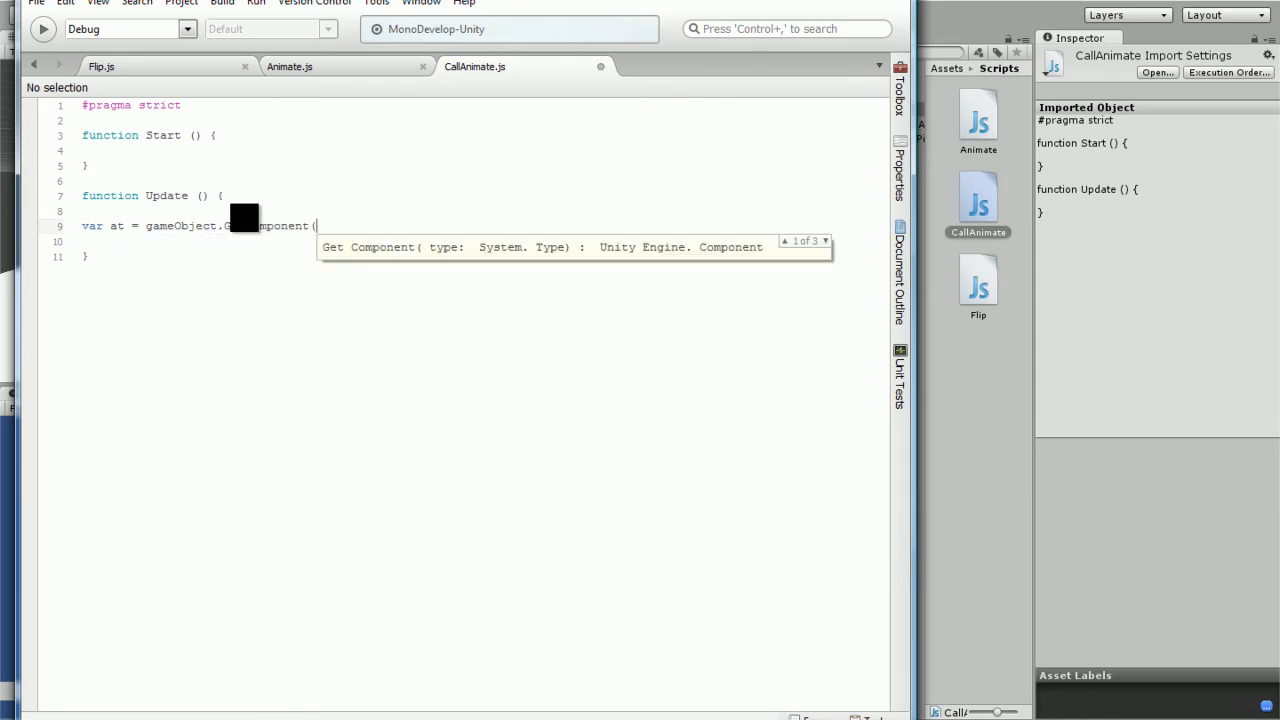
text(Animate)
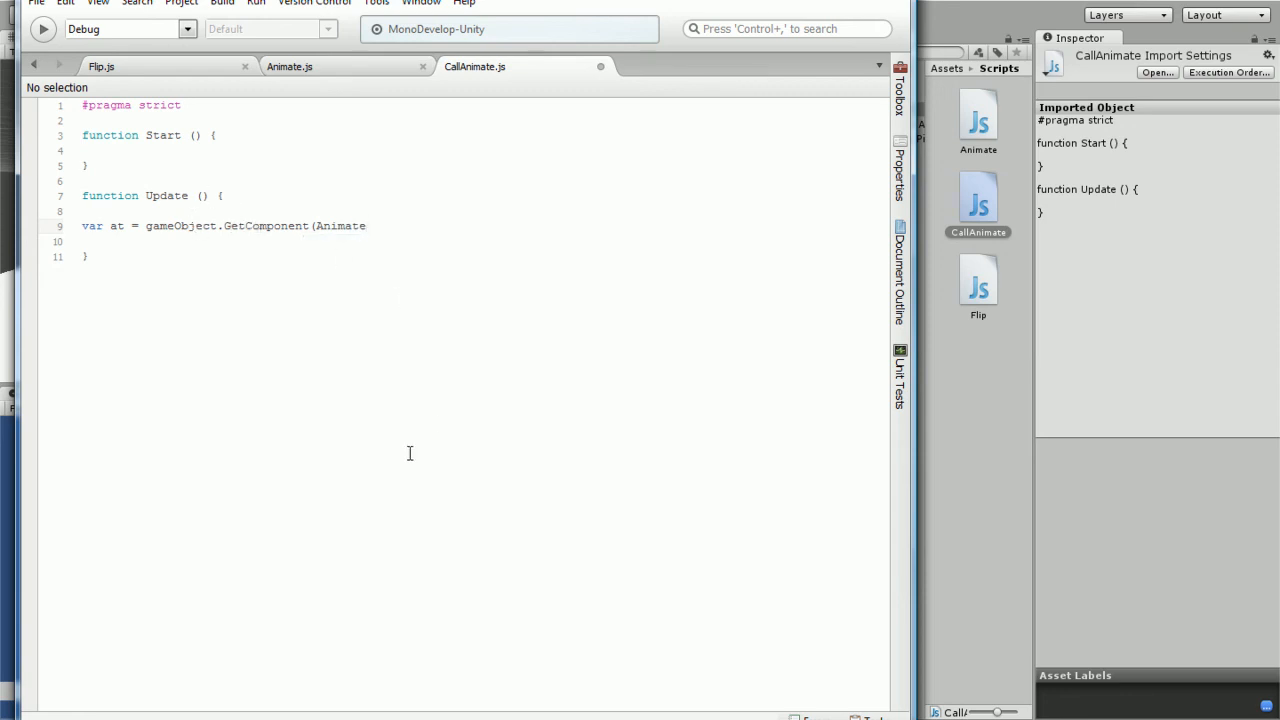
text())
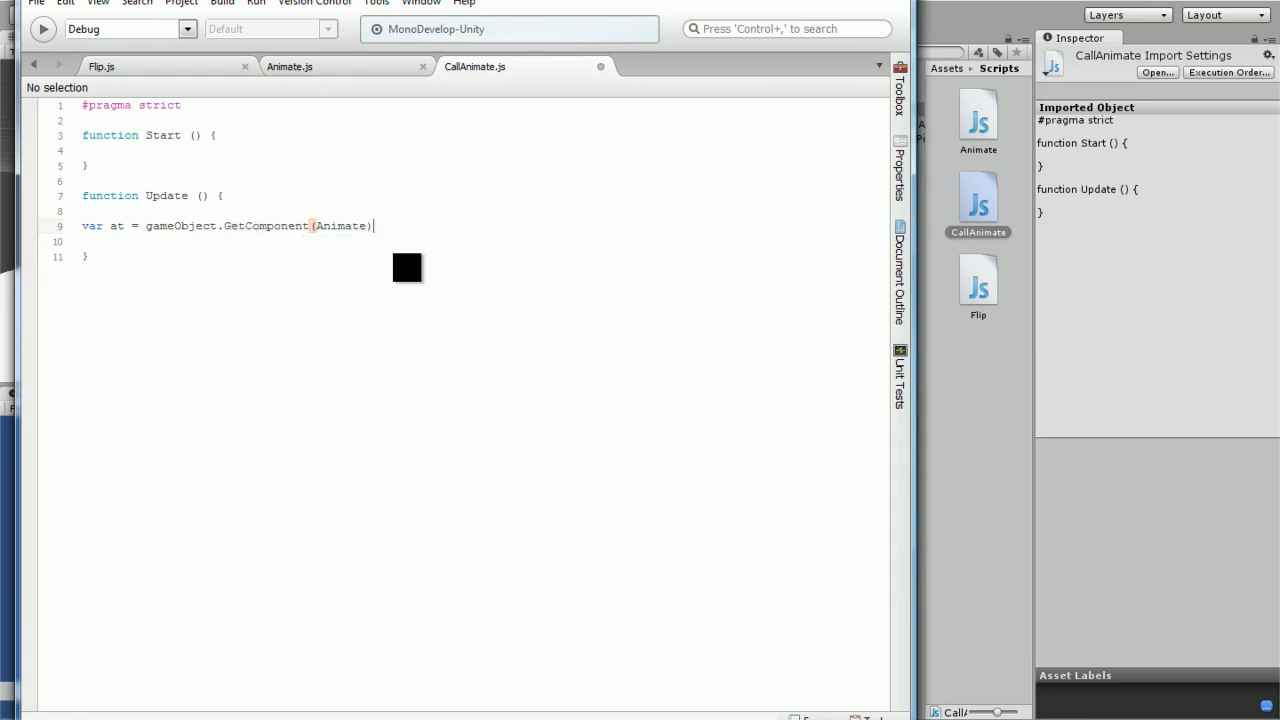
text(;)
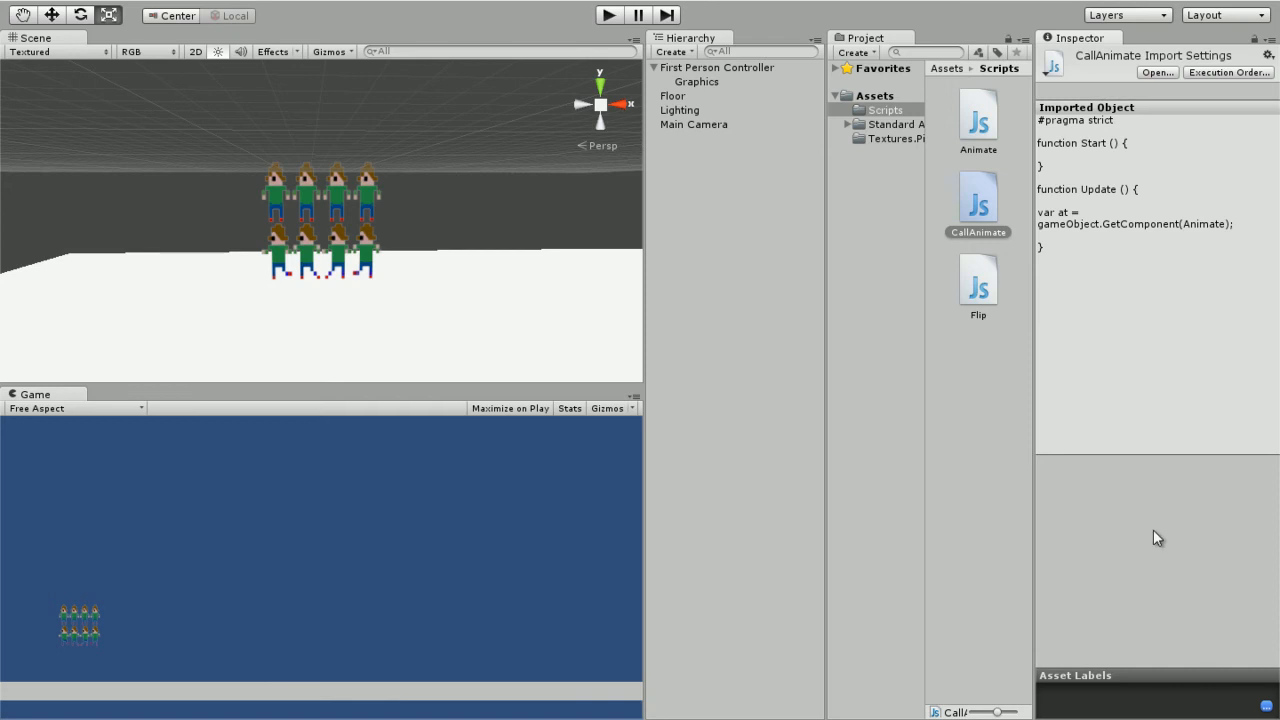
Check the rowNumber variable in Animate.js, then return to CallAnimate.js.
click(976, 120)
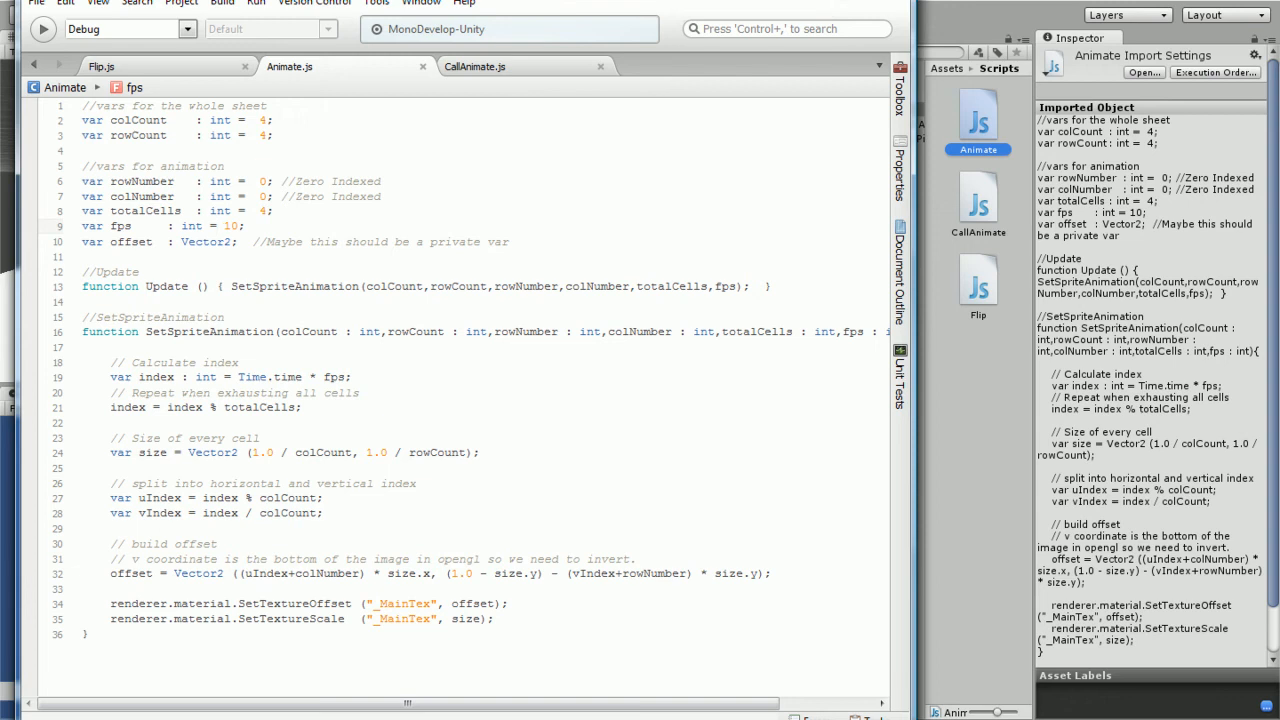
double_click(140, 180)
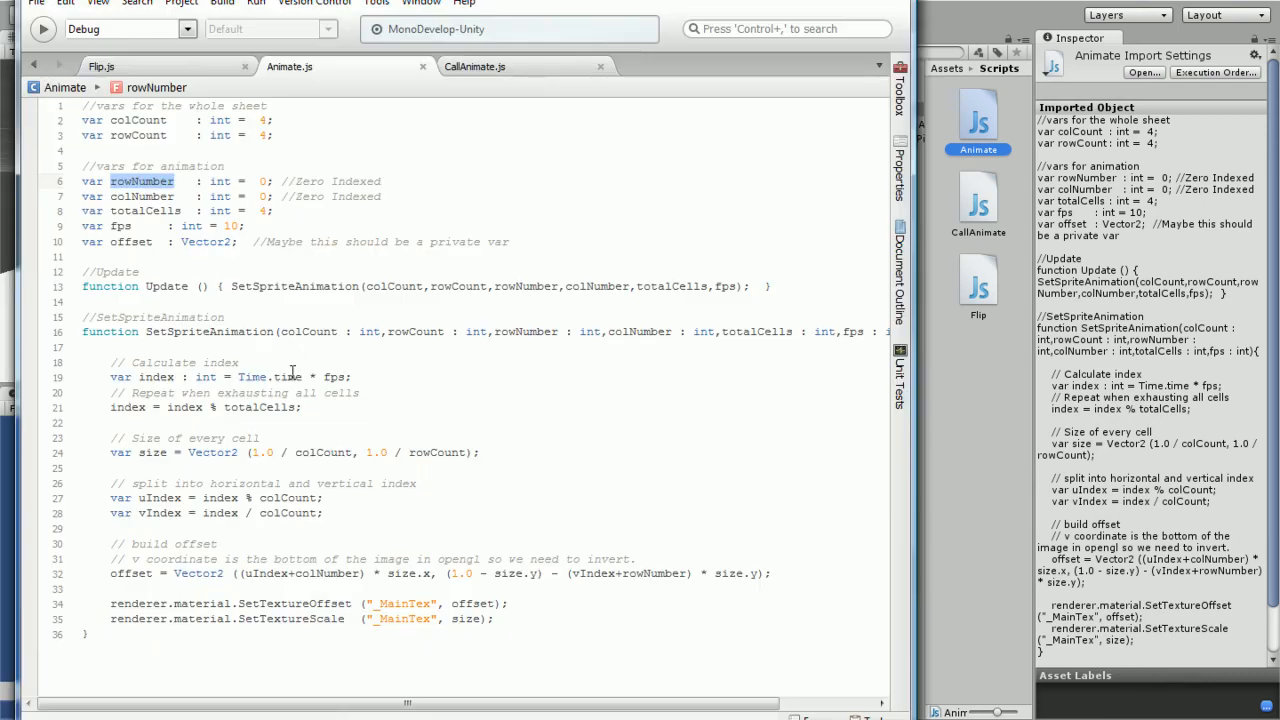
click(474, 66)
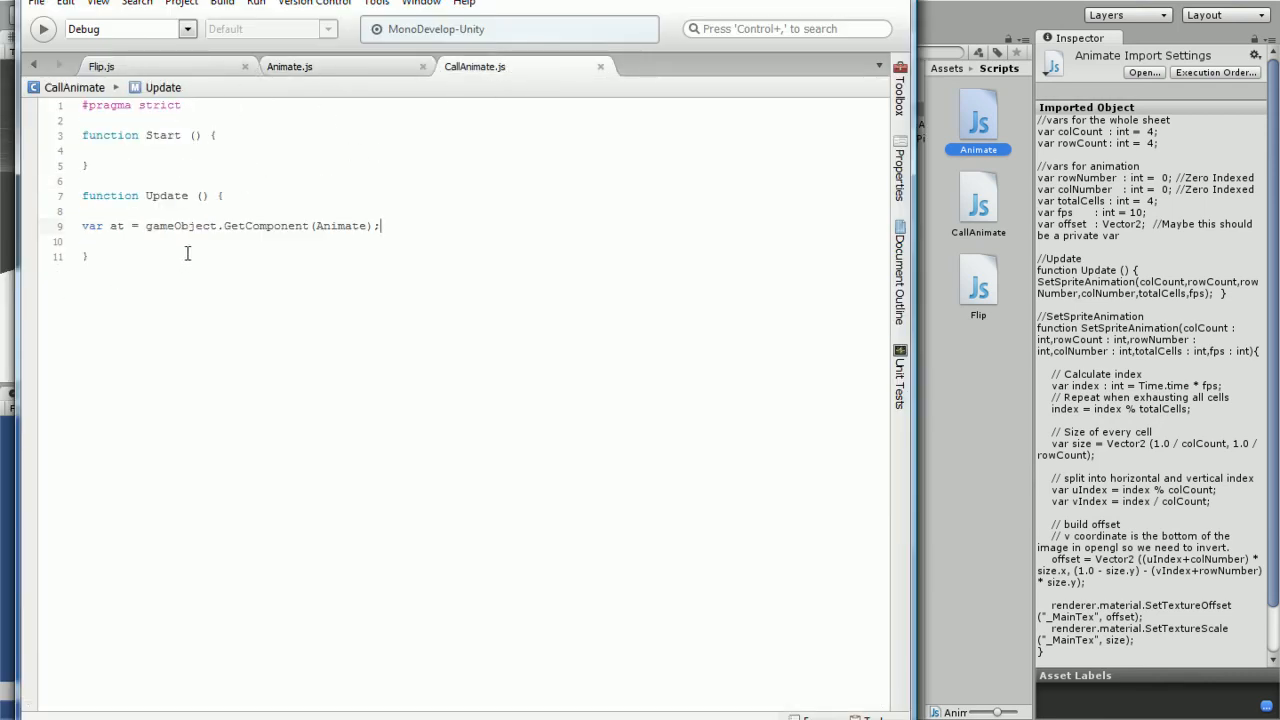
Add the condition if(Input.GetKey("a")) in Update.
key(Return)
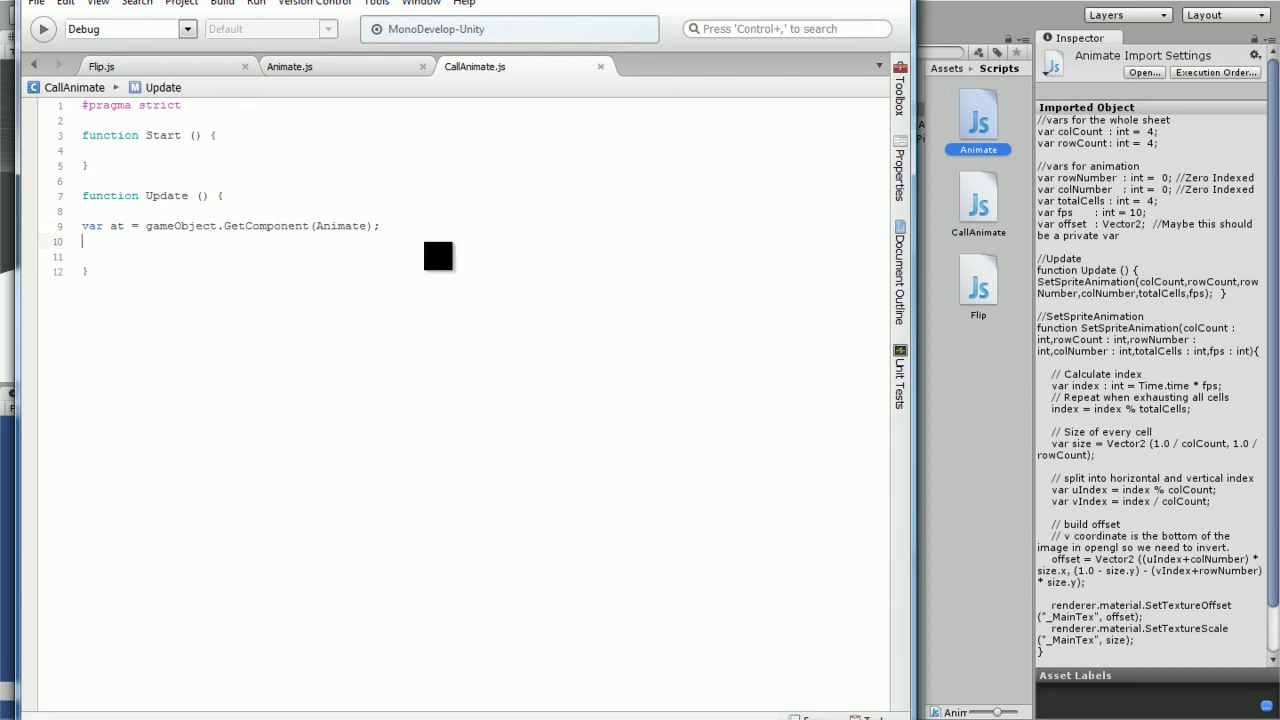
text(if)
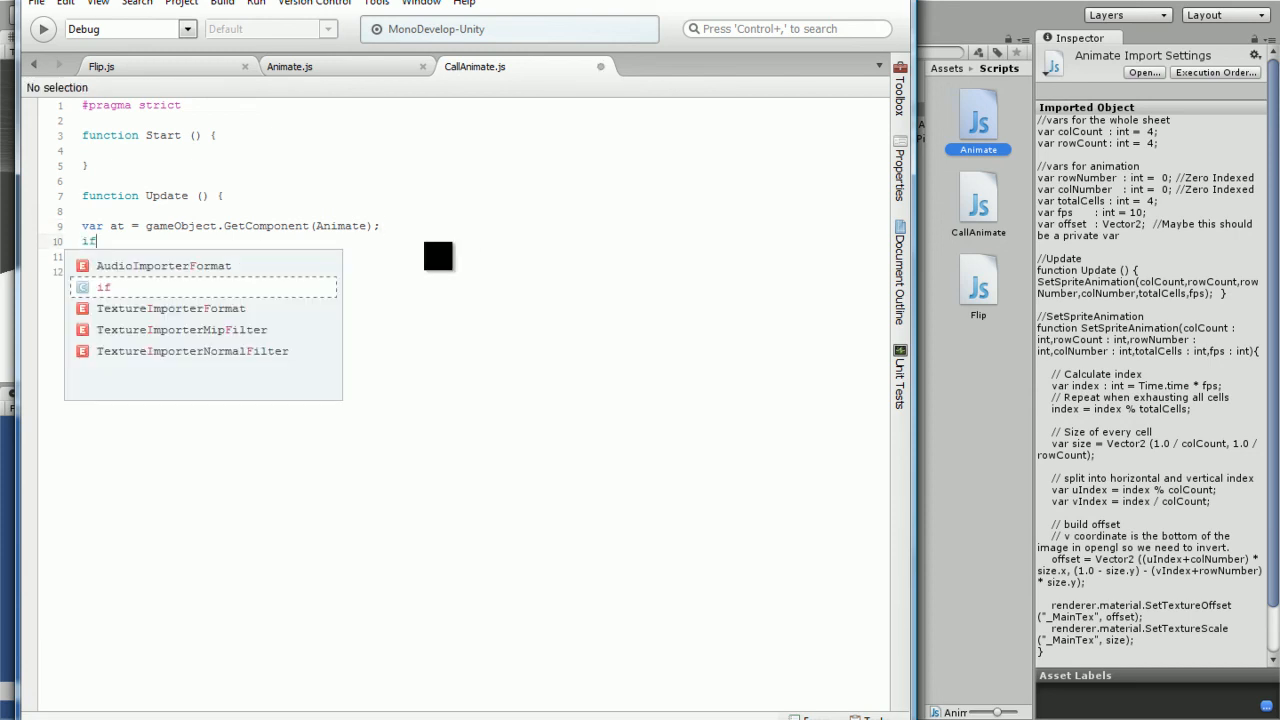
text((Input.)
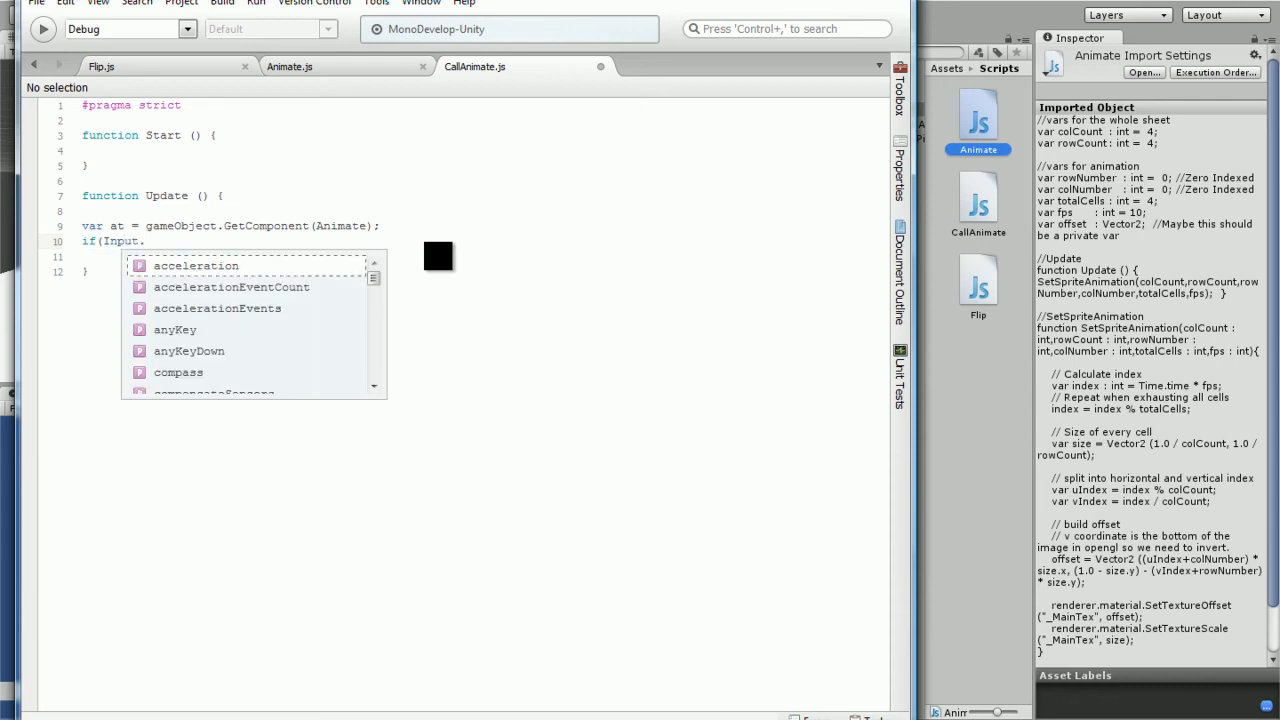
scroll(down, 3)
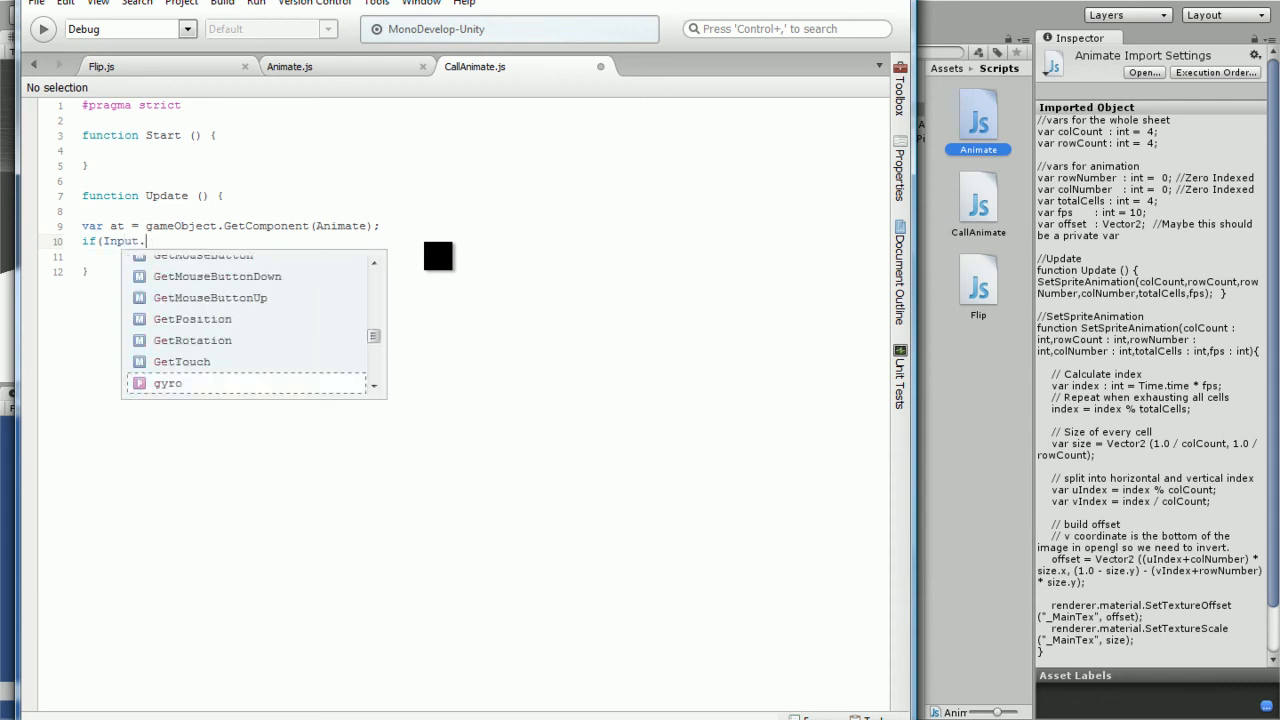
text(GetKey)
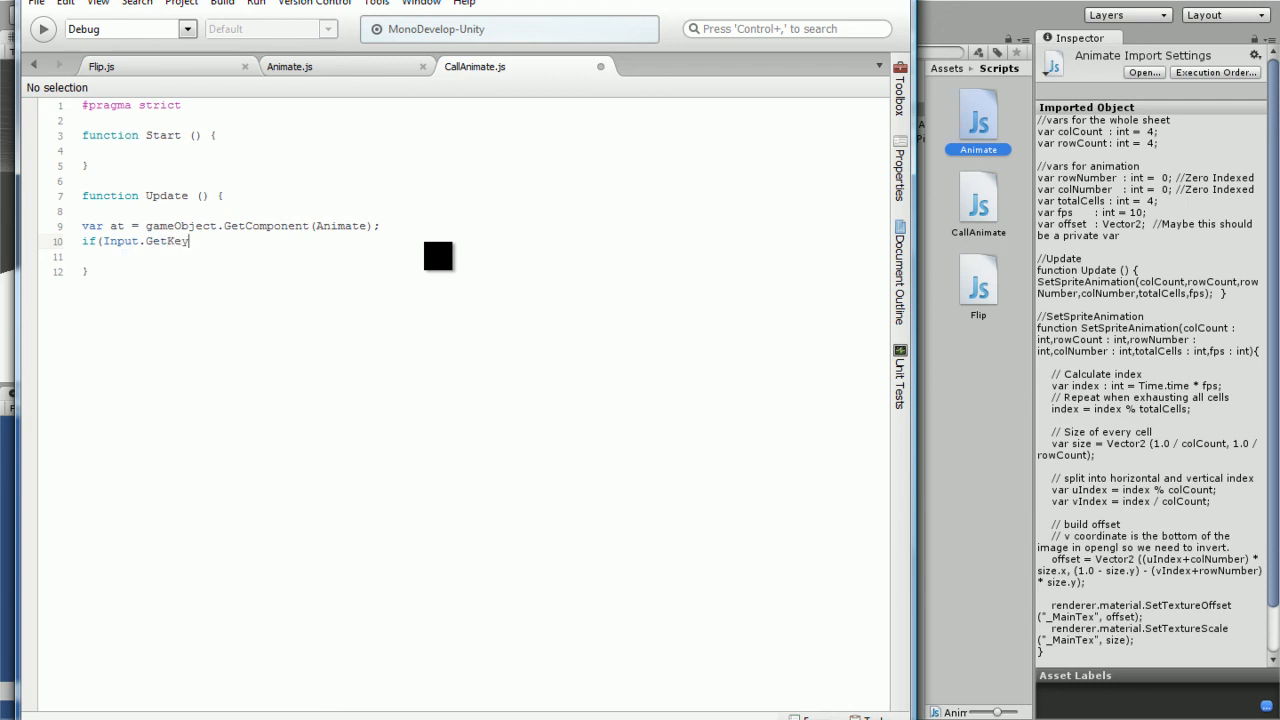
text((")
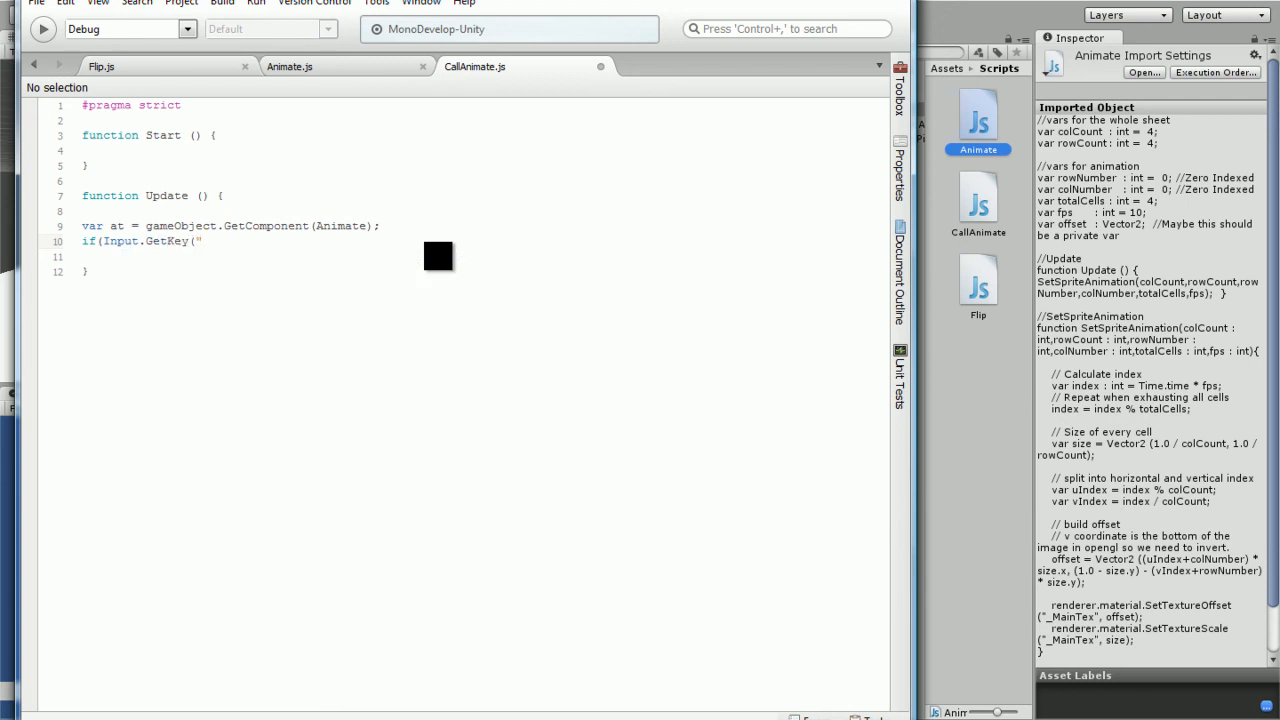
text(a)
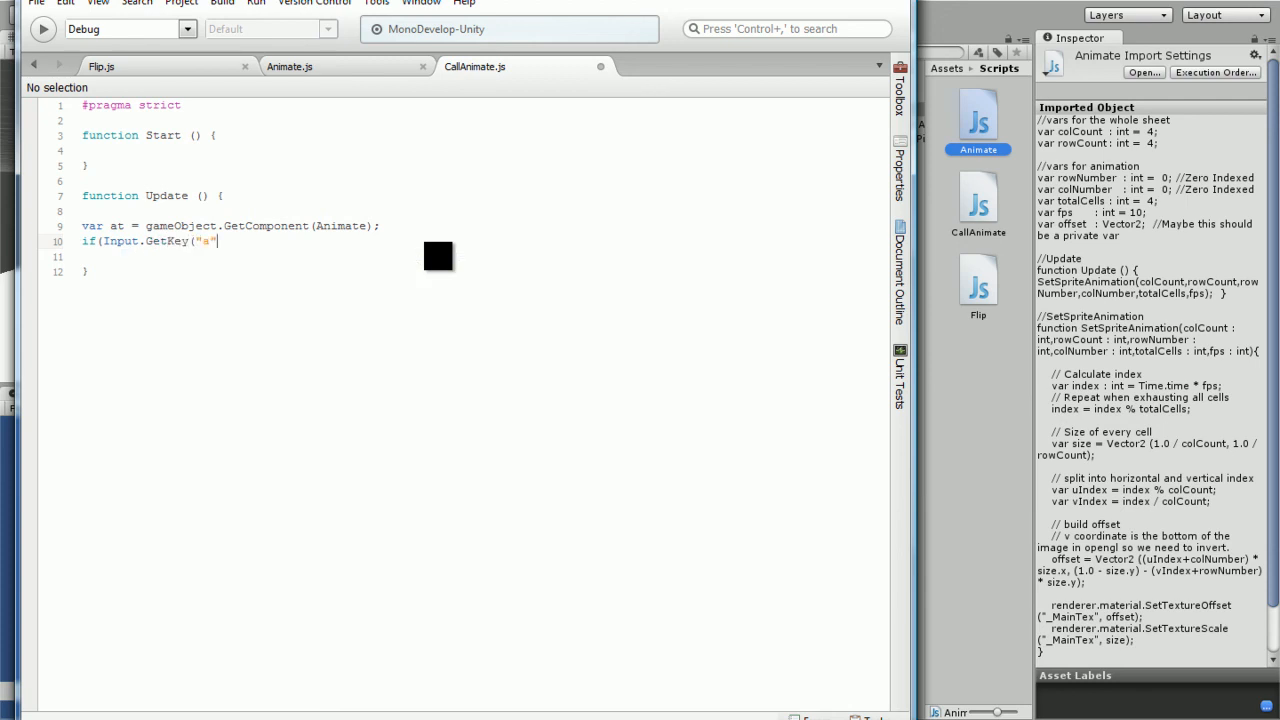
text()){)
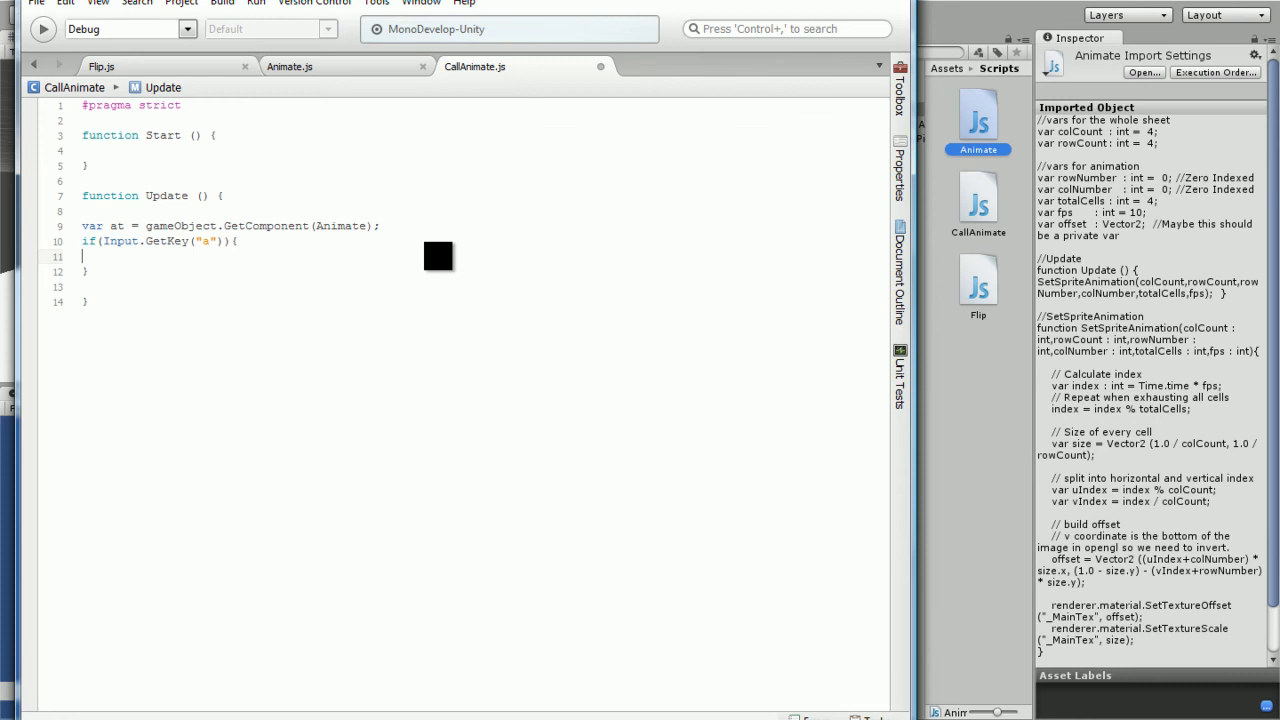
Inside the A-key branch set at.rowNumber = 1 and begin an else if.
text(a)
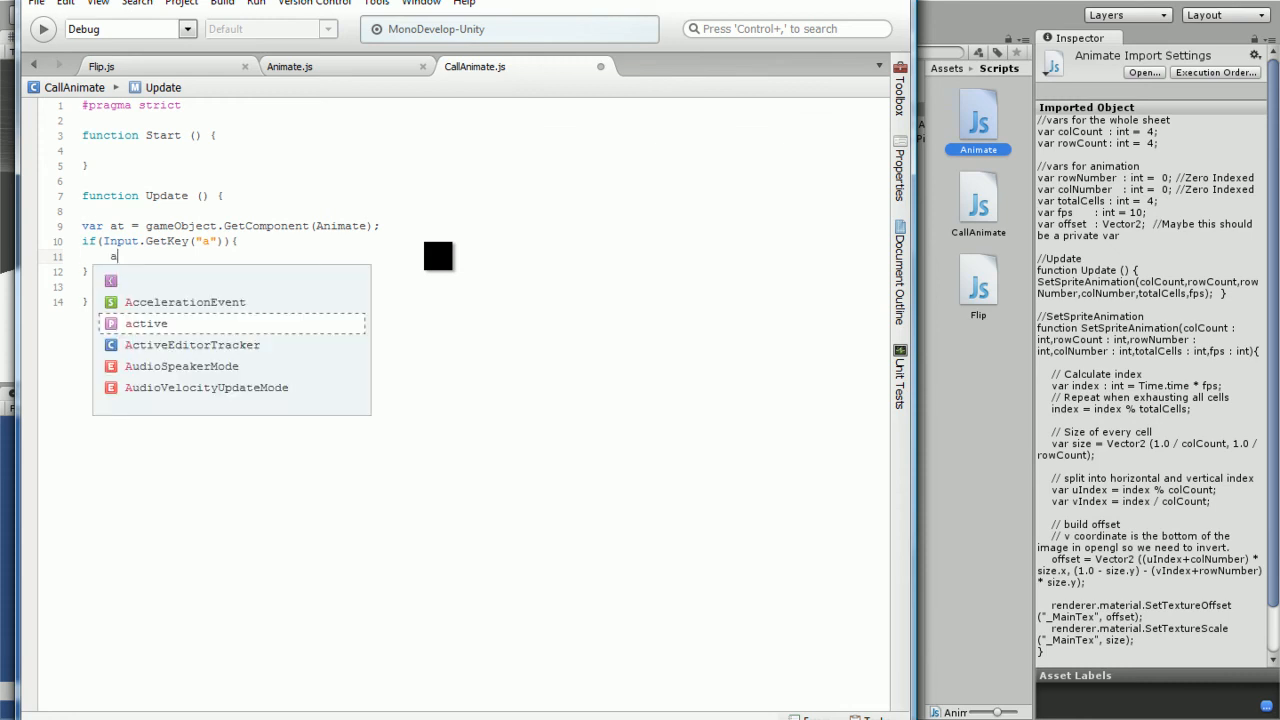
text(t)
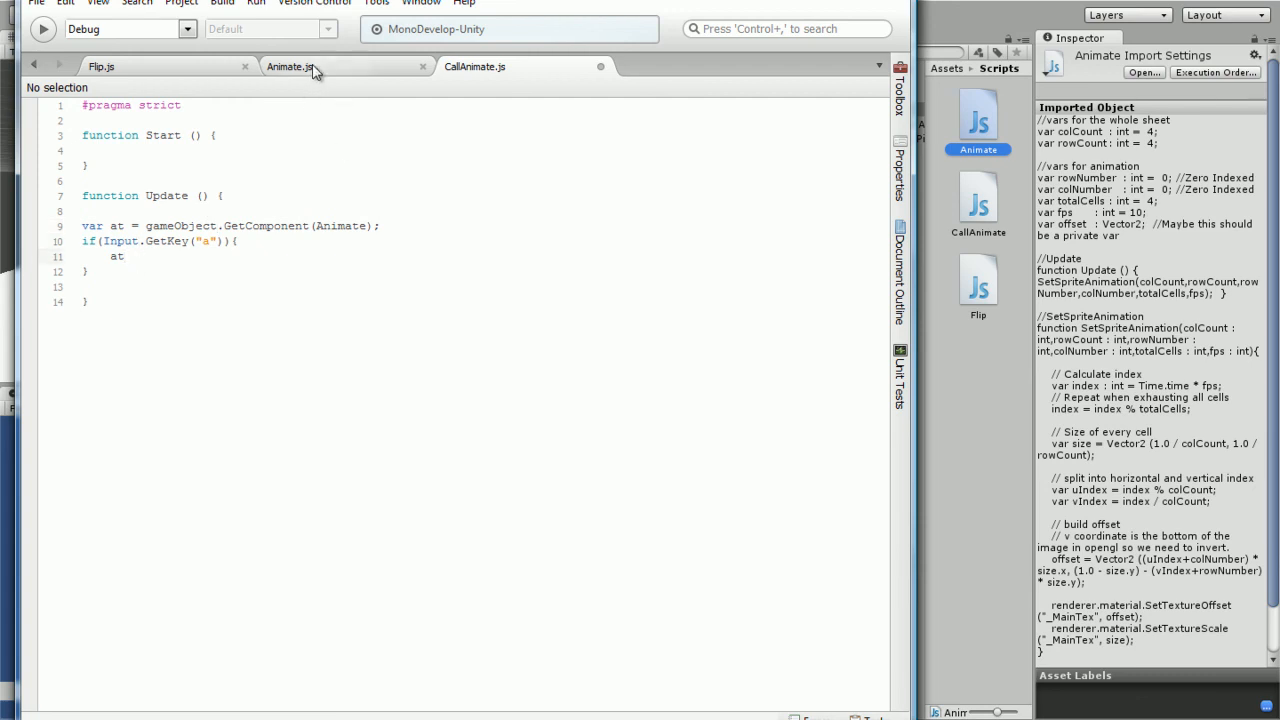
right_click(130, 180)
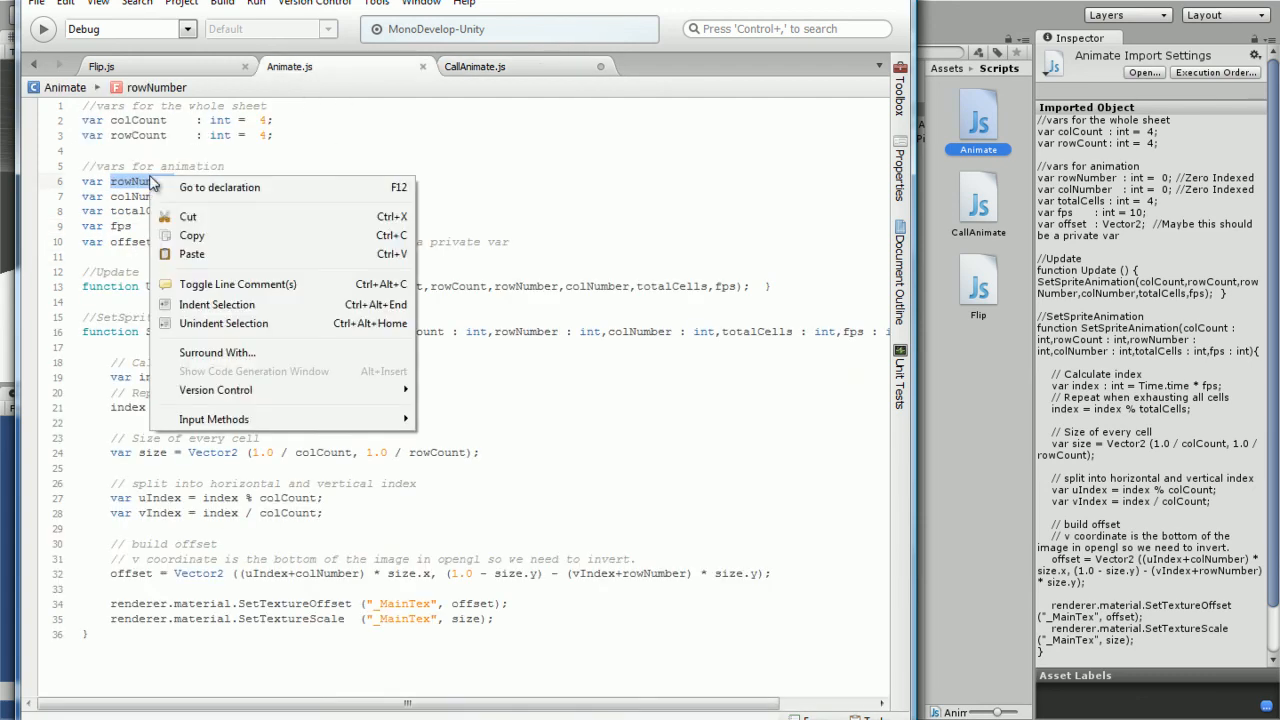
click(476, 66)
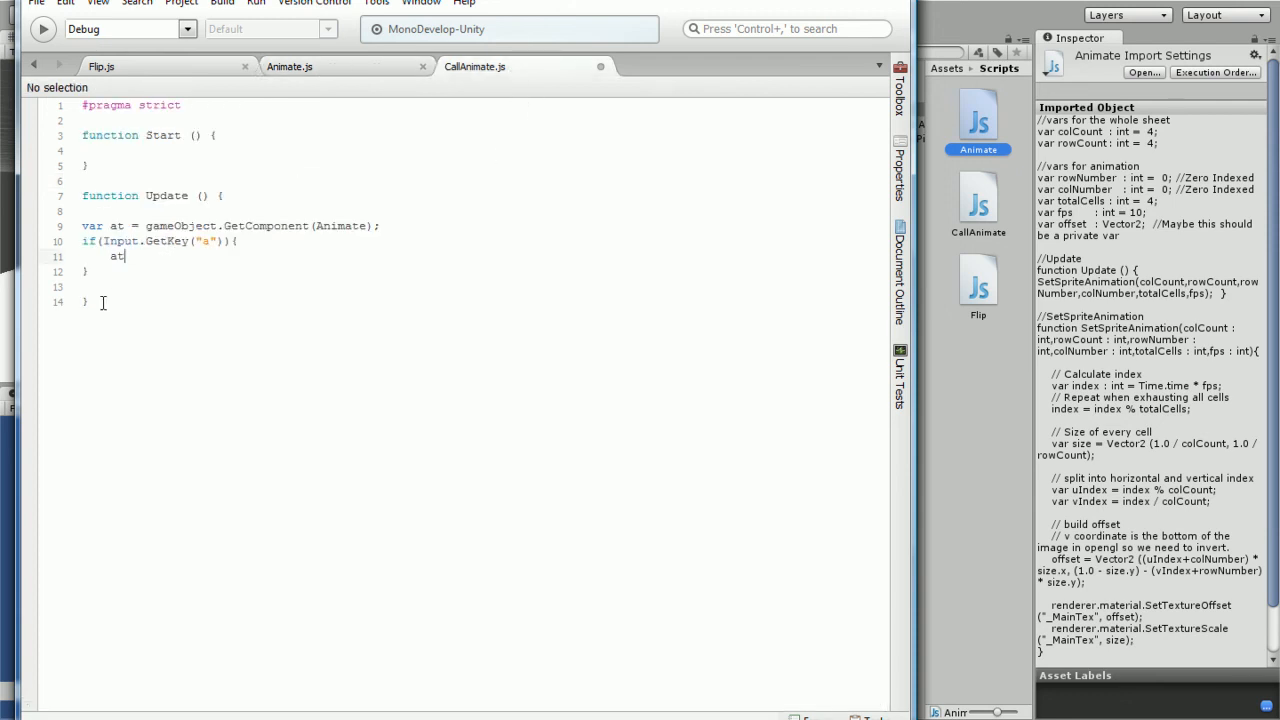
text(.rowNumber)
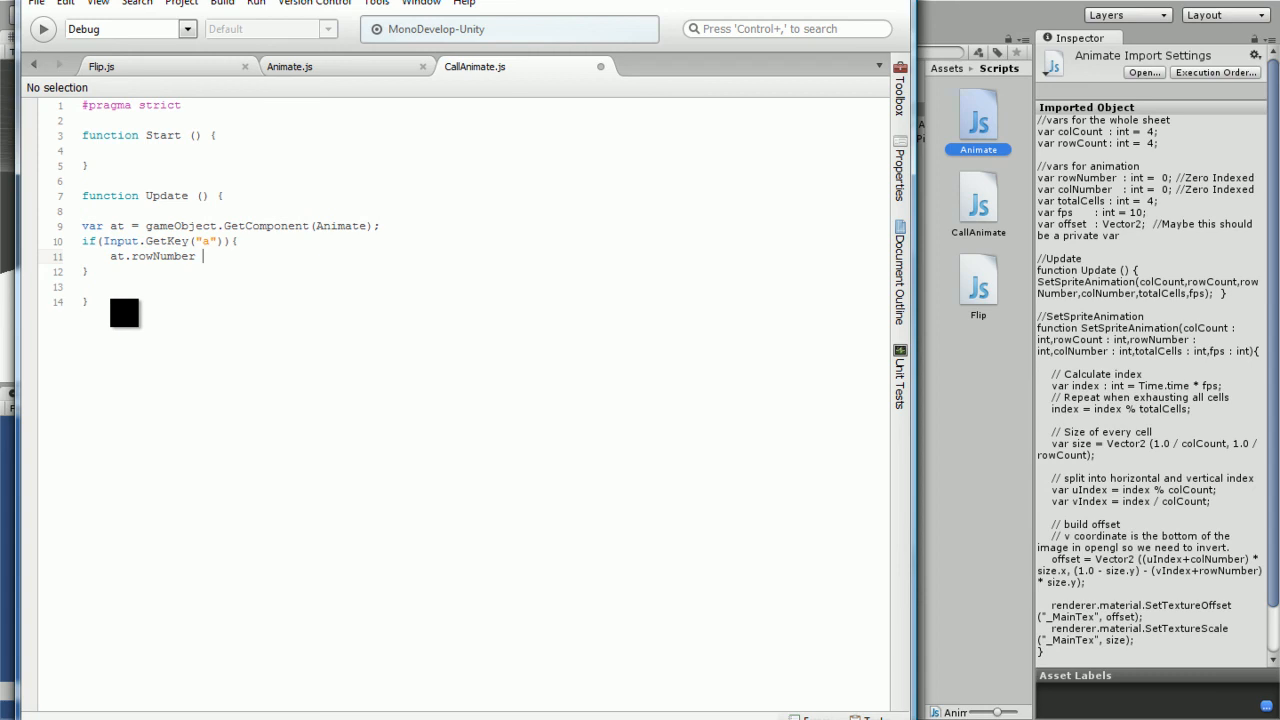
text(= 1;)
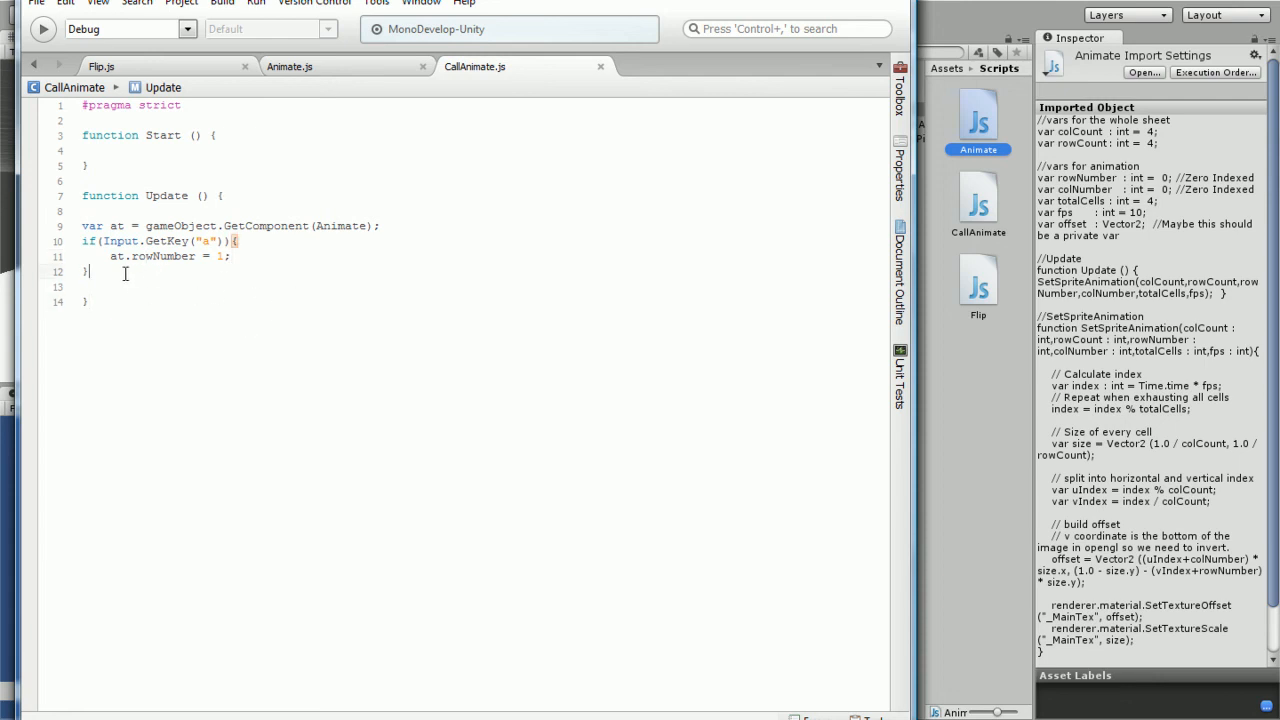
text(else if(Input.GetKey)
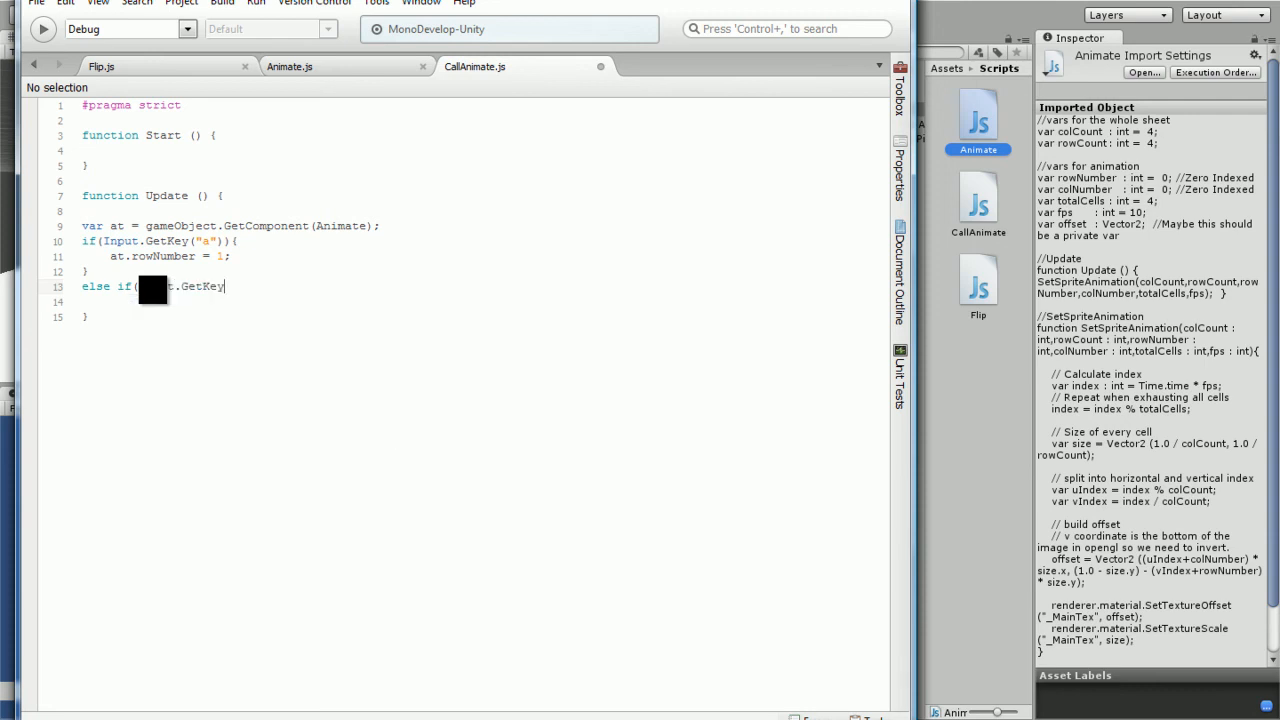
Write the D-key branch else if(Input.GetKey("d")) setting at.rowNumber.
text((")
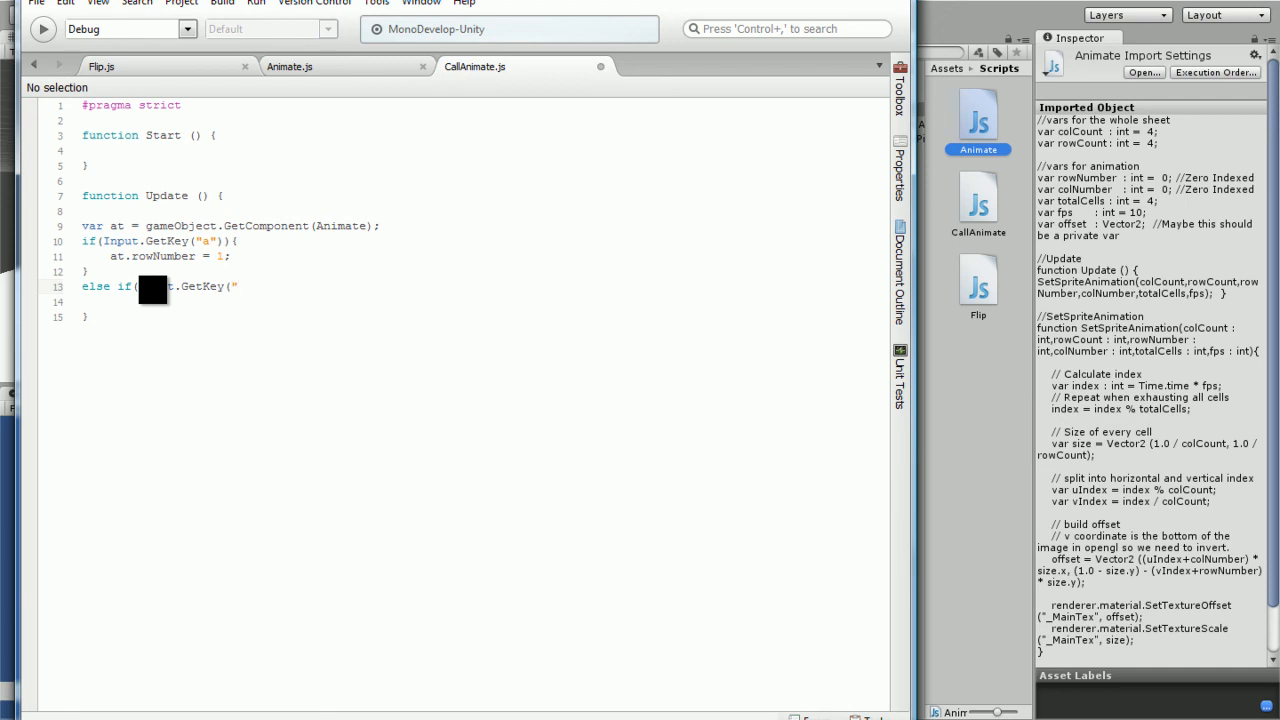
text(d")){)
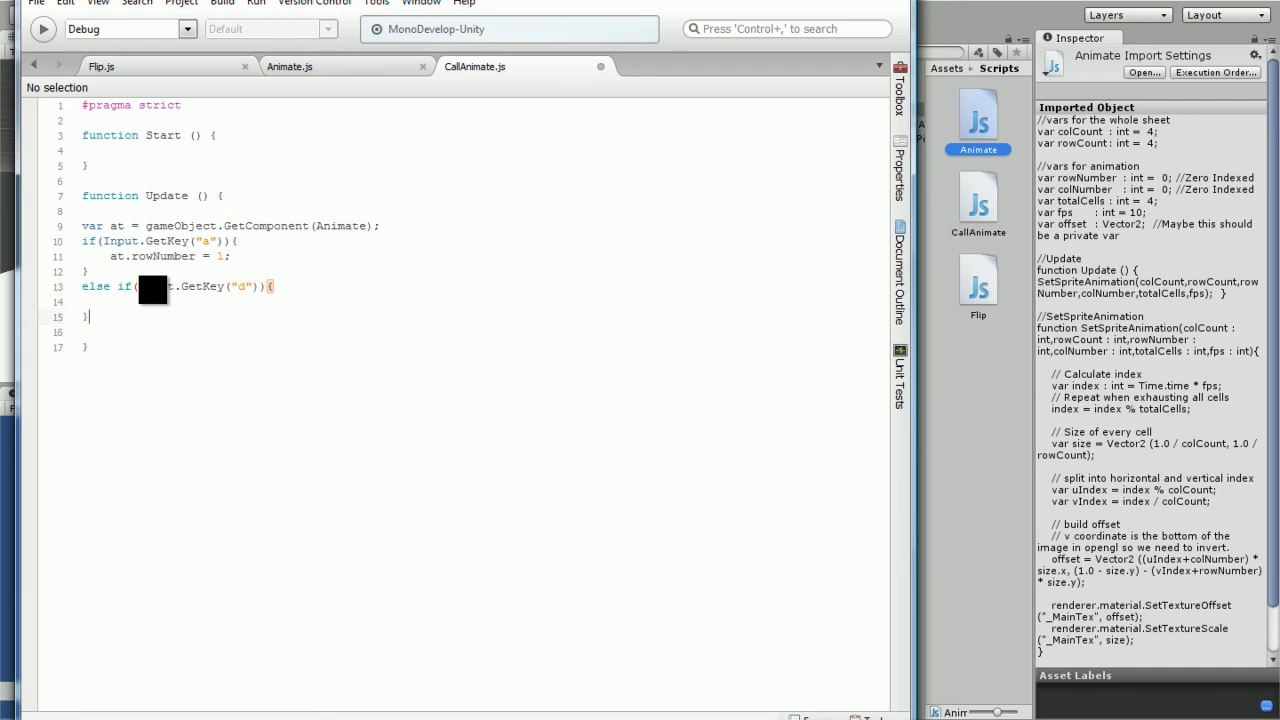
text(at)
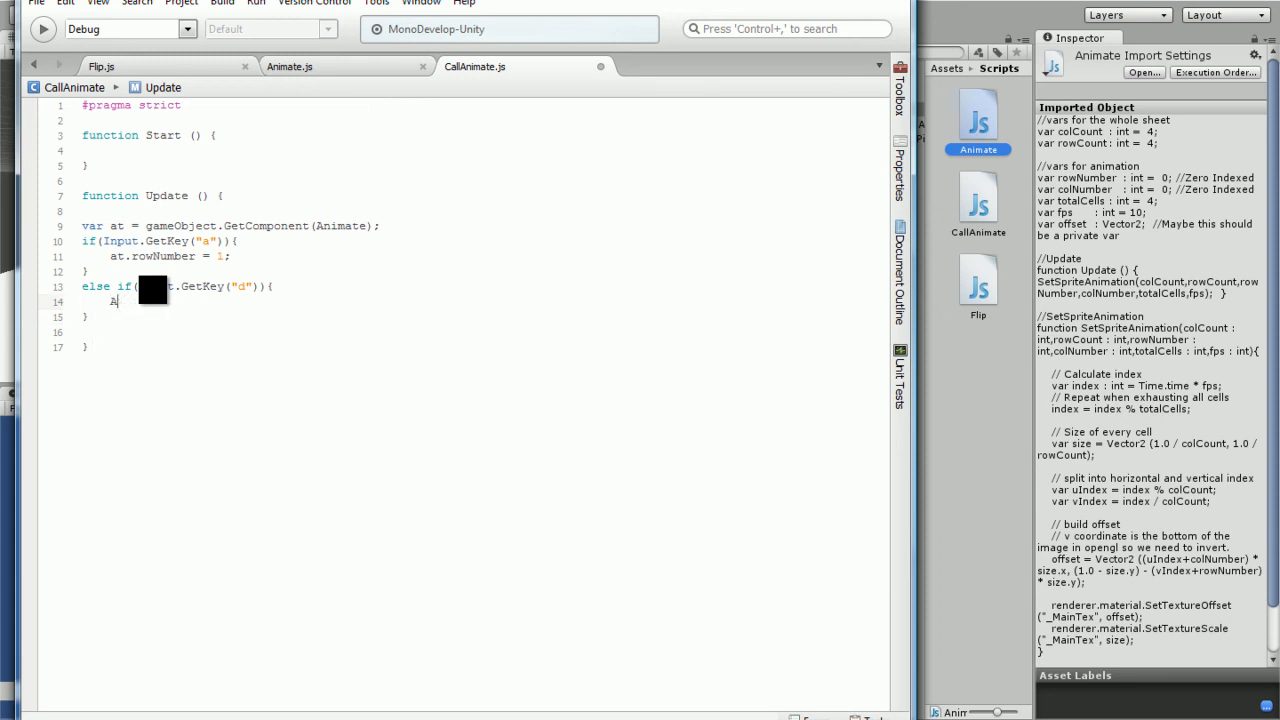
text(udi)
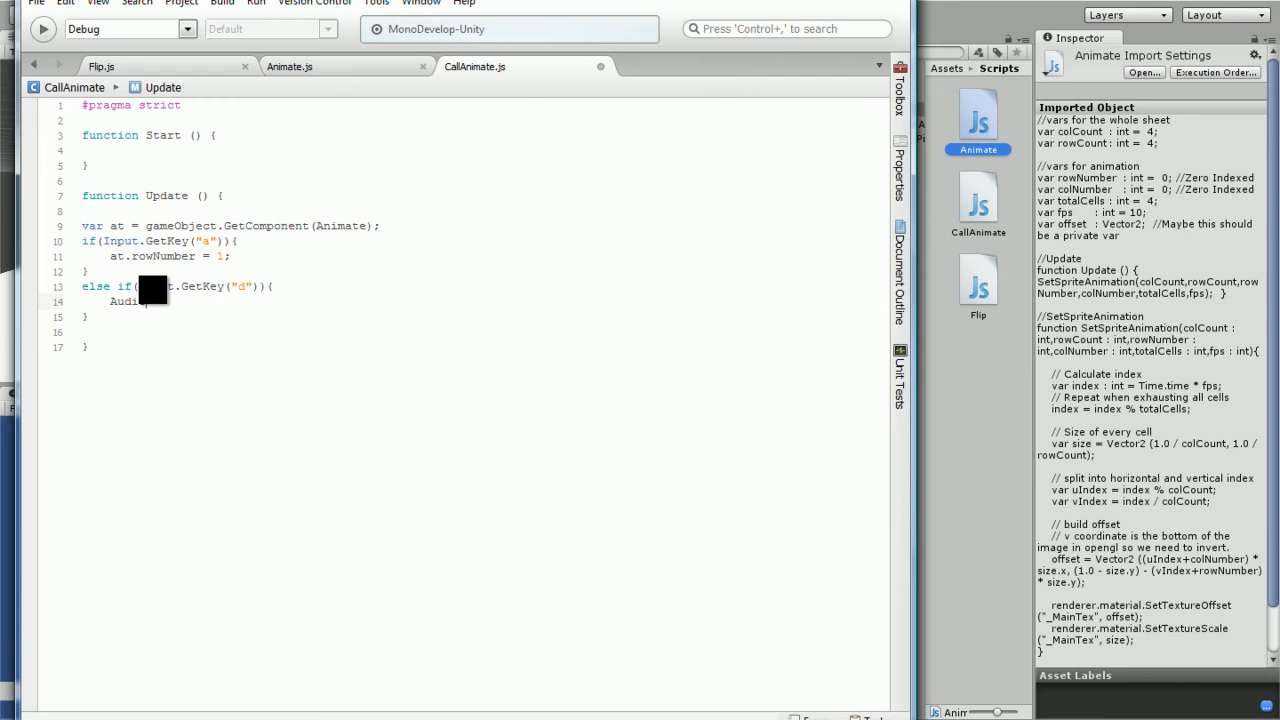
text(at)
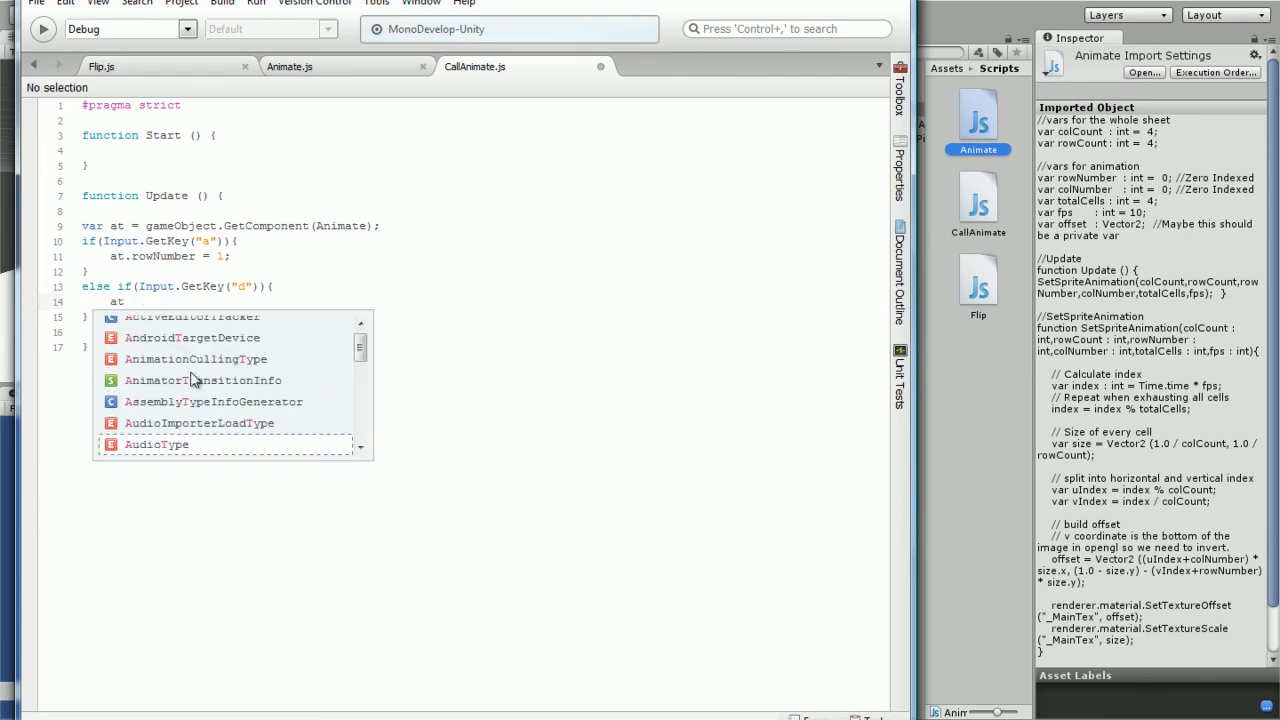
key(Escape)
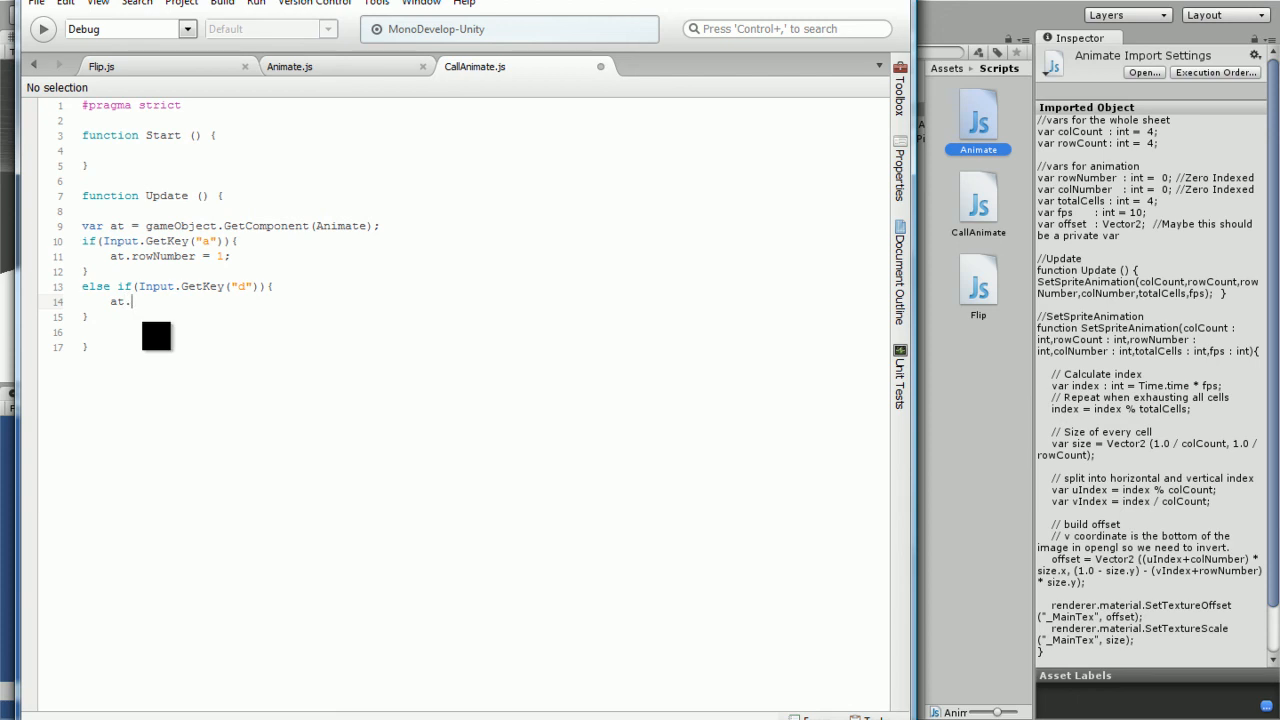
text(rowNumber = 1;)
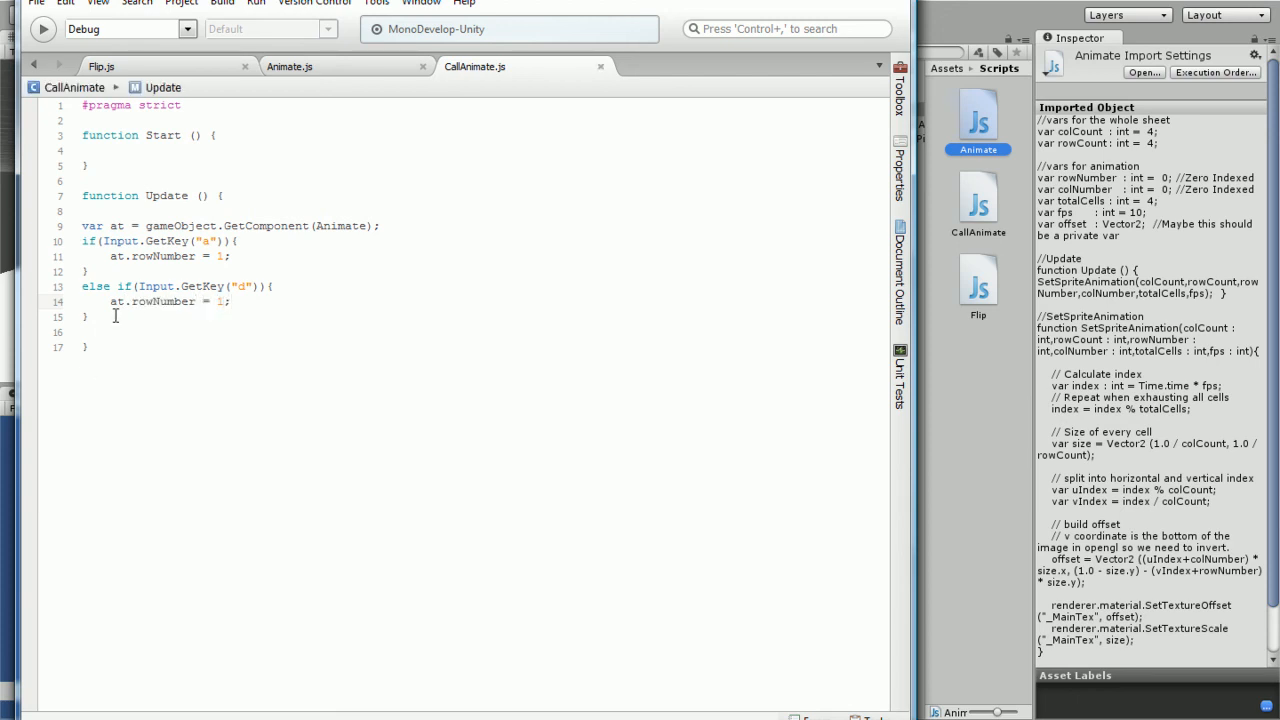
Add an else branch resetting at.rowNumber to 0.
text(else{)
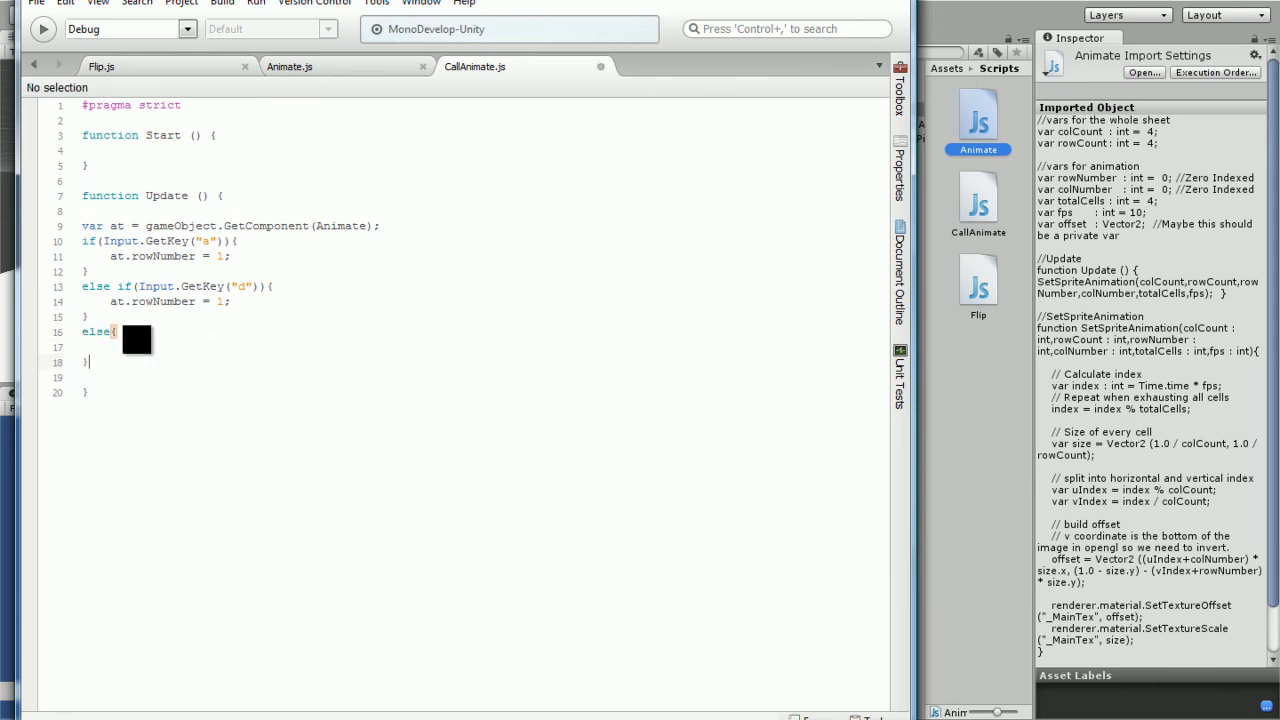
text(at)
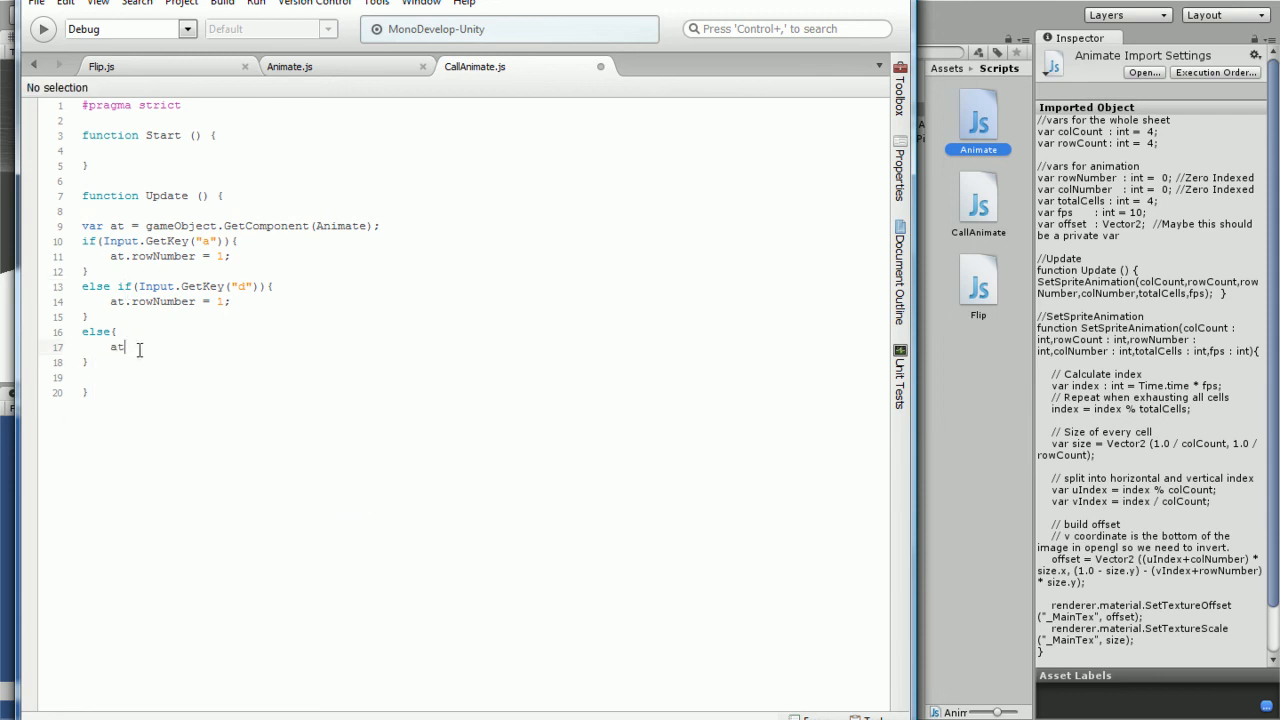
text(.rowNumber = 0;)
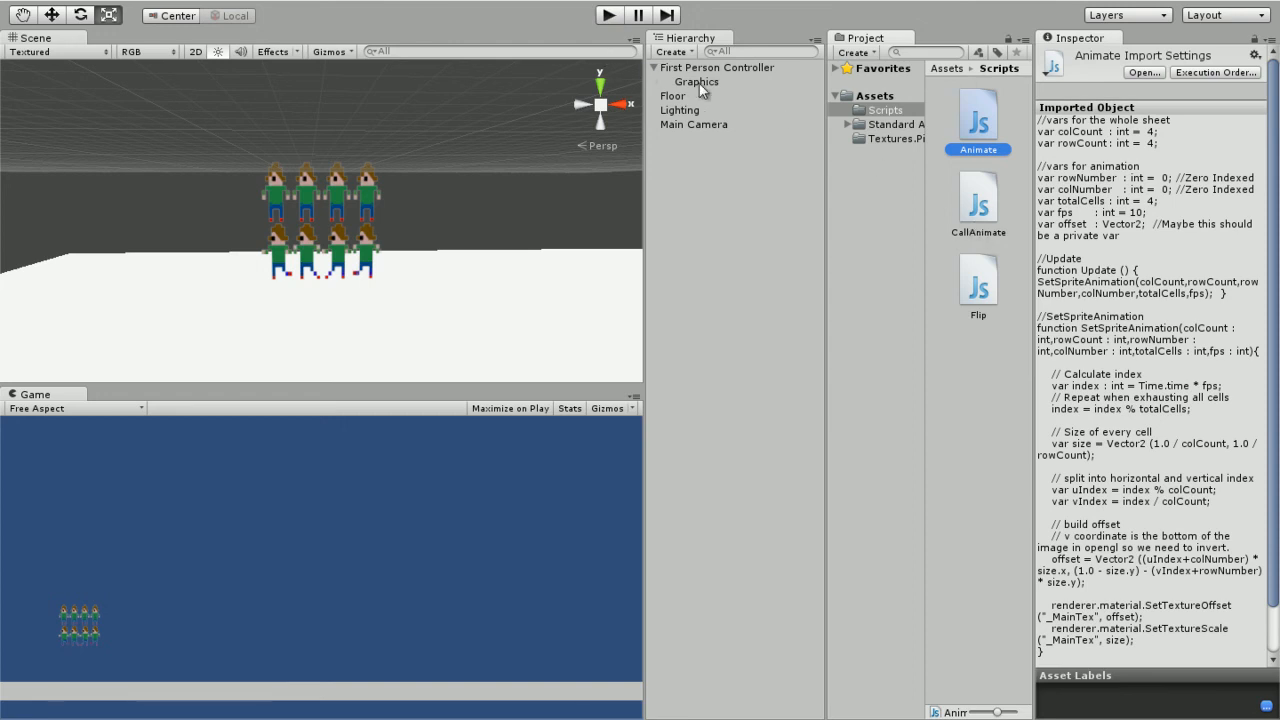
Select the Graphics object to show its Flip, Animate and Call Animate scripts in the Inspector.
click(696, 80)
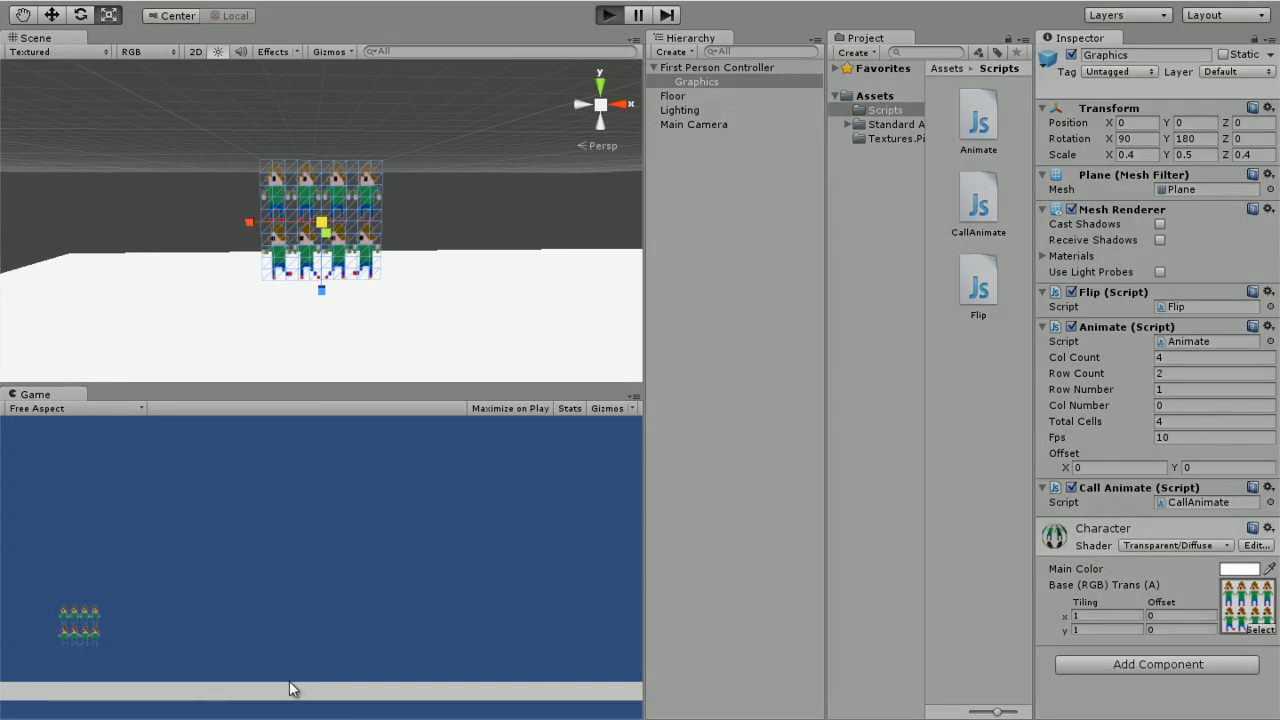
mouse_move(182, 646)
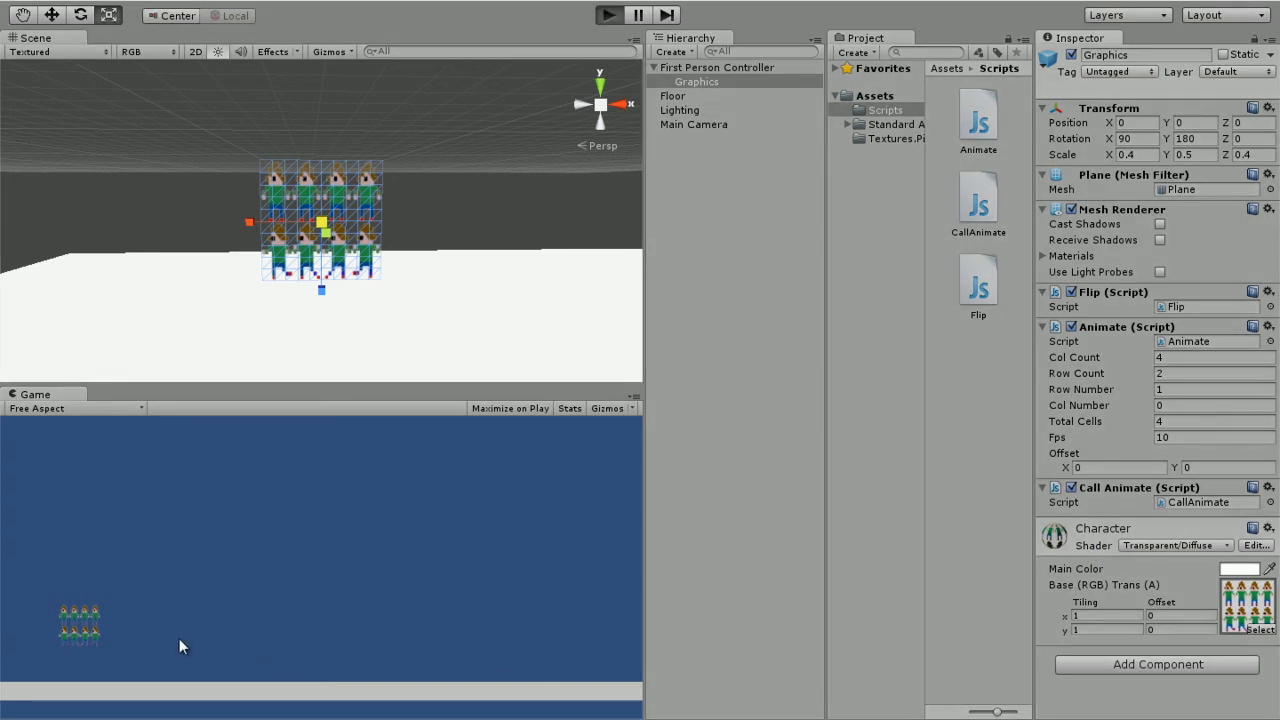
mouse_move(470, 188)
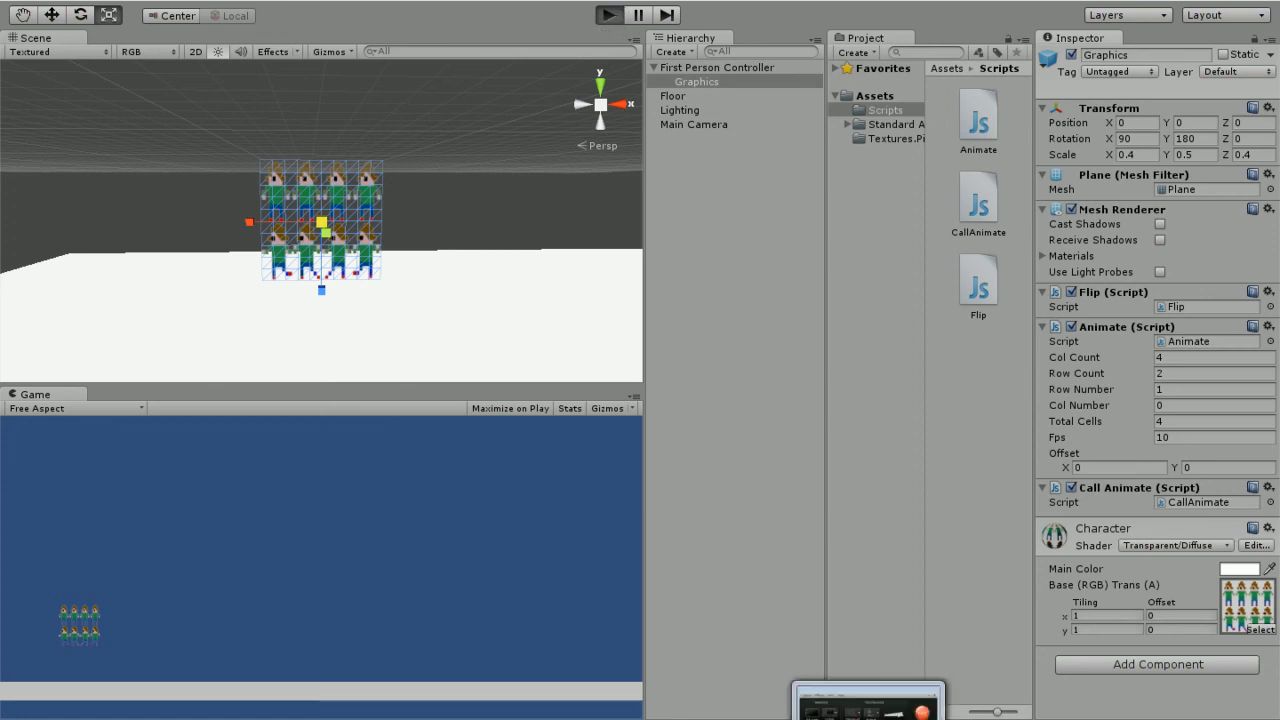
Select First Person Controller and play the scene so the character shows as a single sprite frame.
click(716, 68)
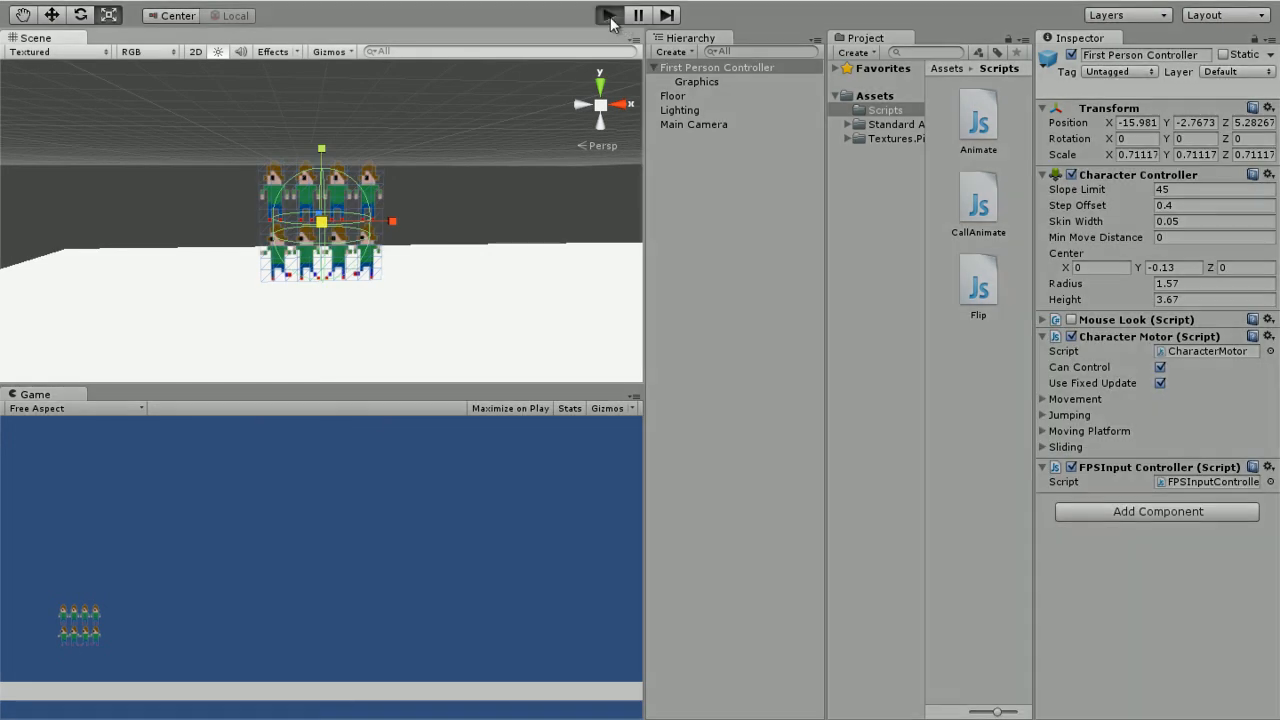
click(608, 16)
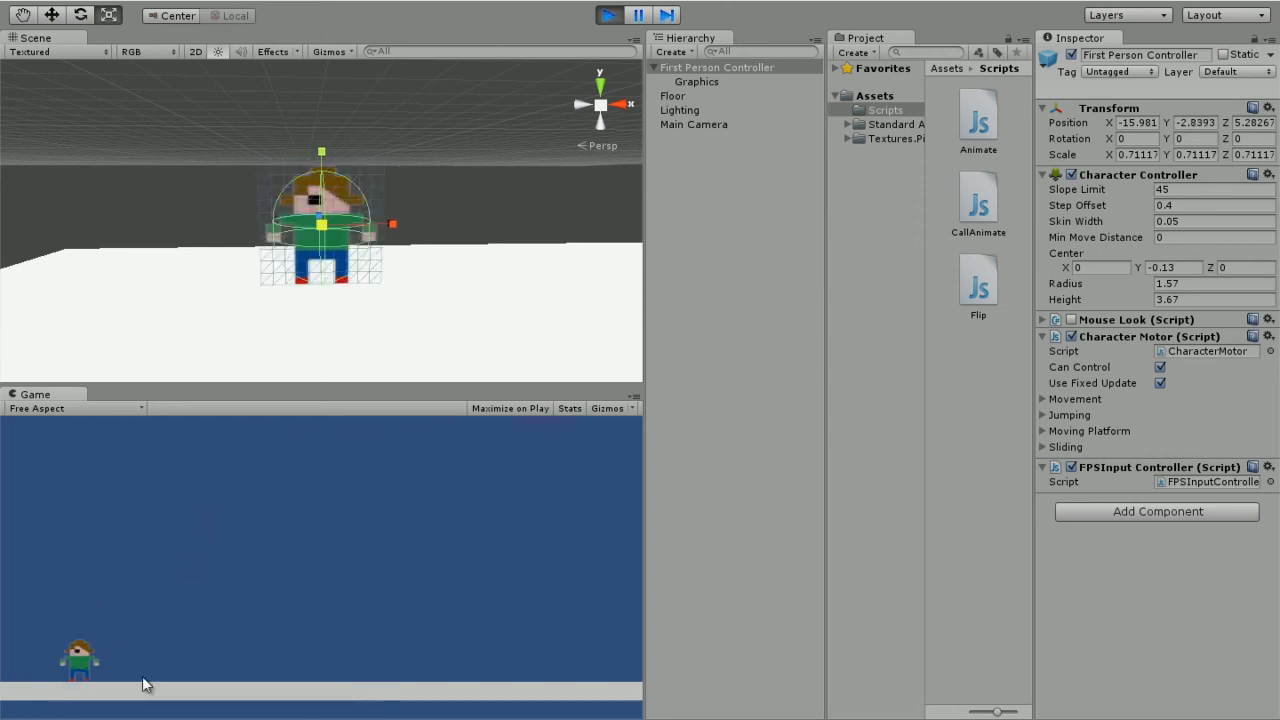